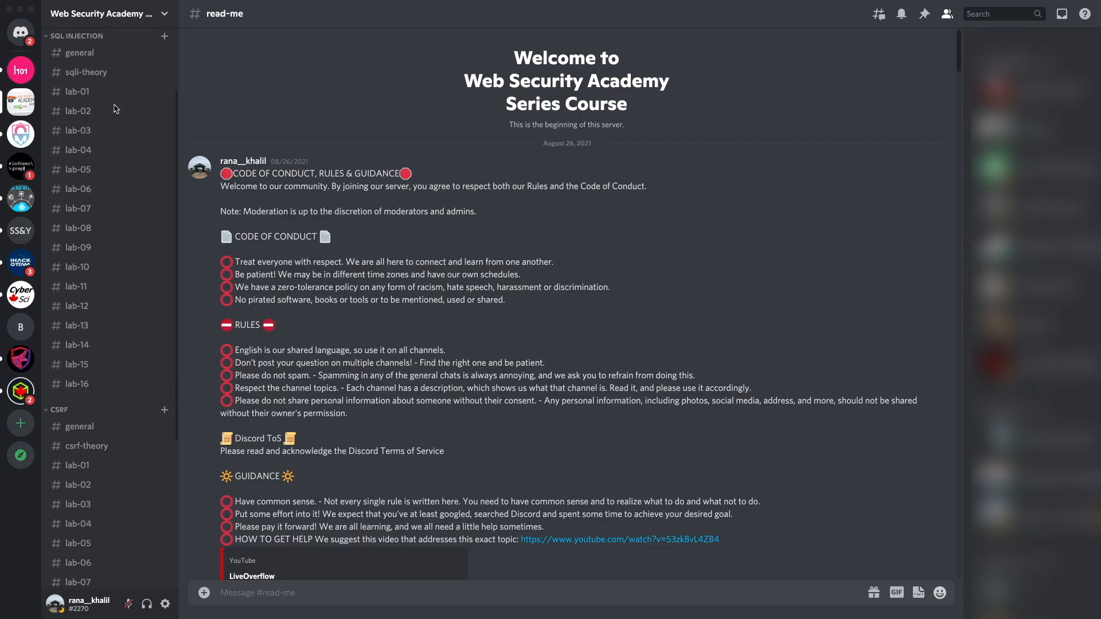
- Scroll the server sidebar to CSRF and read through the lab-08 channel messages
{"action": "scroll", "scroll_direction": "down", "scroll_amount": 3}
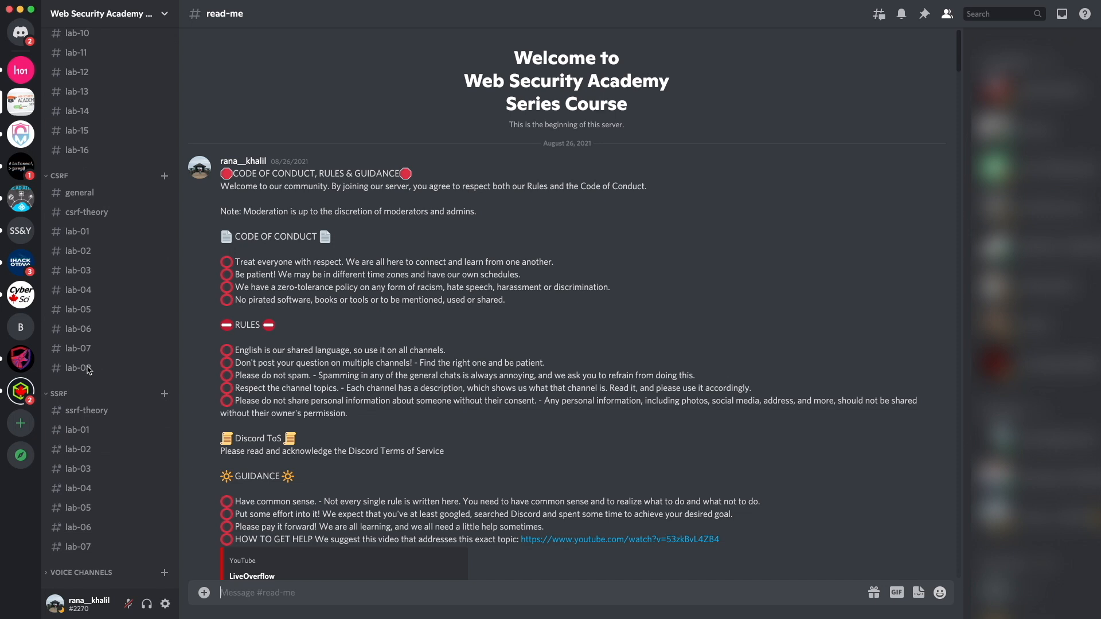
{"action": "left_click", "coordinate": [77, 368]}
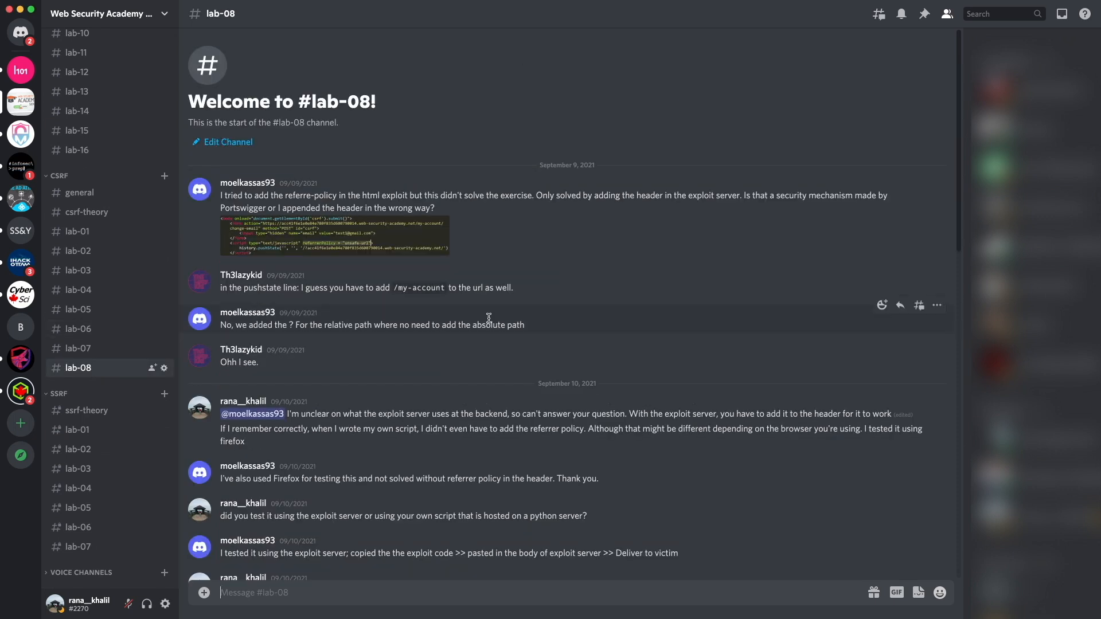
{"action": "scroll", "scroll_direction": "down", "scroll_amount": 3}
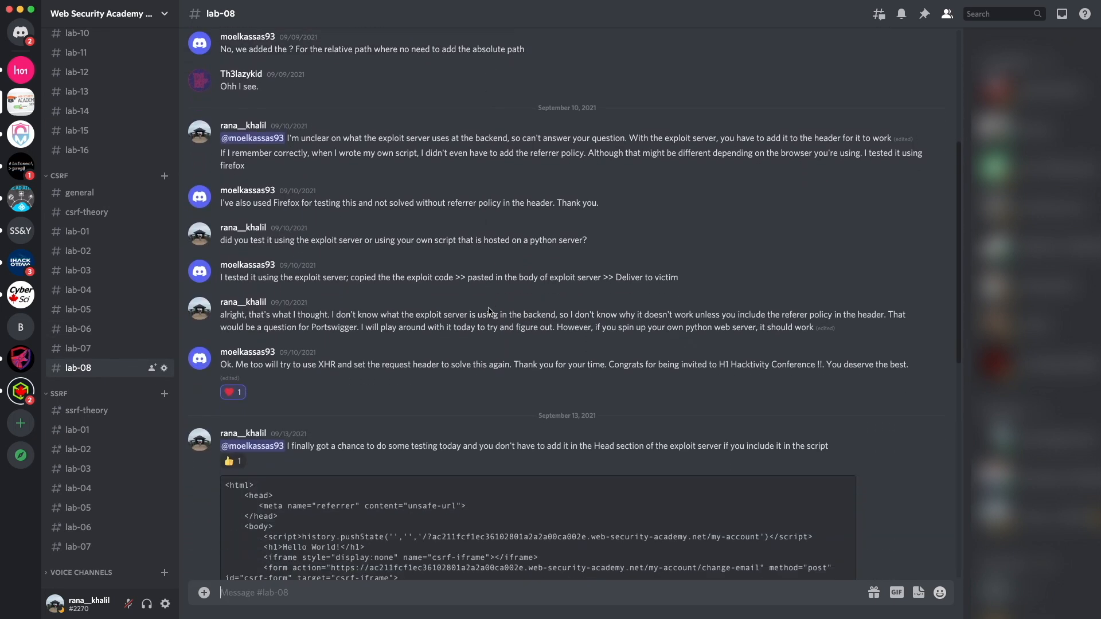
{"action": "scroll", "scroll_direction": "down", "scroll_amount": 3}
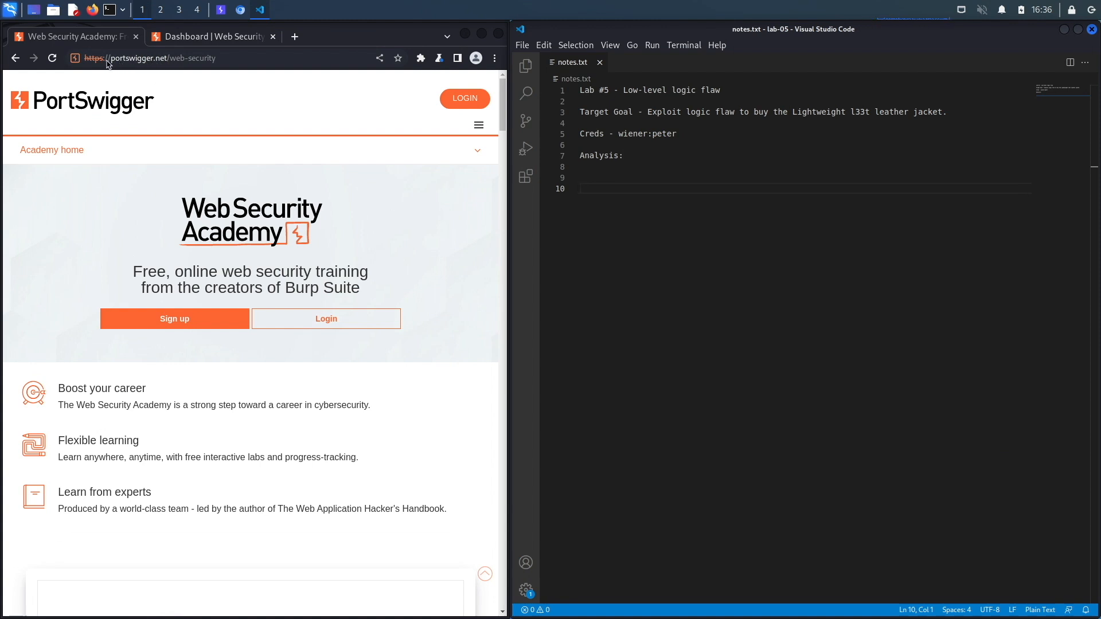
{"action": "mouse_move", "coordinate": [208, 66]}
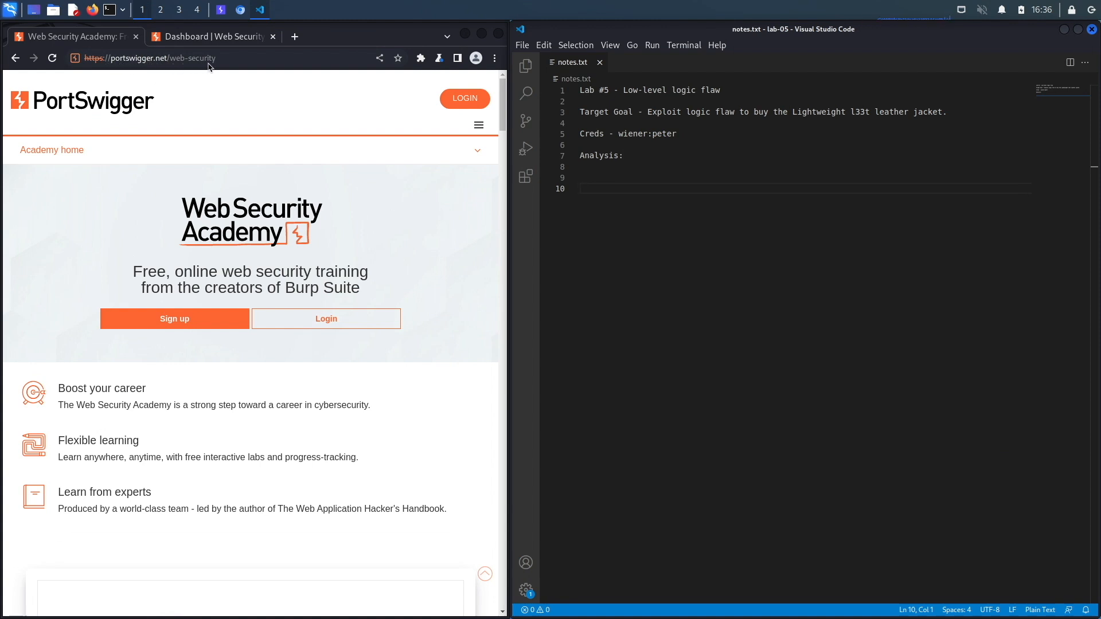
{"action": "mouse_move", "coordinate": [189, 310]}
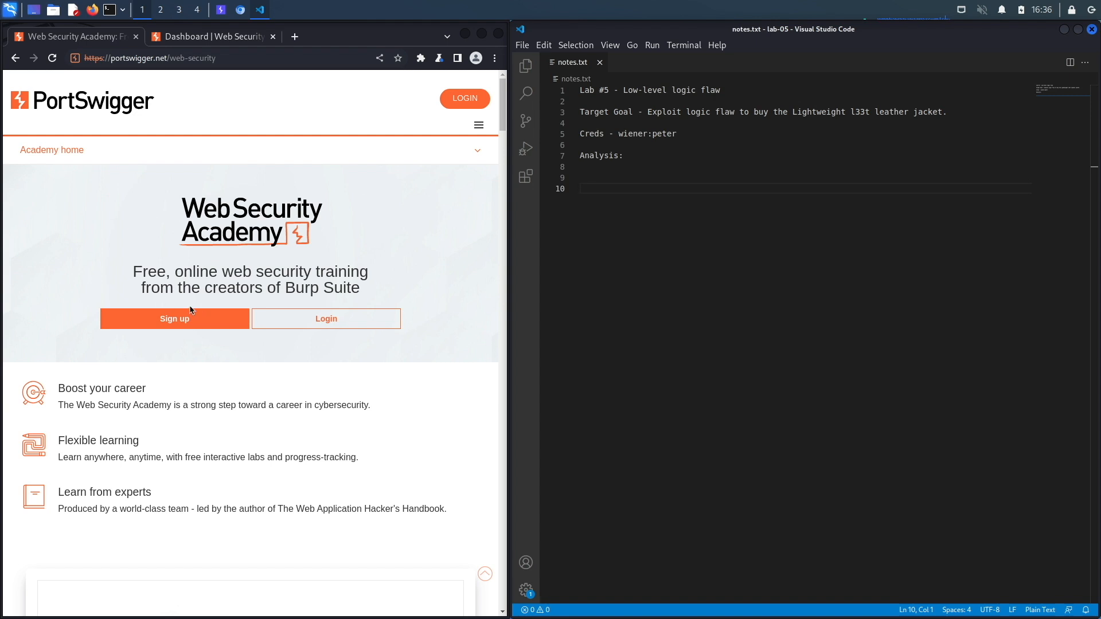
- Sign in and navigate through Academy to the list of all labs
{"action": "left_click", "coordinate": [211, 35]}
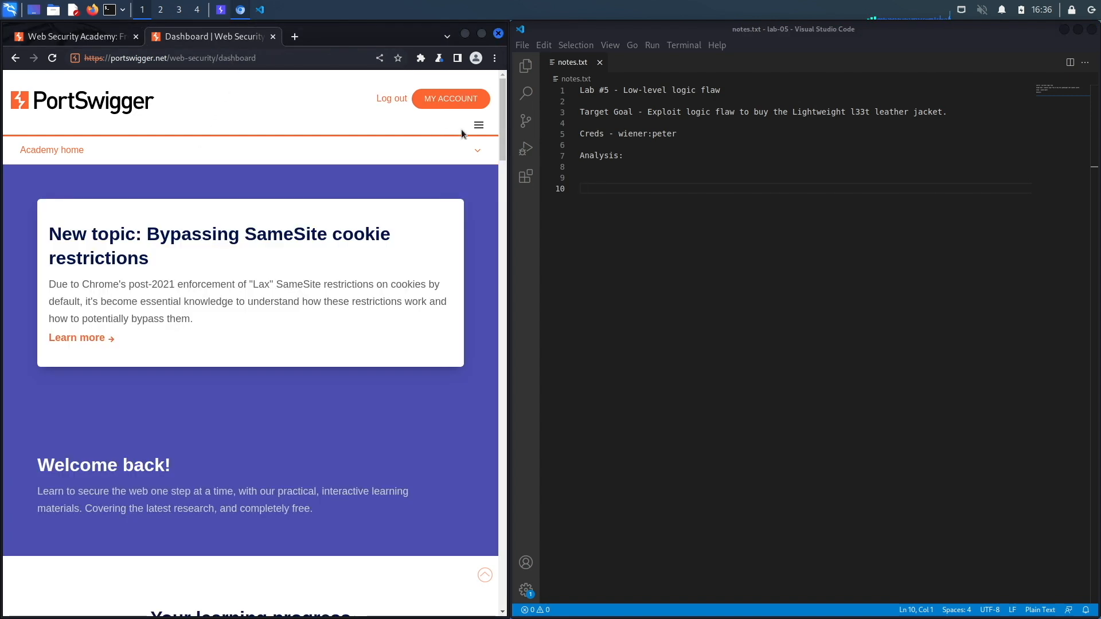
{"action": "left_click", "coordinate": [478, 125]}
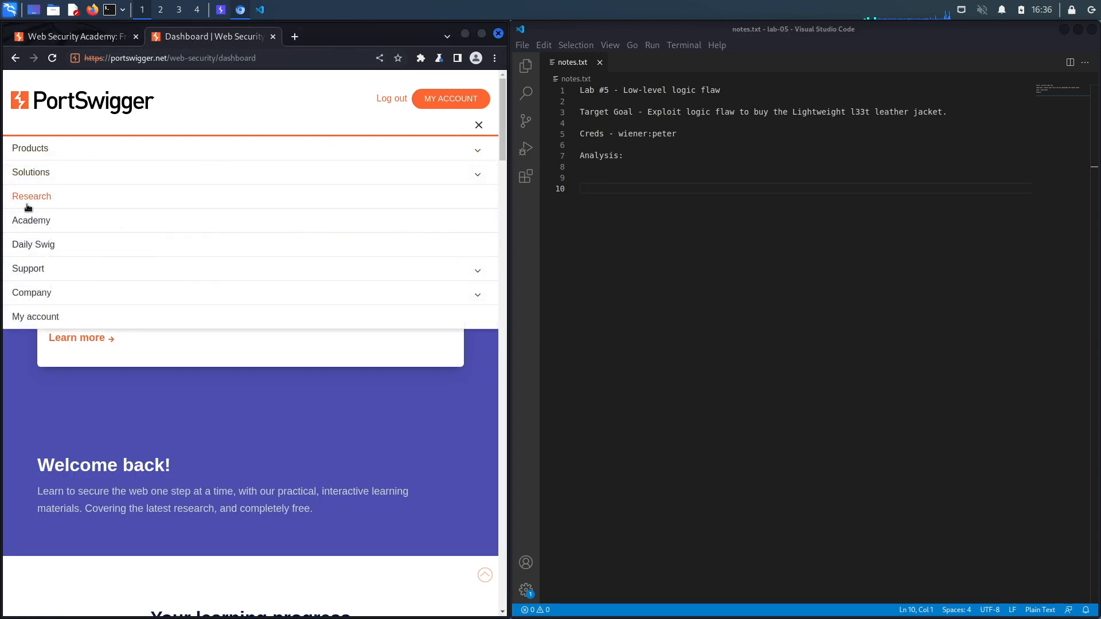
{"action": "left_click", "coordinate": [32, 196]}
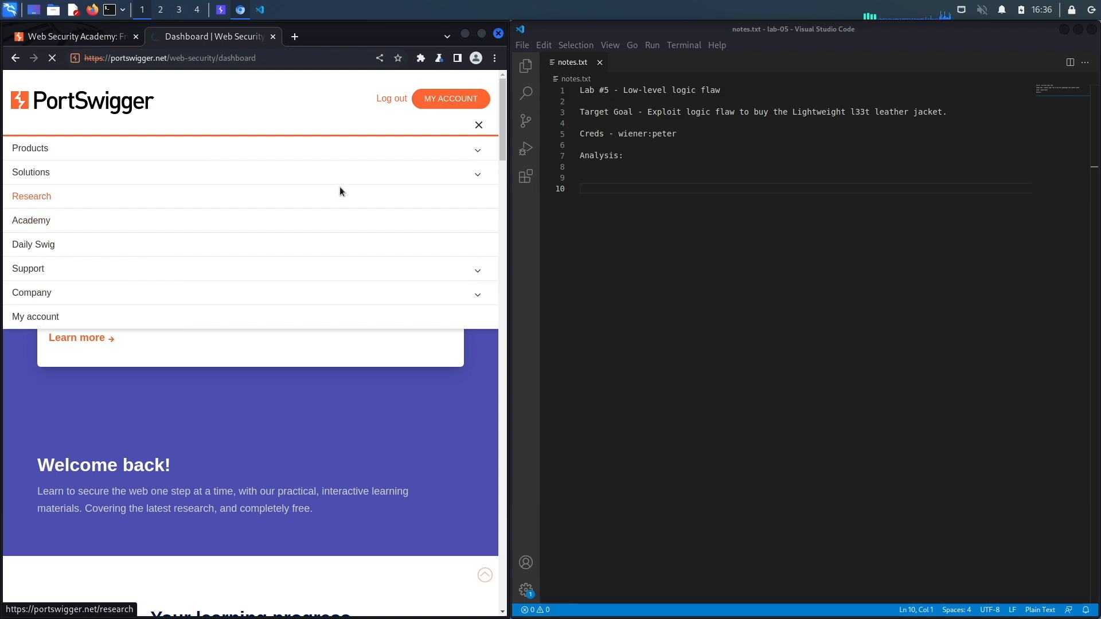
{"action": "left_click", "coordinate": [479, 125]}
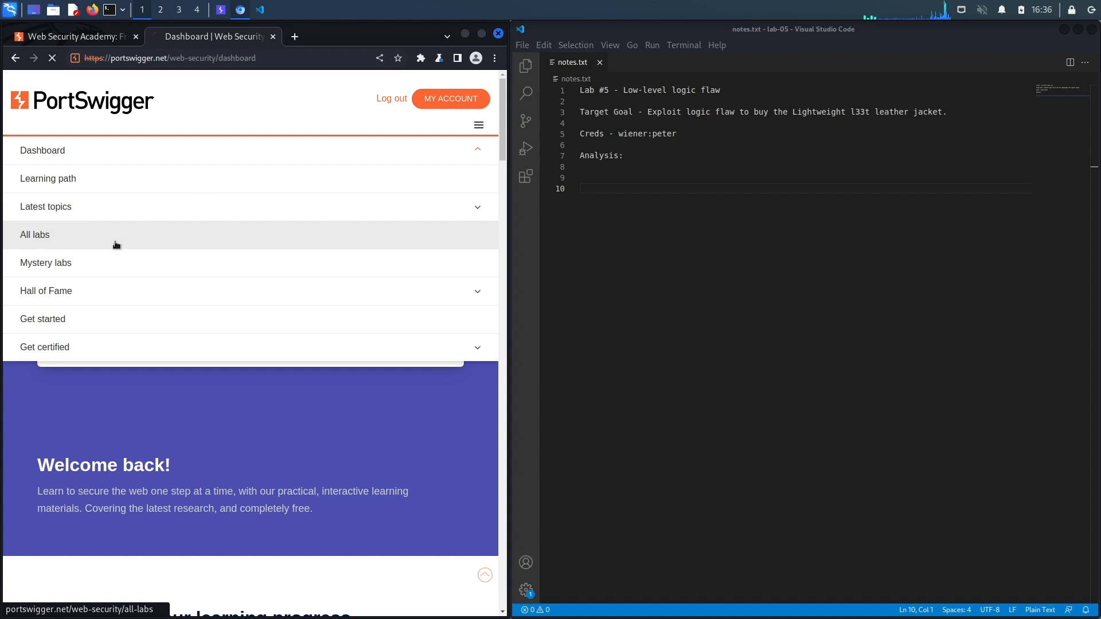
{"action": "left_click", "coordinate": [34, 234]}
{"action": "type", "text": "business"}
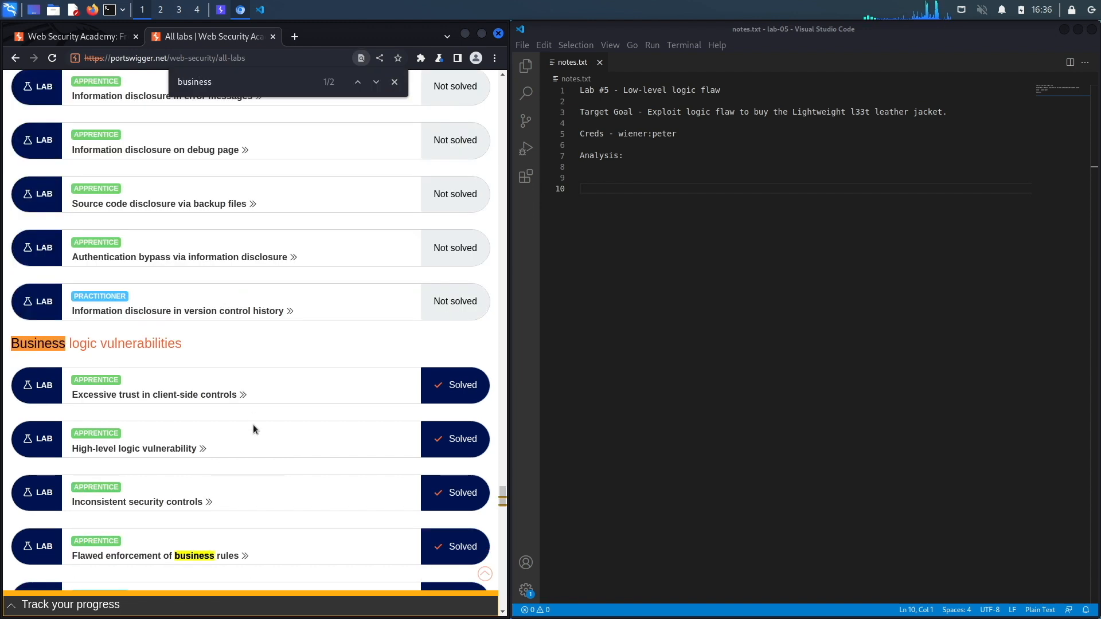
- Locate the business logic section and enter the Low-level logic flaw lab page
{"action": "scroll", "scroll_direction": "down", "scroll_amount": 3}
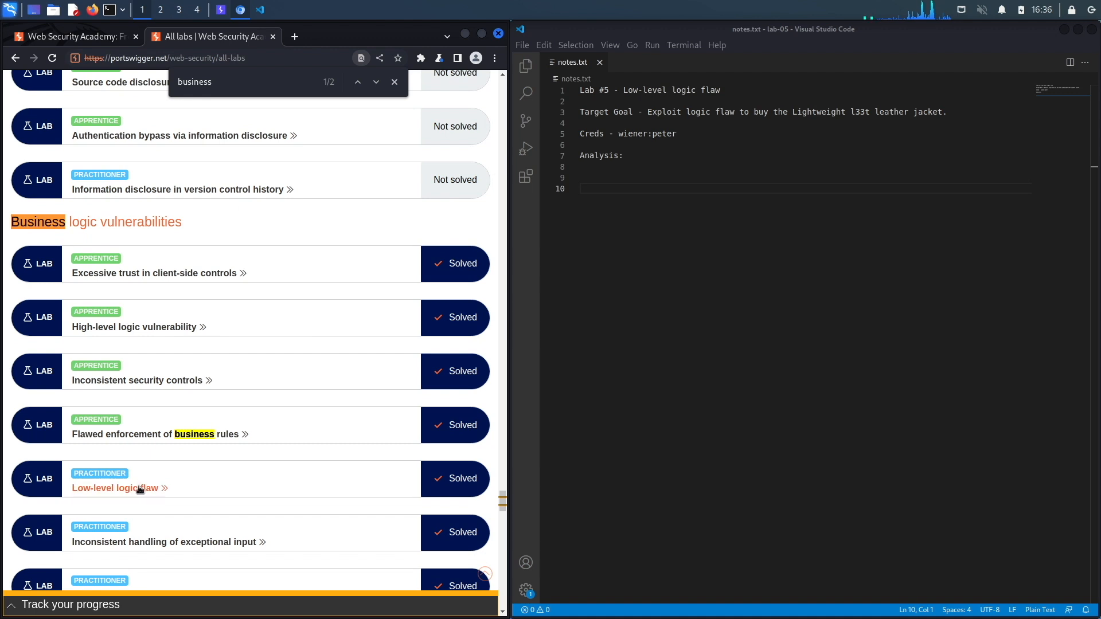
{"action": "left_click", "coordinate": [114, 489]}
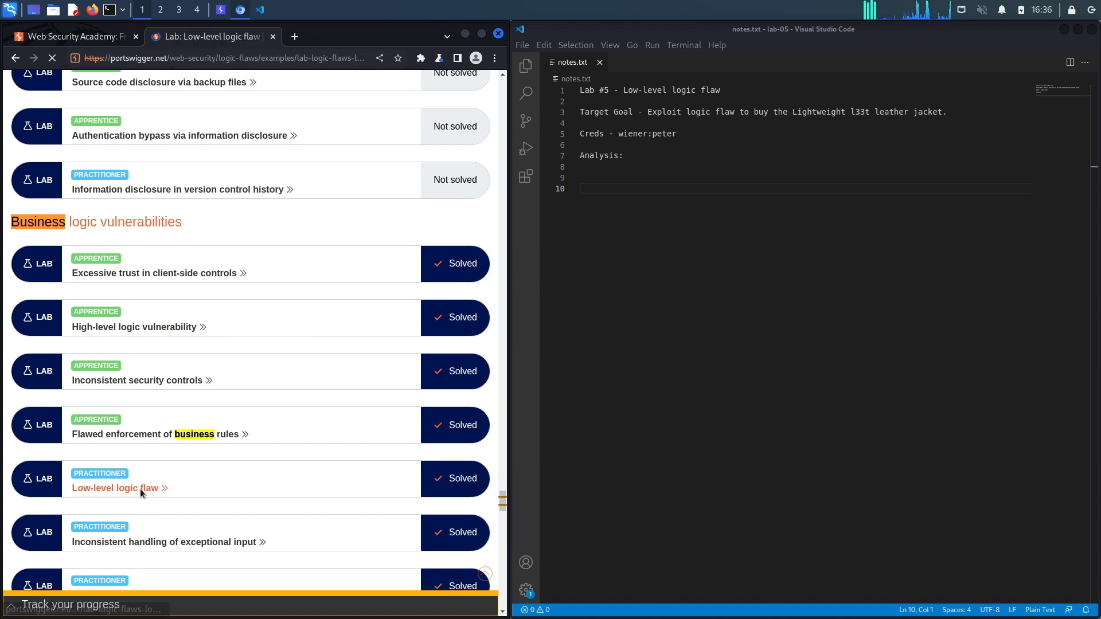
{"action": "left_click", "coordinate": [115, 488]}
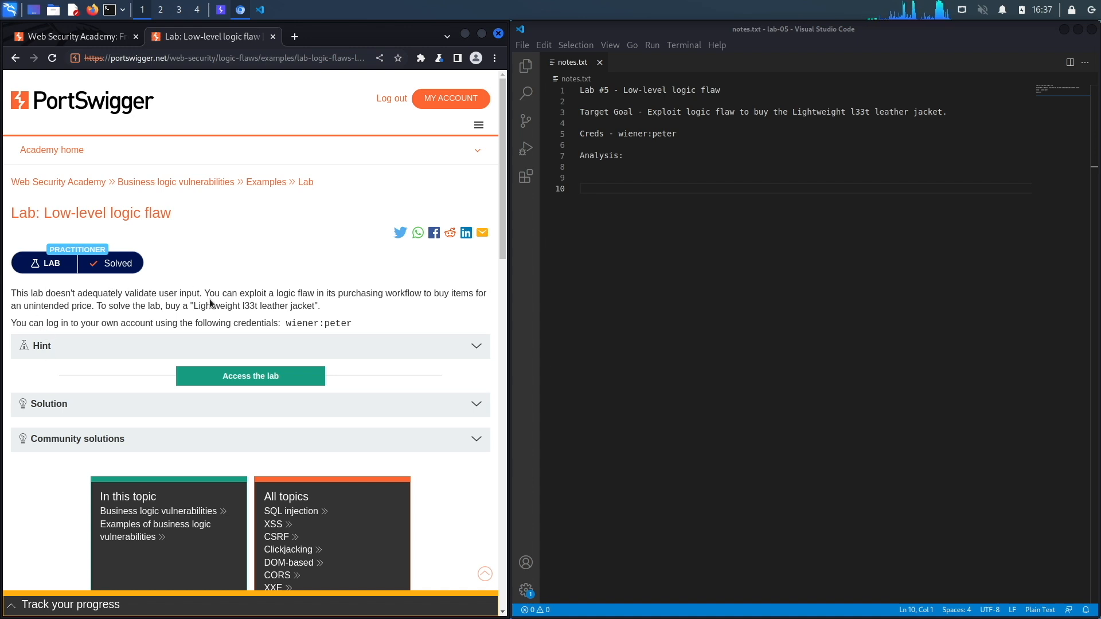
{"action": "mouse_move", "coordinate": [348, 295]}
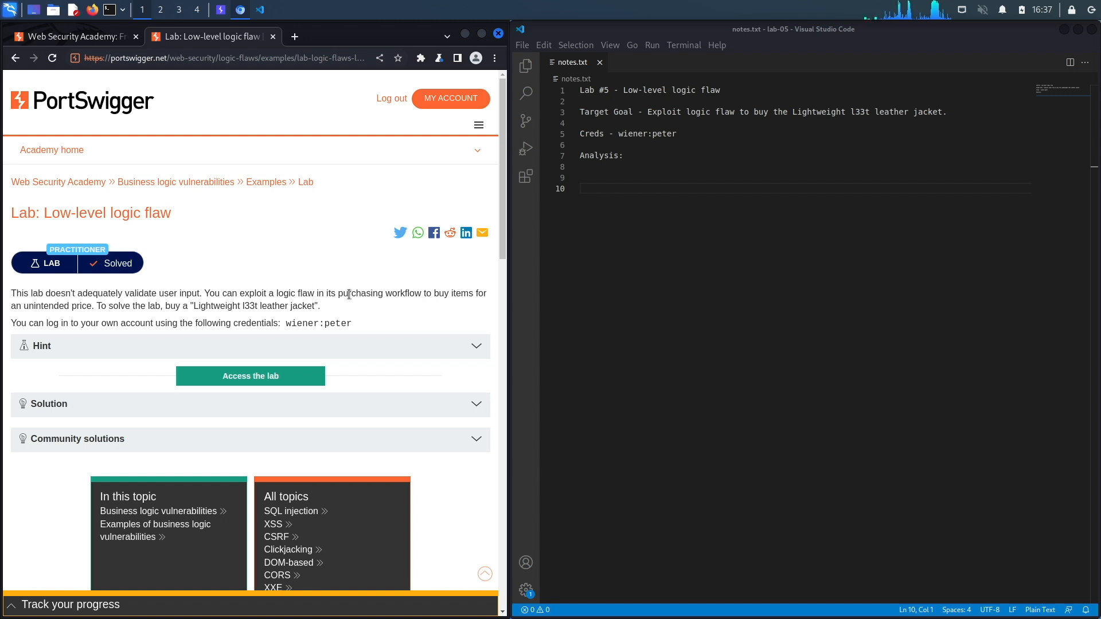
{"action": "mouse_move", "coordinate": [447, 303]}
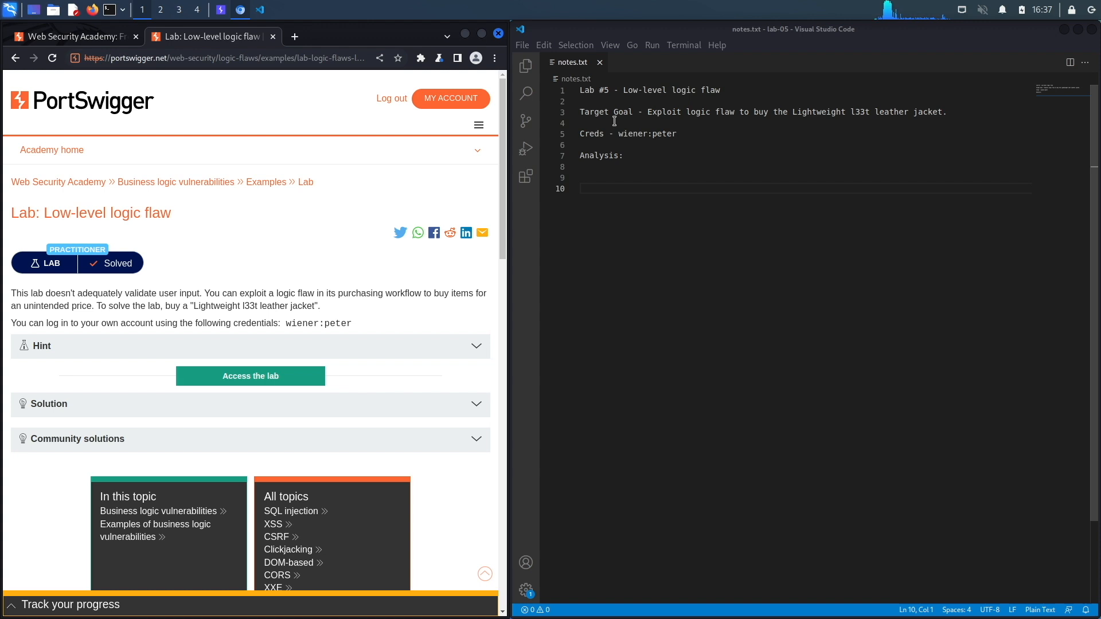
{"action": "mouse_move", "coordinate": [314, 298]}
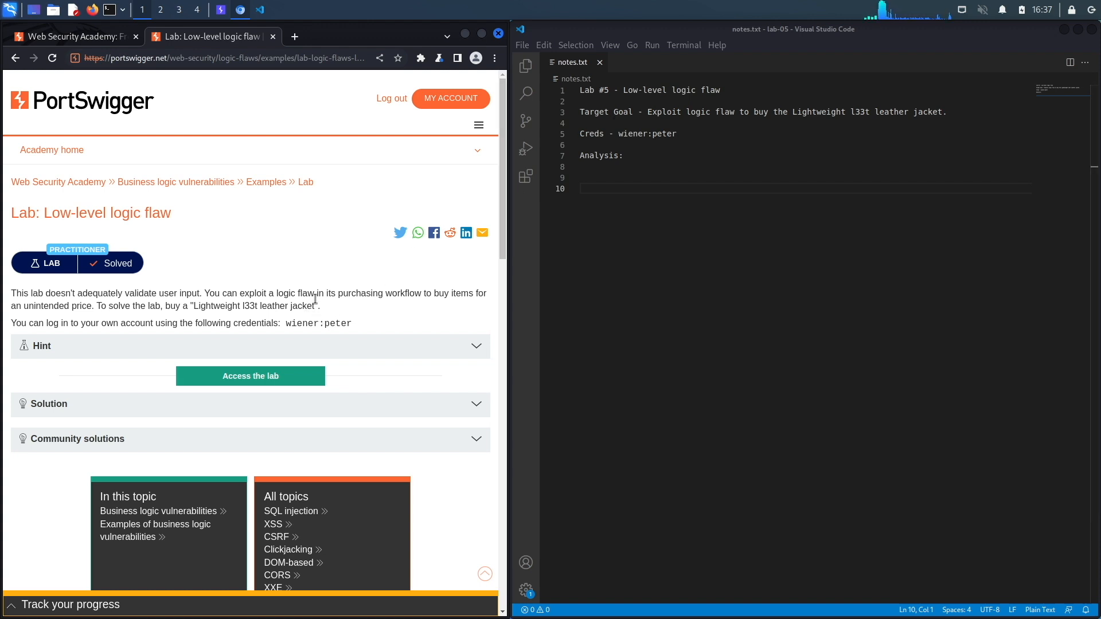
{"action": "mouse_move", "coordinate": [275, 376]}
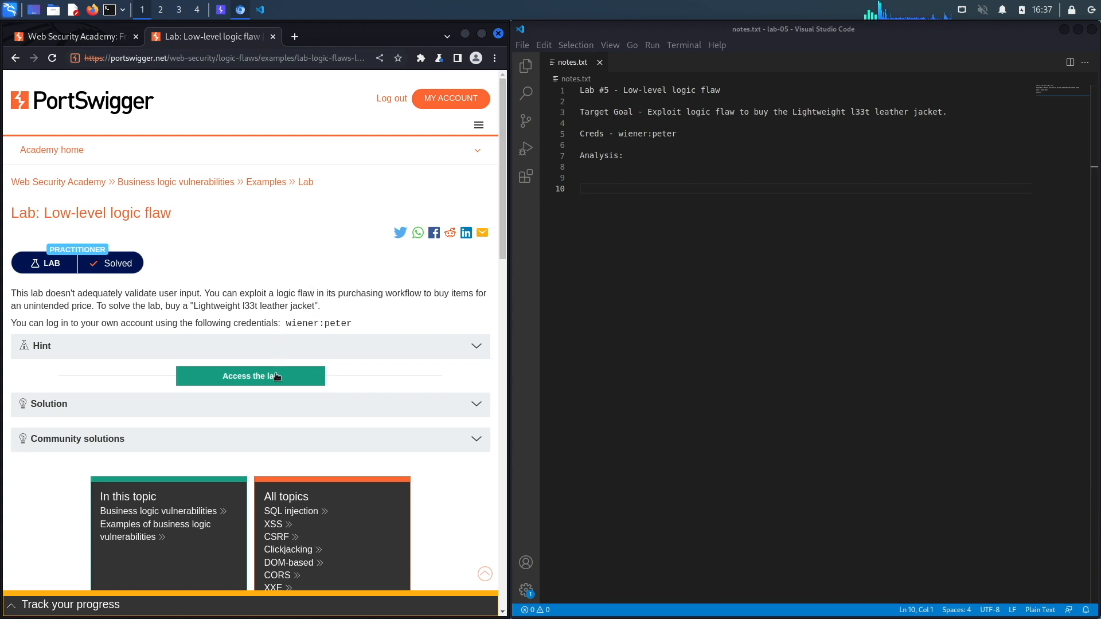
- Launch the lab shop and view its requests in Burp Proxy's HTTP history
{"action": "left_click", "coordinate": [250, 376]}
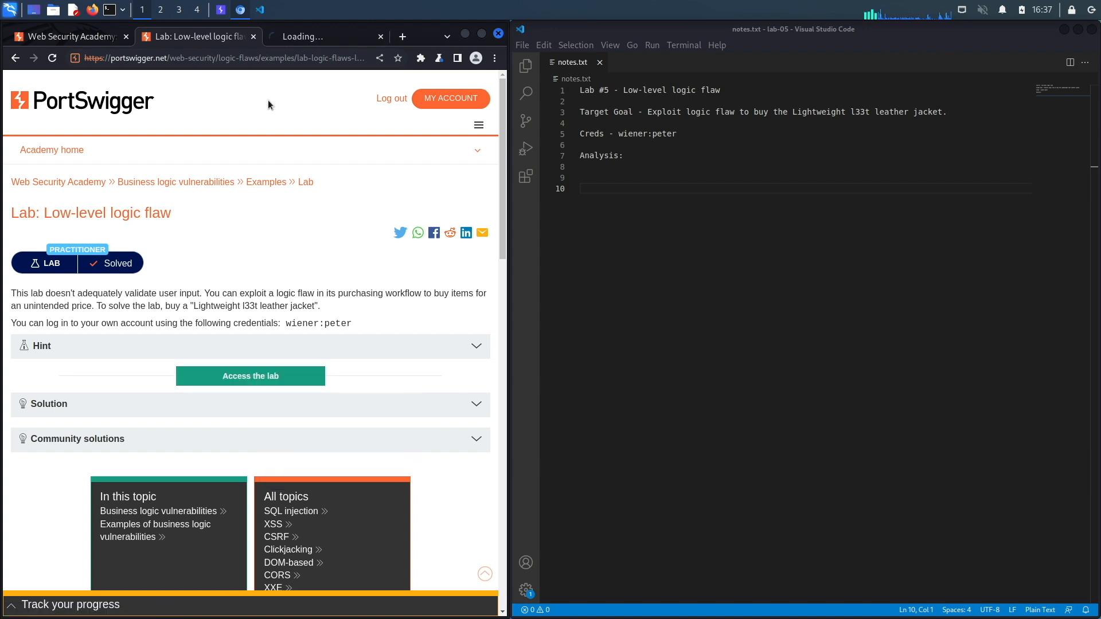
{"action": "left_click", "coordinate": [249, 376]}
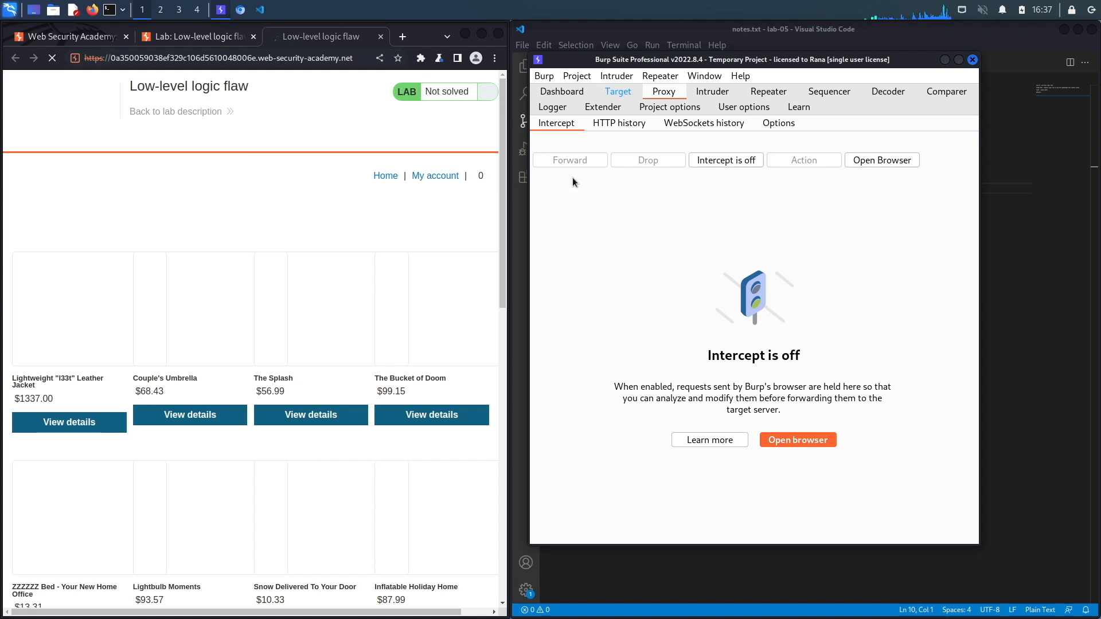
{"action": "mouse_move", "coordinate": [602, 107]}
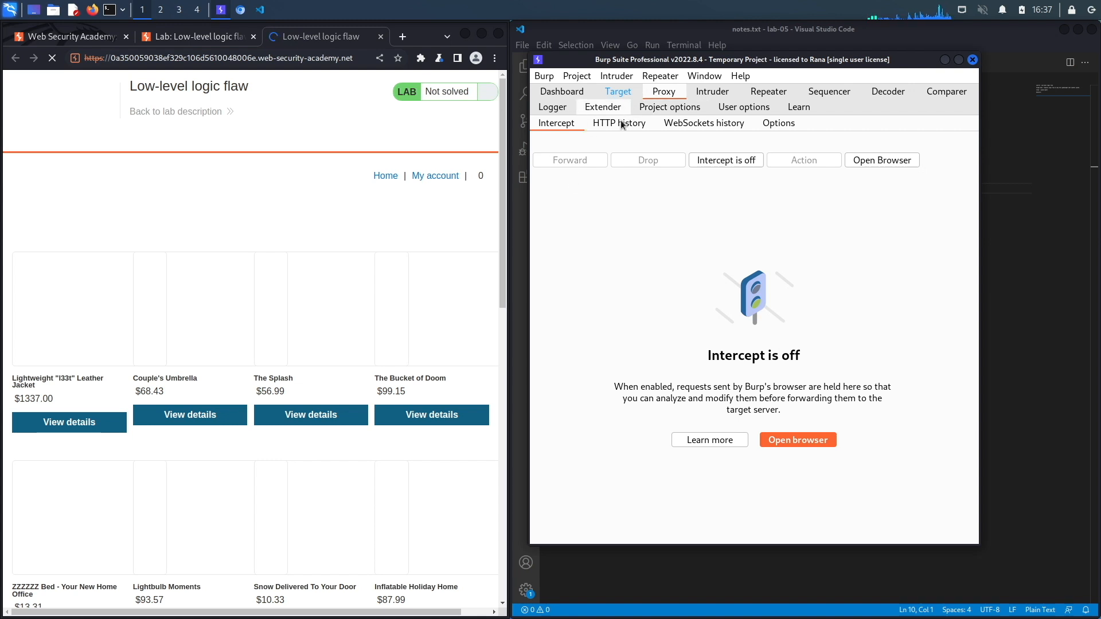
{"action": "left_click", "coordinate": [620, 123]}
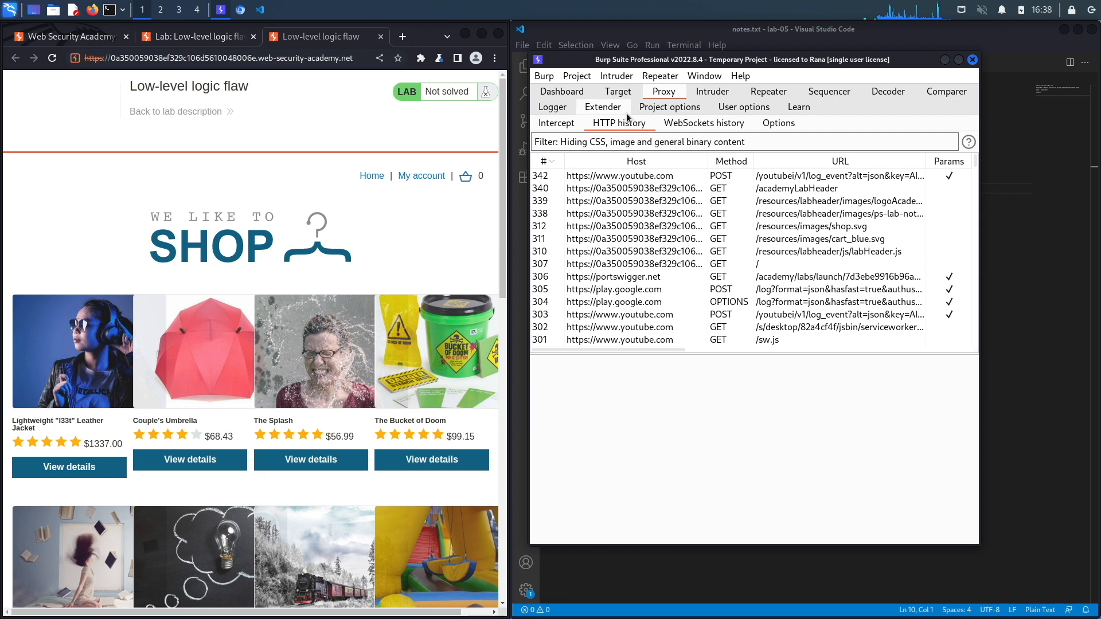
{"action": "mouse_move", "coordinate": [433, 166]}
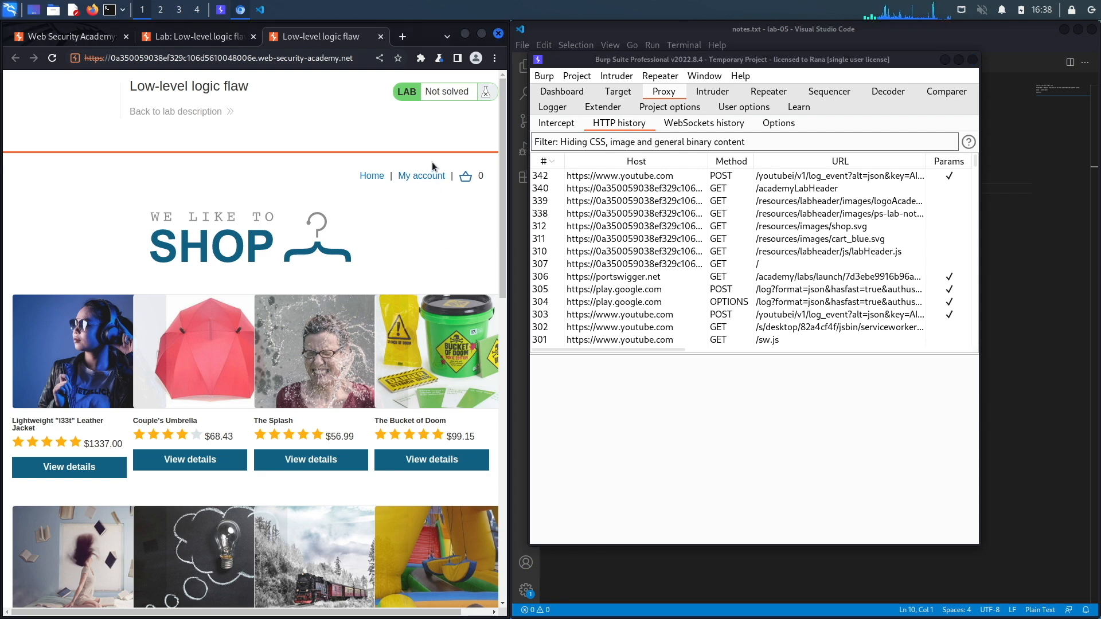
- Log in as wiener via My account and return to the shop's product listing
{"action": "left_click", "coordinate": [420, 175]}
{"action": "type", "text": "w"}
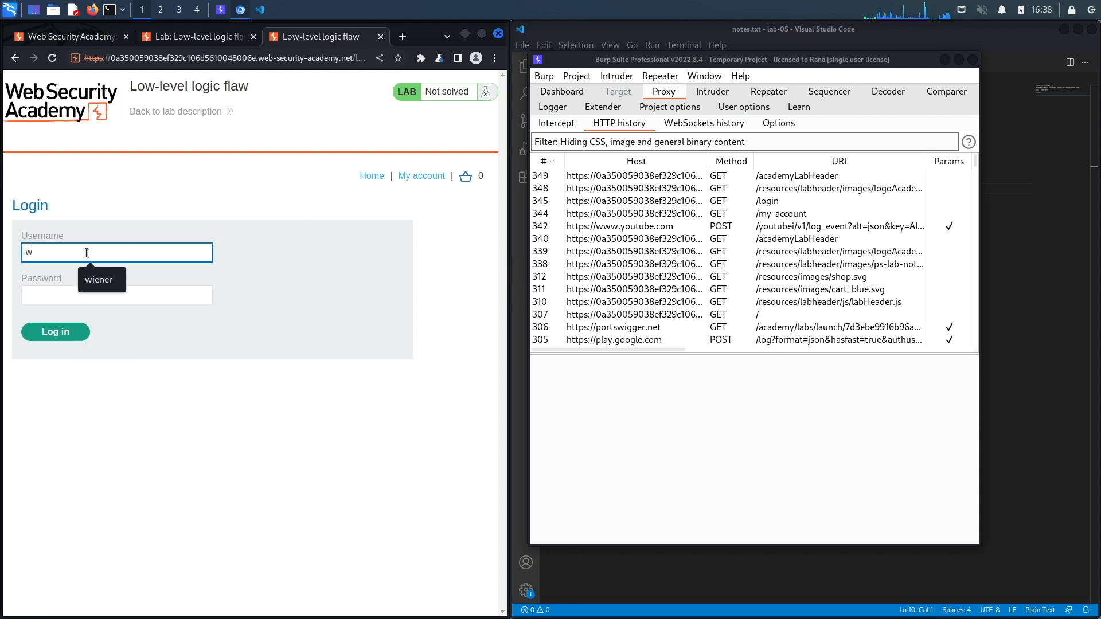
{"action": "left_click", "coordinate": [99, 279]}
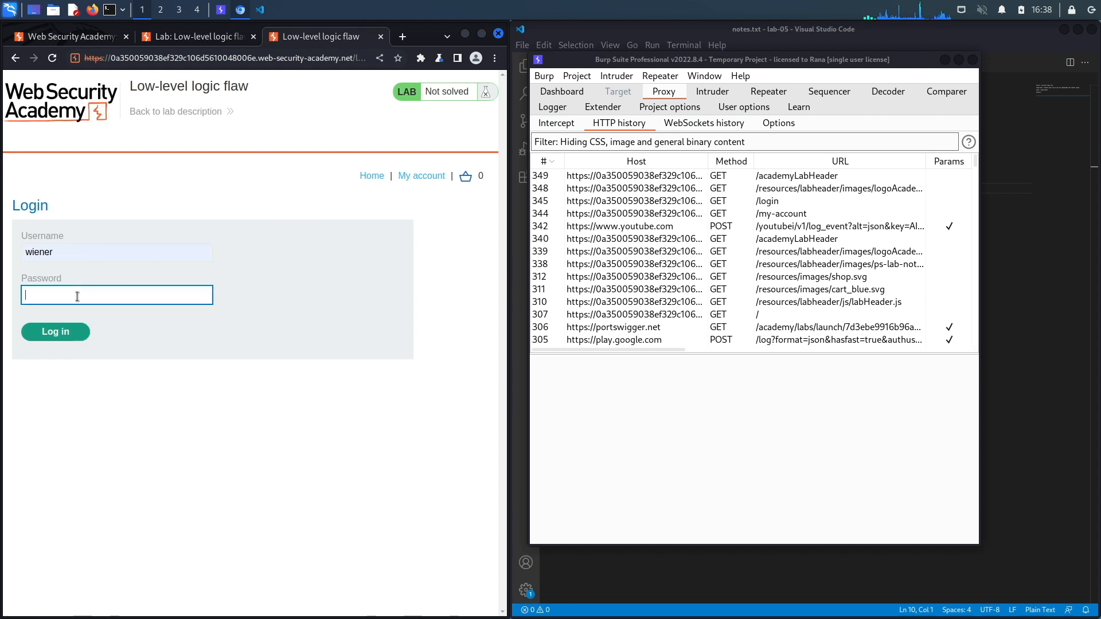
{"action": "left_click", "coordinate": [55, 332]}
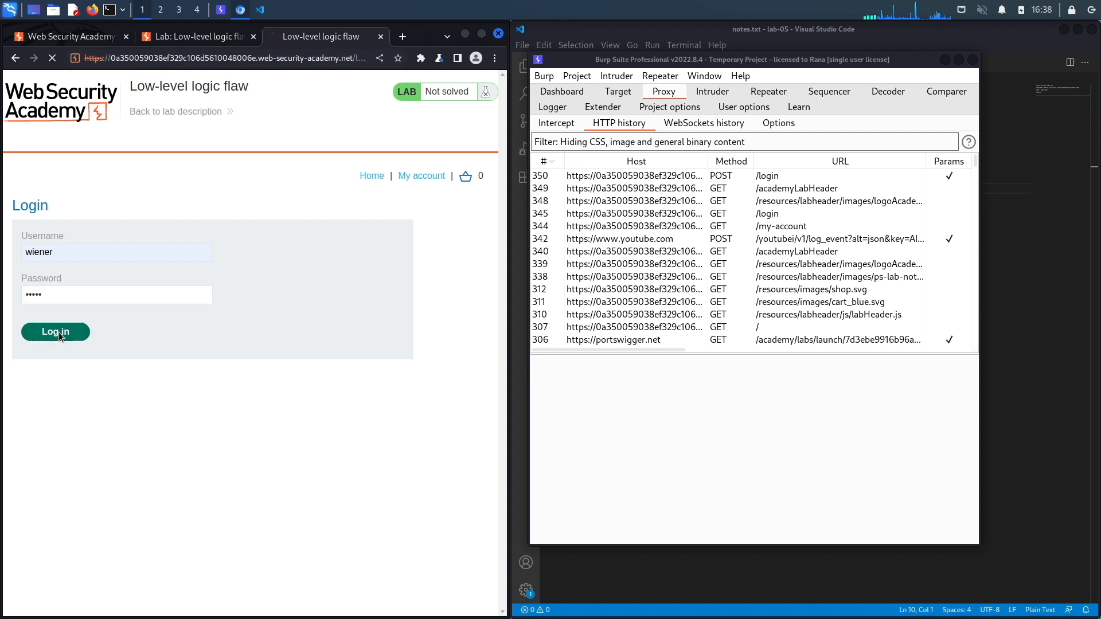
{"action": "left_click", "coordinate": [55, 331]}
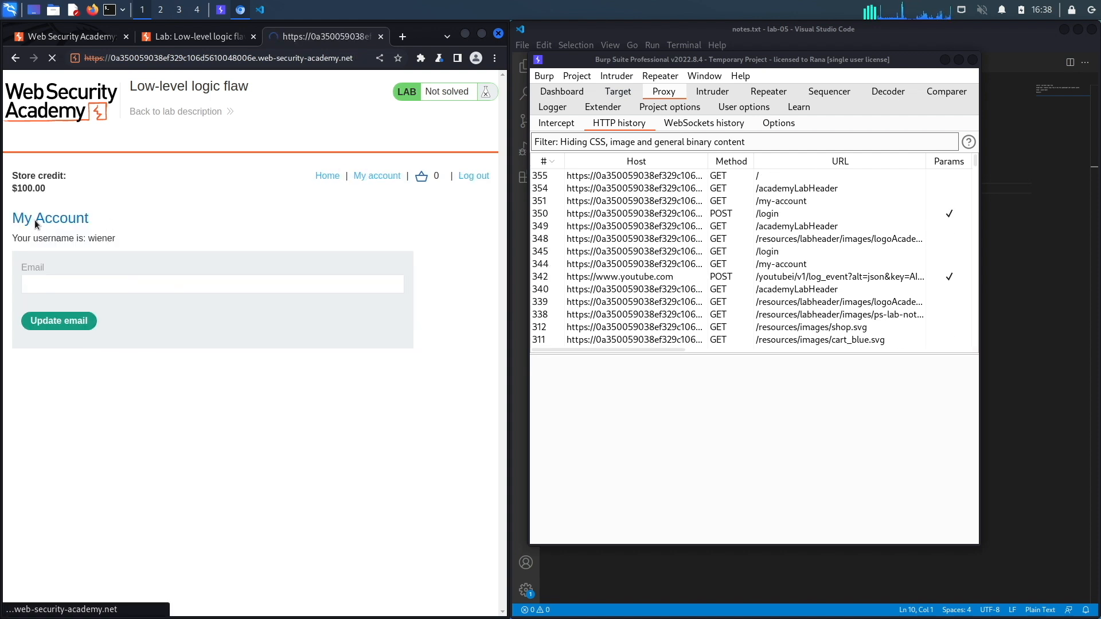
{"action": "left_click", "coordinate": [327, 175]}
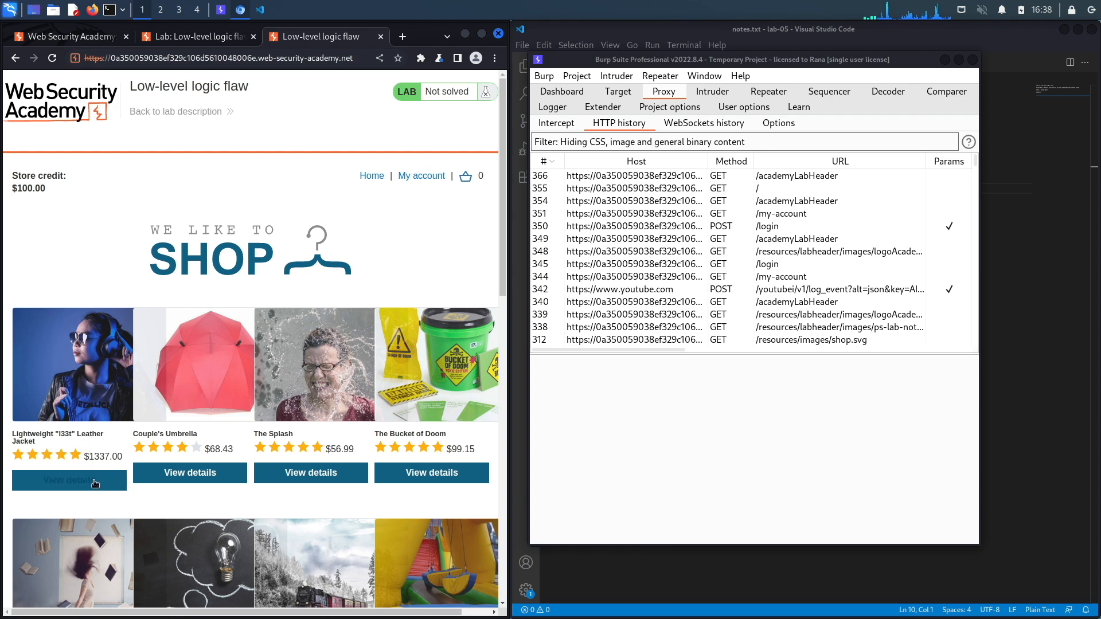
- Add the $1337 Lightweight "l33t" Leather Jacket to the cart and view the cart
{"action": "left_click", "coordinate": [69, 481]}
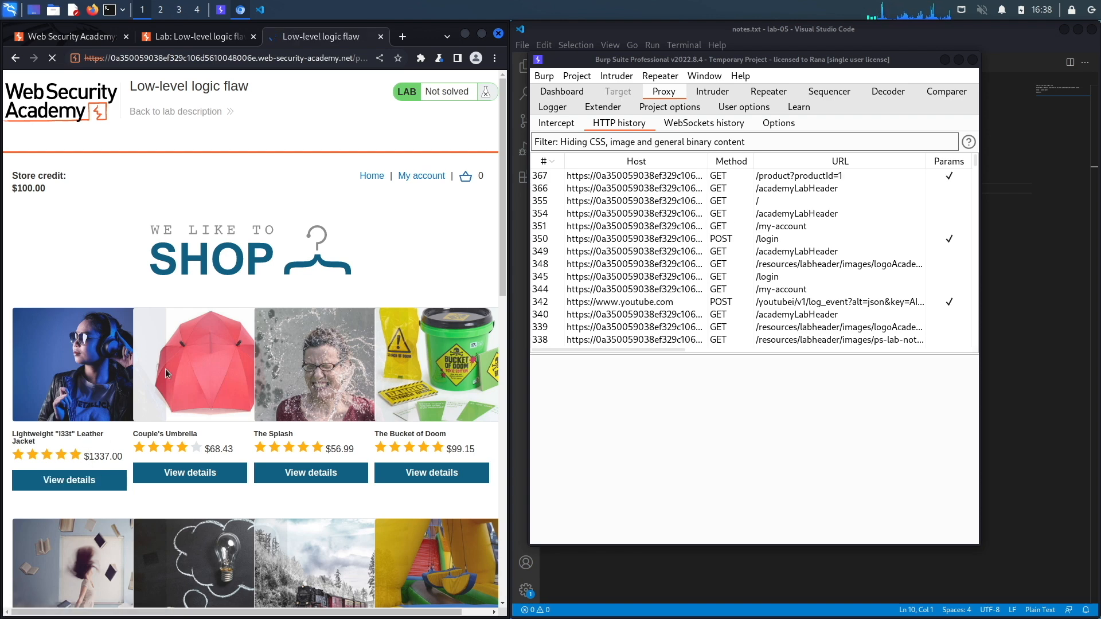
{"action": "left_click", "coordinate": [69, 480]}
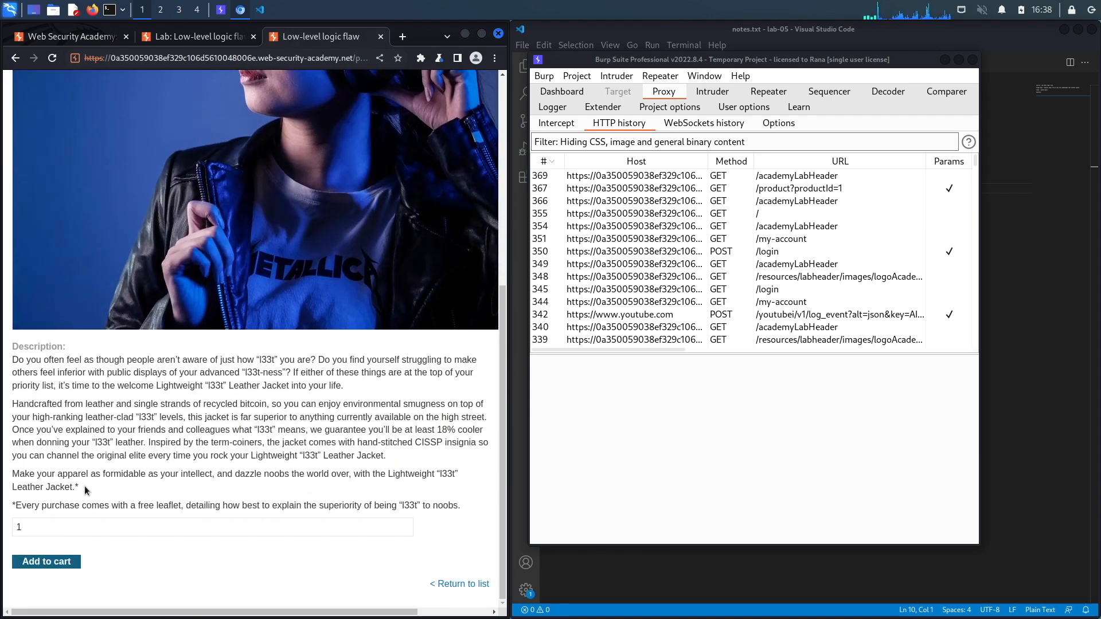
{"action": "left_click", "coordinate": [46, 560]}
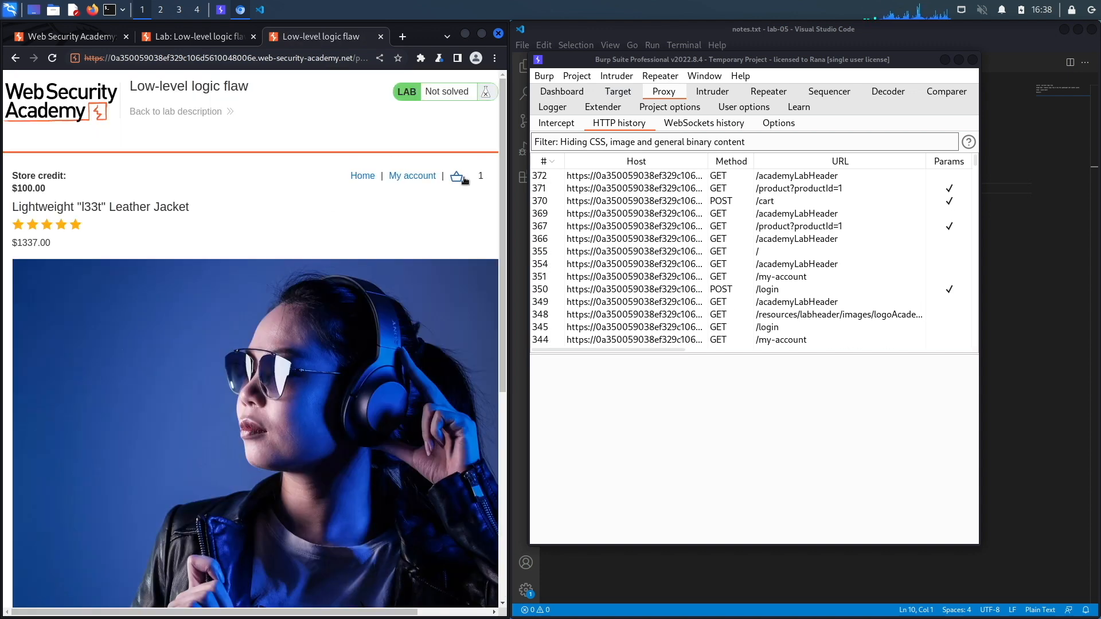
{"action": "left_click", "coordinate": [457, 175]}
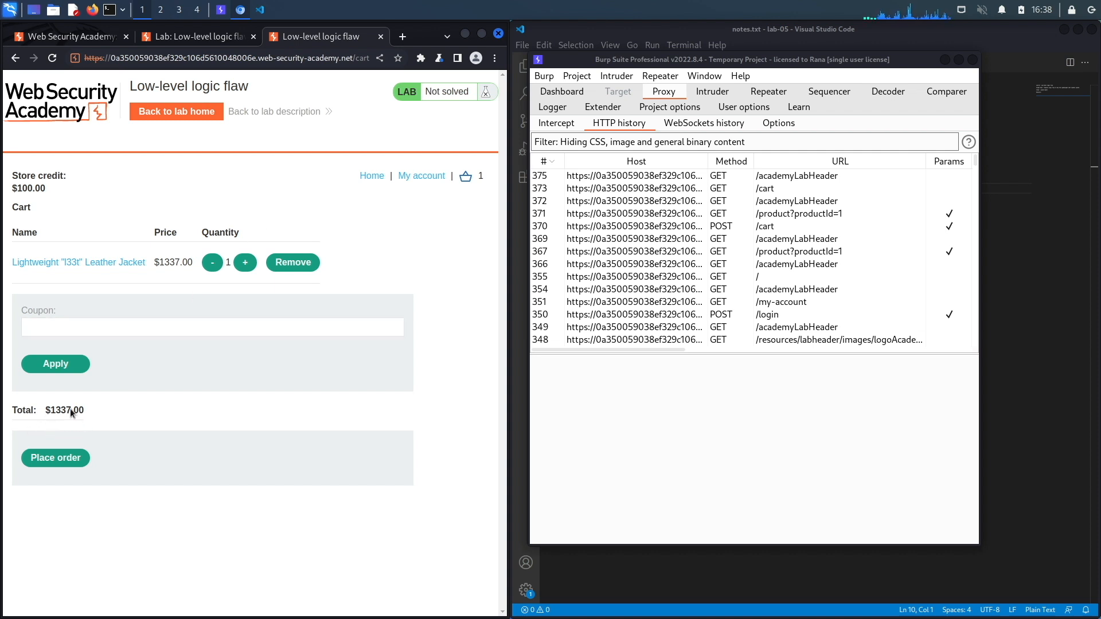
{"action": "mouse_move", "coordinate": [178, 213]}
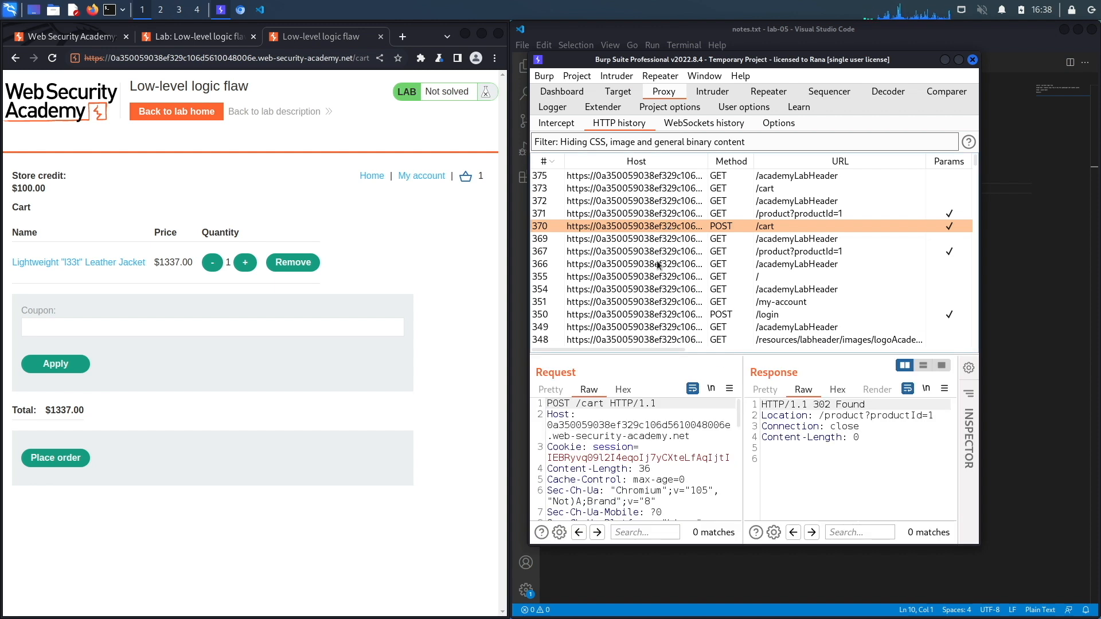
- Send the captured POST /cart add-to-cart request from HTTP history to Repeater
{"action": "scroll", "scroll_direction": "down", "scroll_amount": 3}
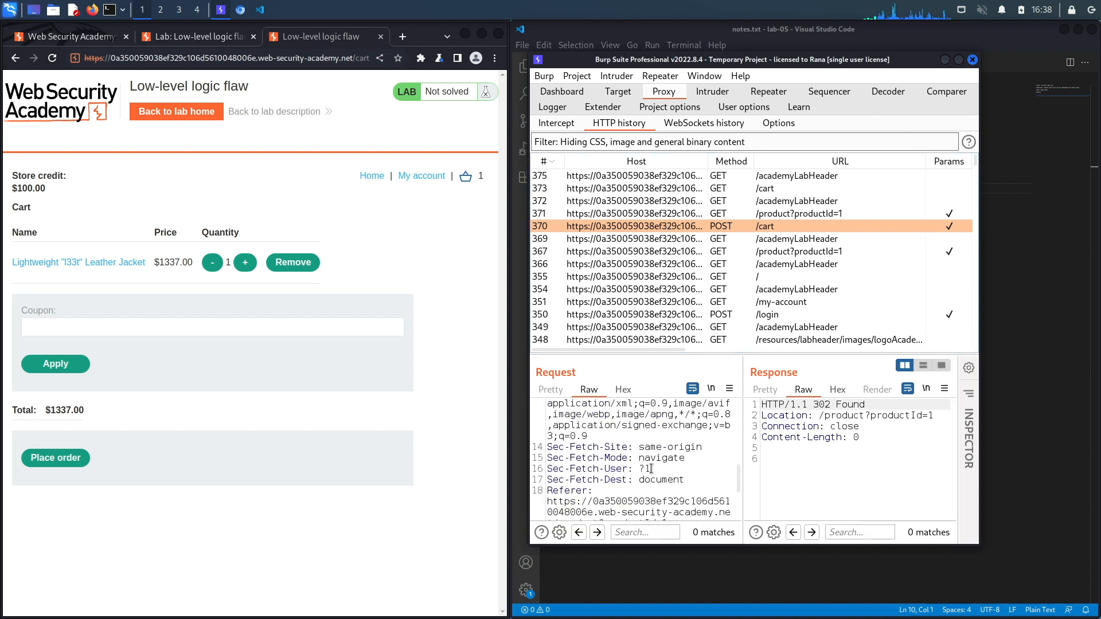
{"action": "scroll", "scroll_direction": "down", "scroll_amount": 3}
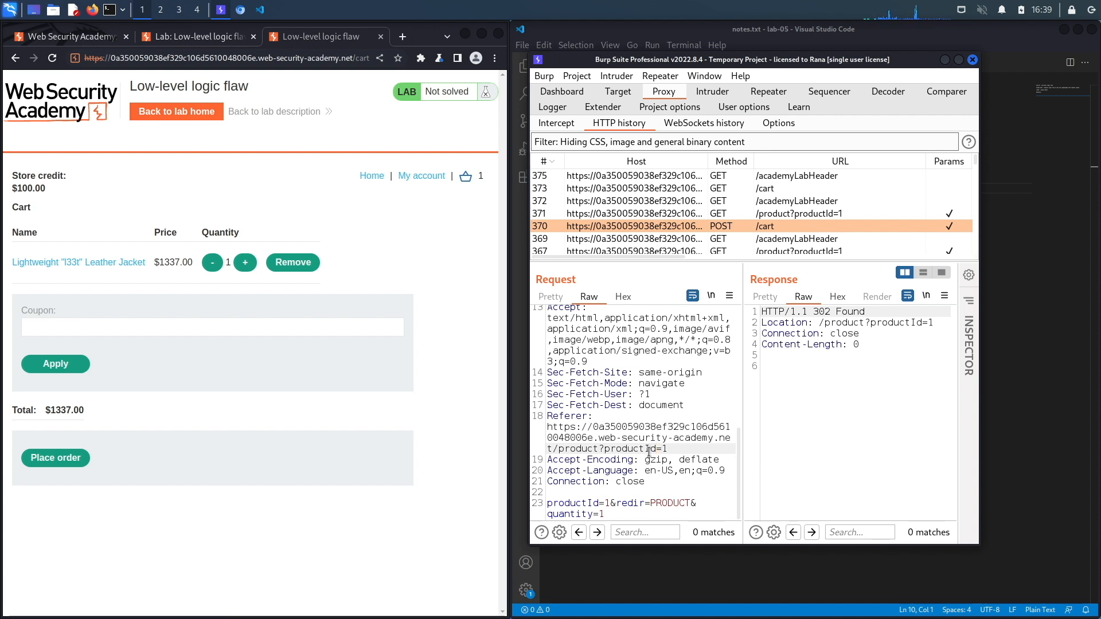
{"action": "left_click", "coordinate": [605, 514]}
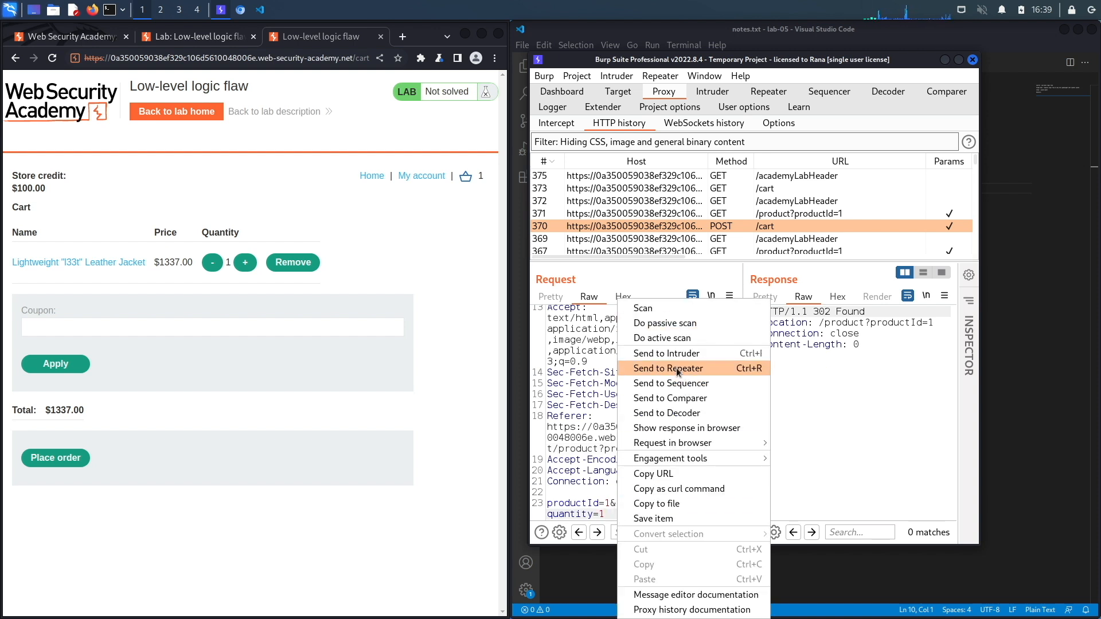
{"action": "left_click", "coordinate": [669, 368]}
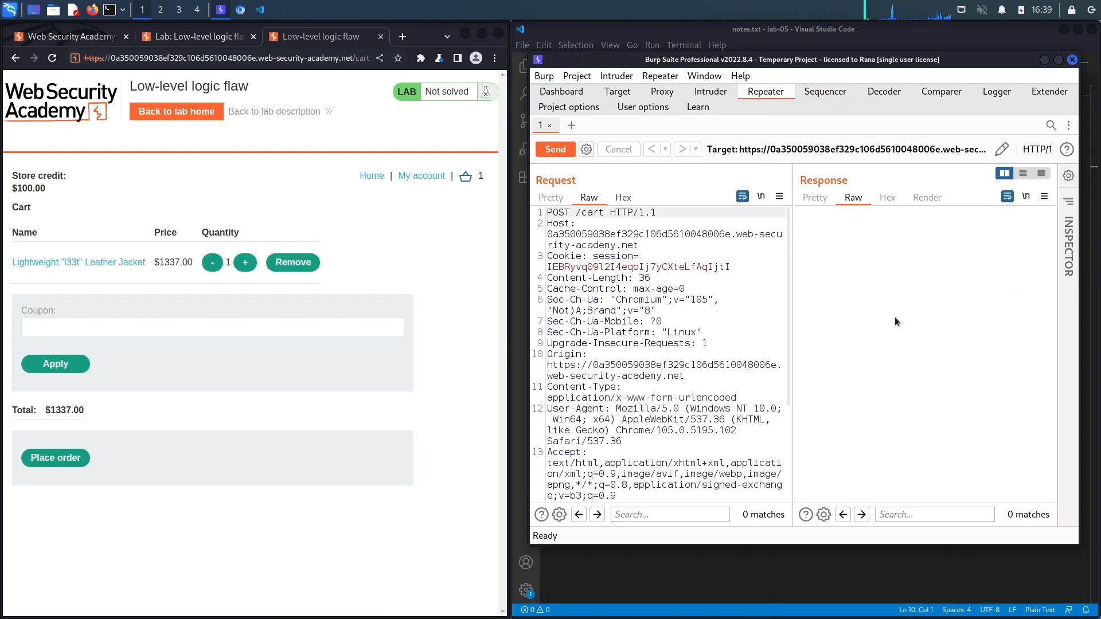
- Resend the request with quantity 2 and reload the cart to confirm the change
{"action": "scroll", "scroll_direction": "down", "scroll_amount": 3}
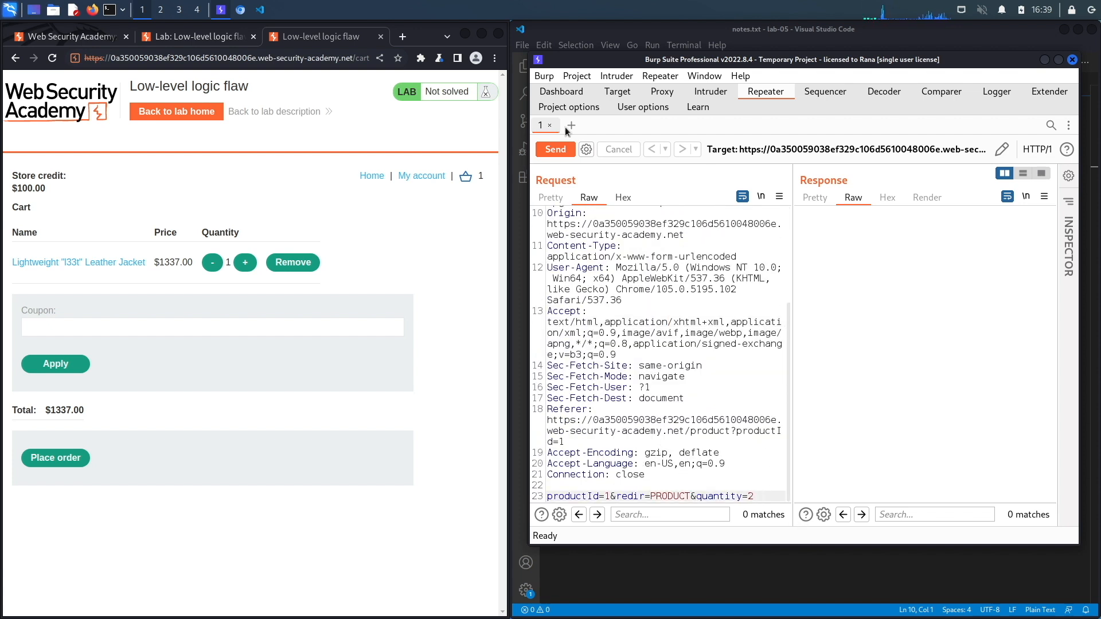
{"action": "left_click", "coordinate": [555, 149]}
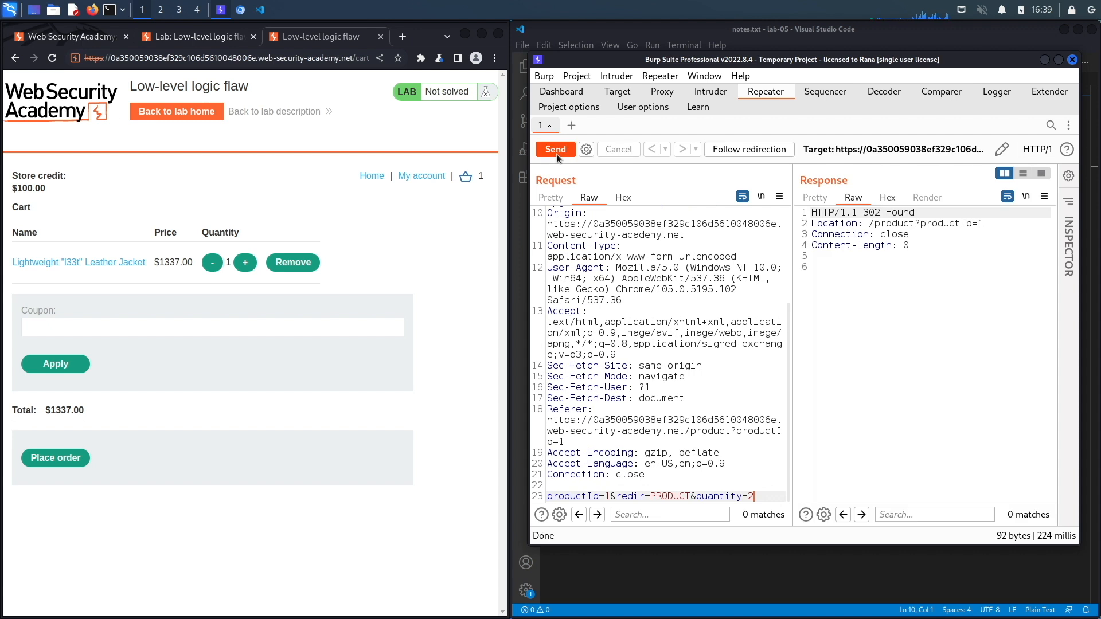
{"action": "left_click", "coordinate": [232, 58]}
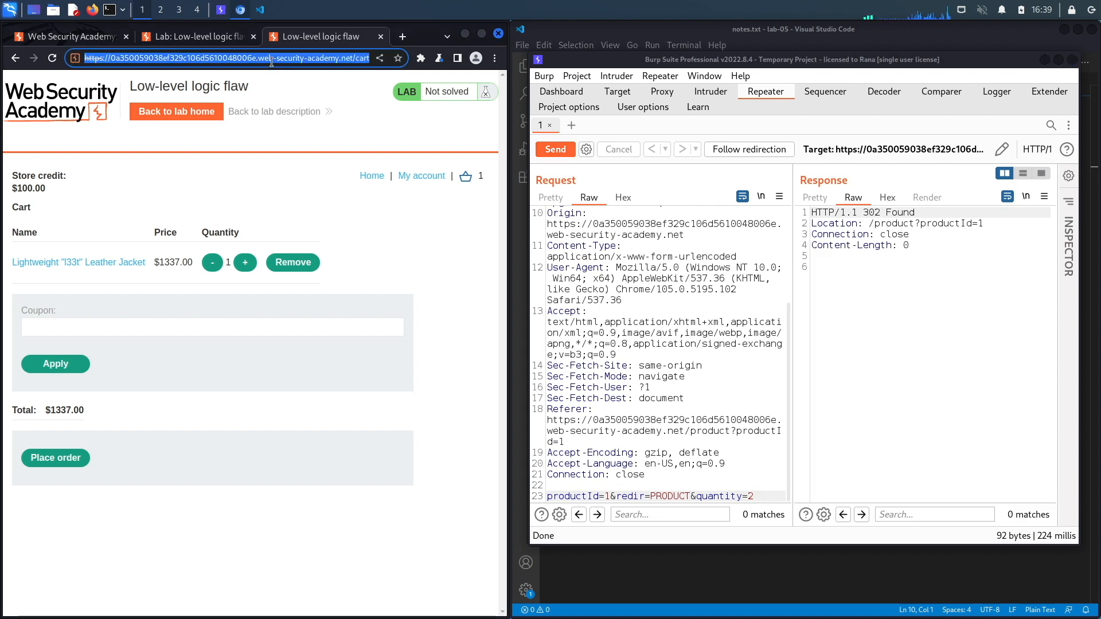
{"action": "left_click", "coordinate": [244, 261]}
{"action": "type", "text": "100"}
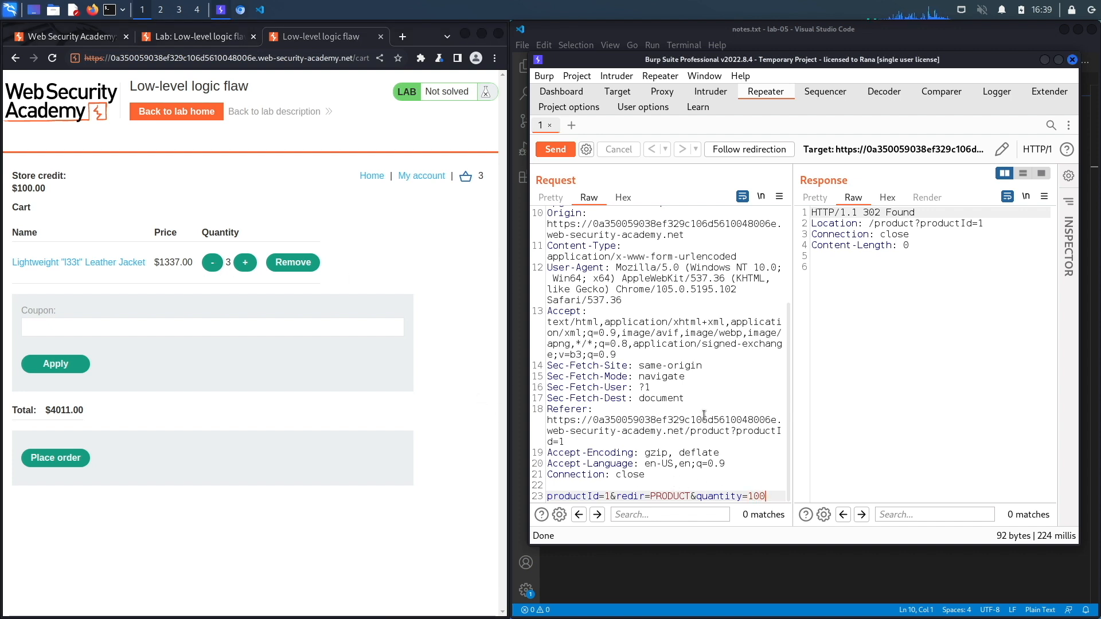
- After quantity 100 is rejected, resend with 99, reaching 102 jackets at $136374.00
{"action": "left_click", "coordinate": [554, 149]}
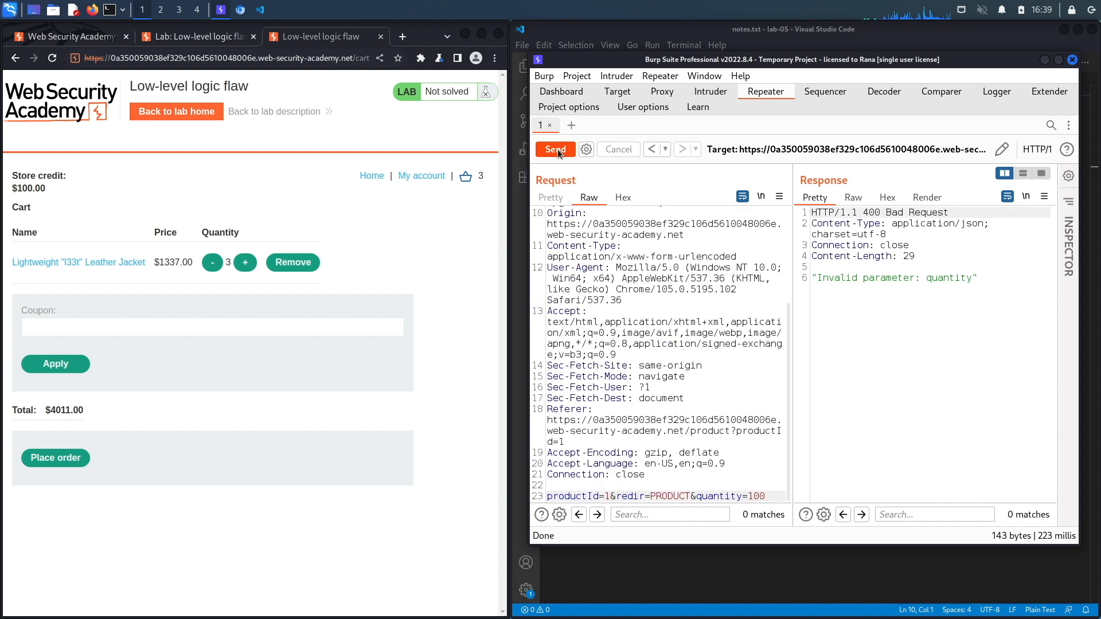
{"action": "mouse_move", "coordinate": [848, 281]}
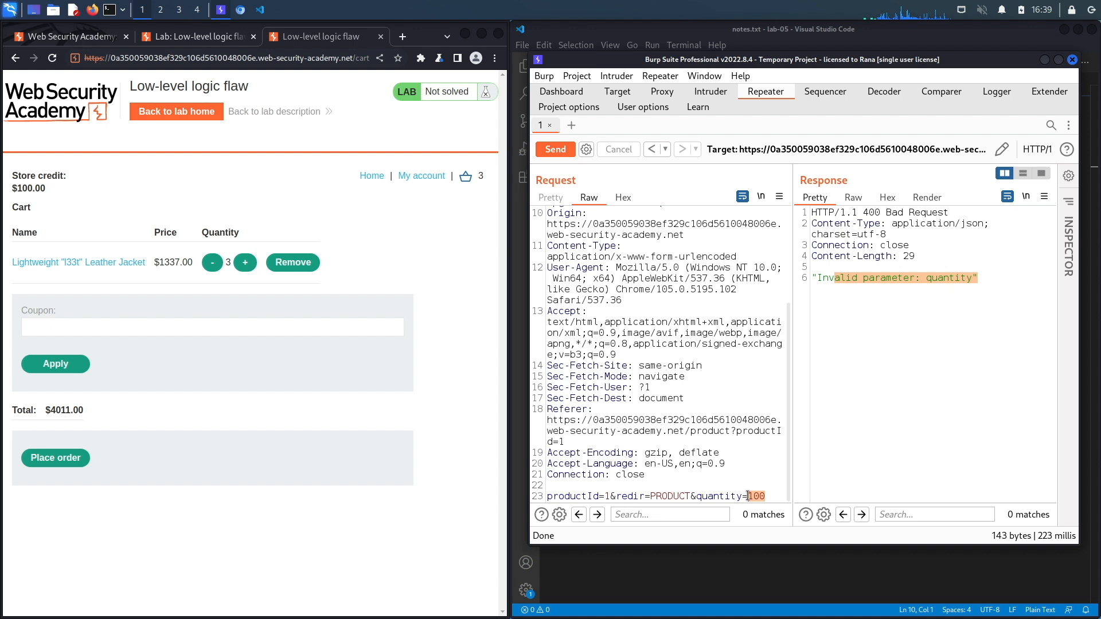
{"action": "left_click", "coordinate": [765, 497]}
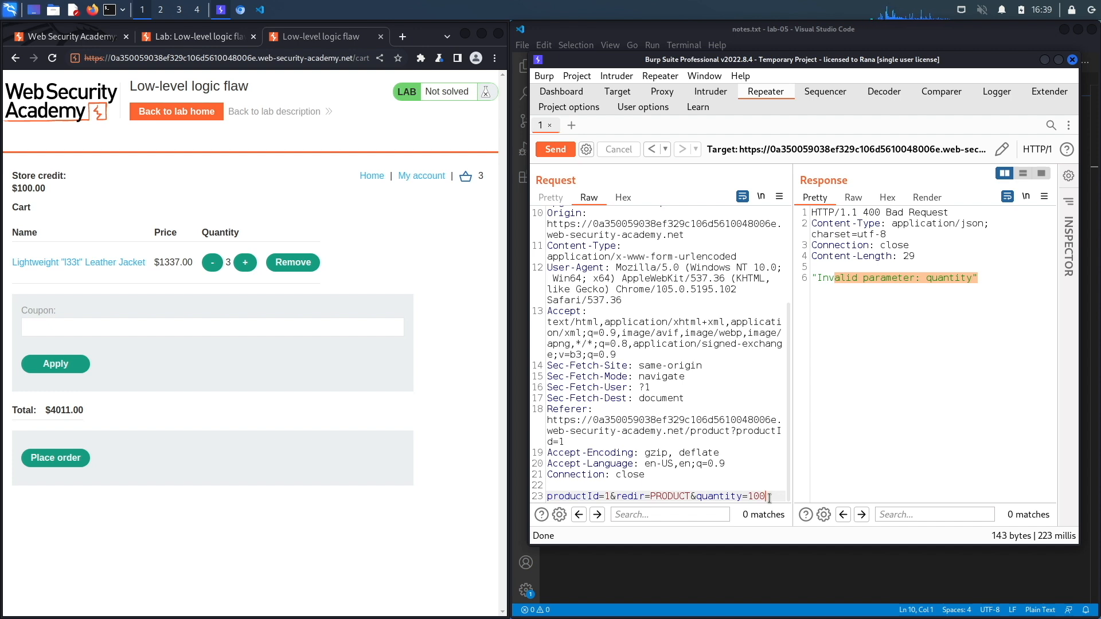
{"action": "key", "text": "Backspace"}
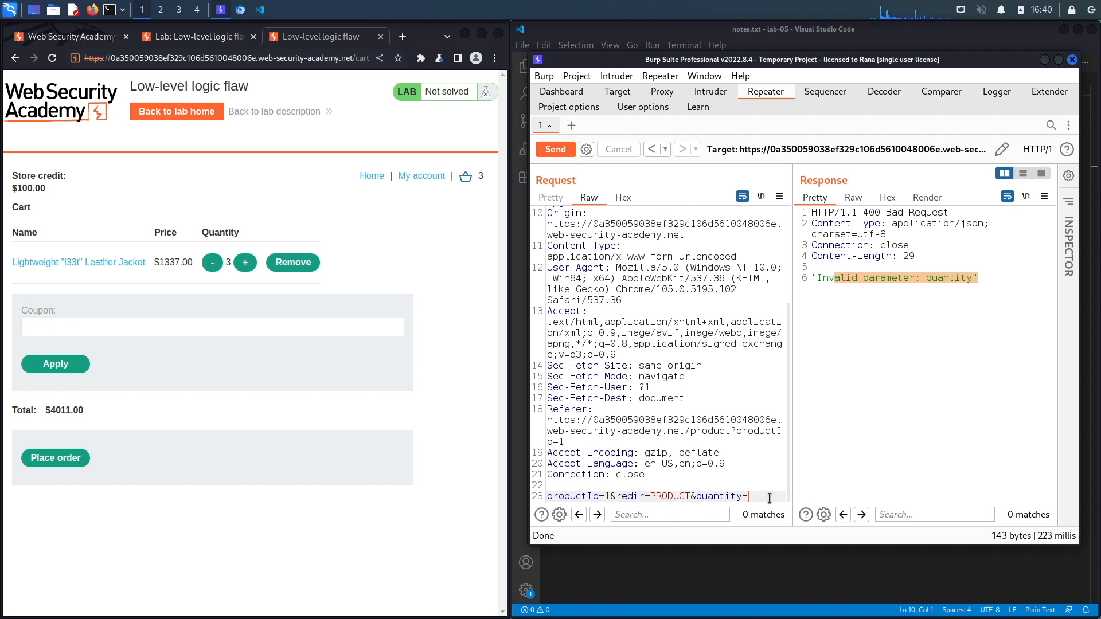
{"action": "type", "text": "99"}
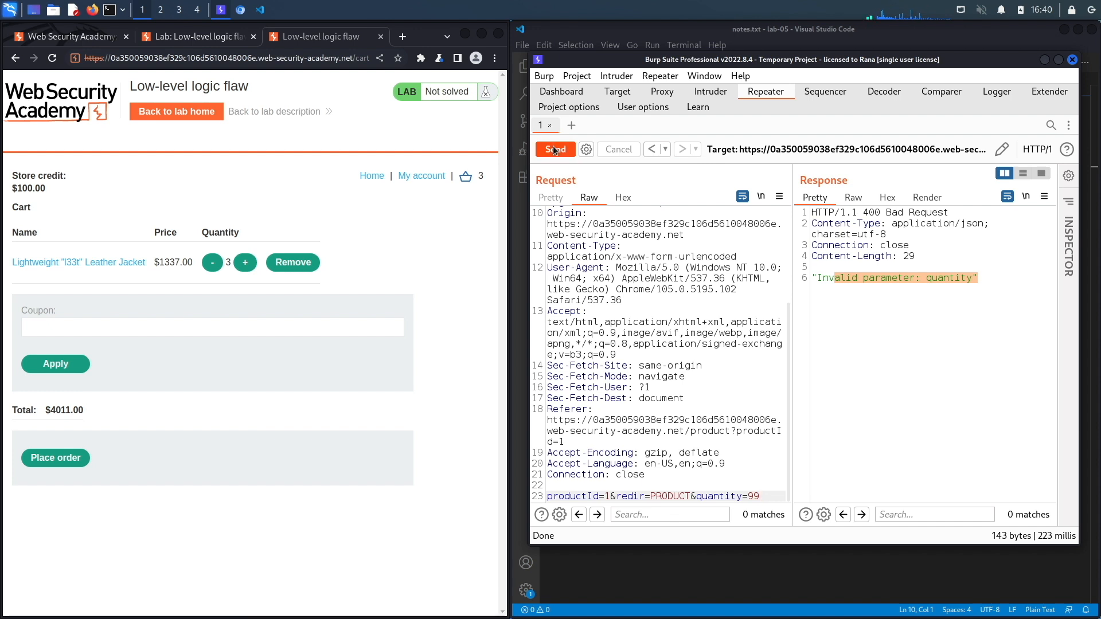
{"action": "left_click", "coordinate": [553, 149]}
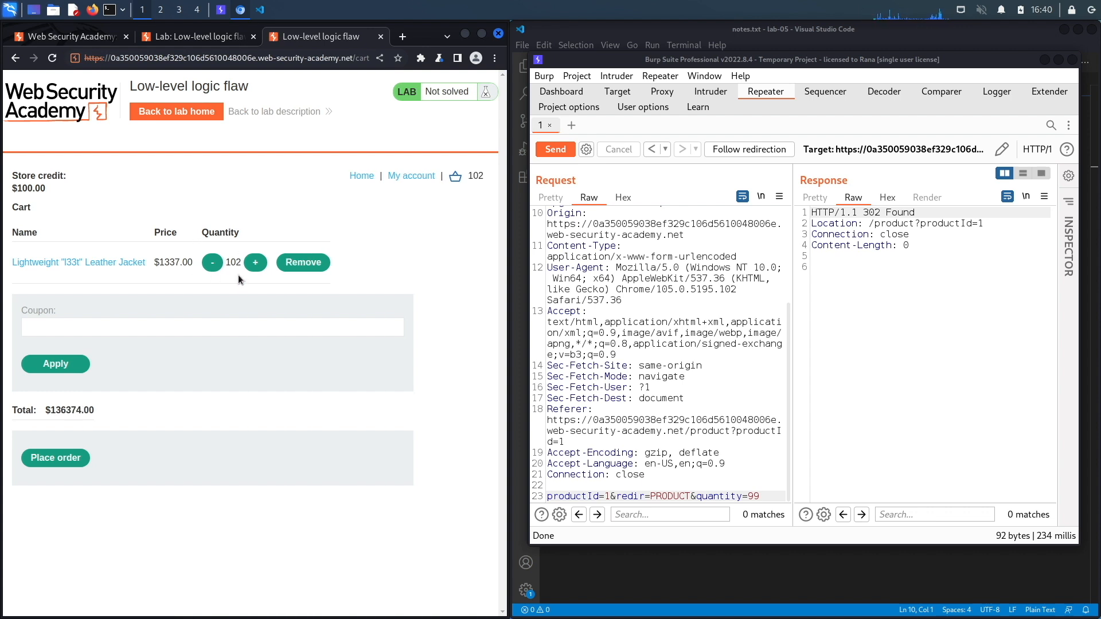
{"action": "mouse_move", "coordinate": [402, 399]}
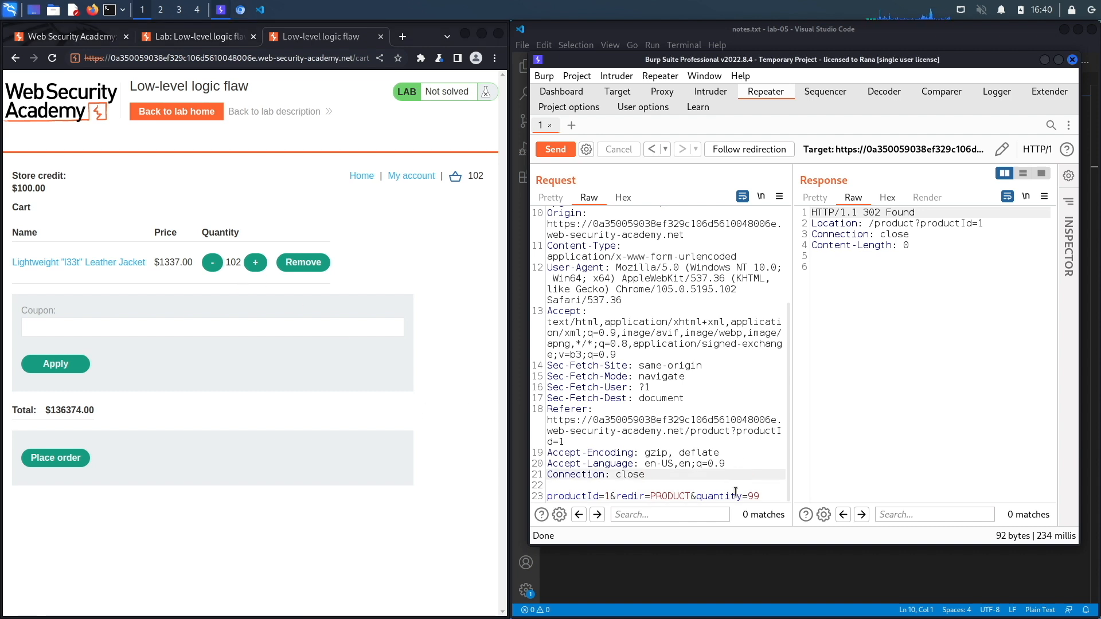
{"action": "left_click", "coordinate": [644, 475]}
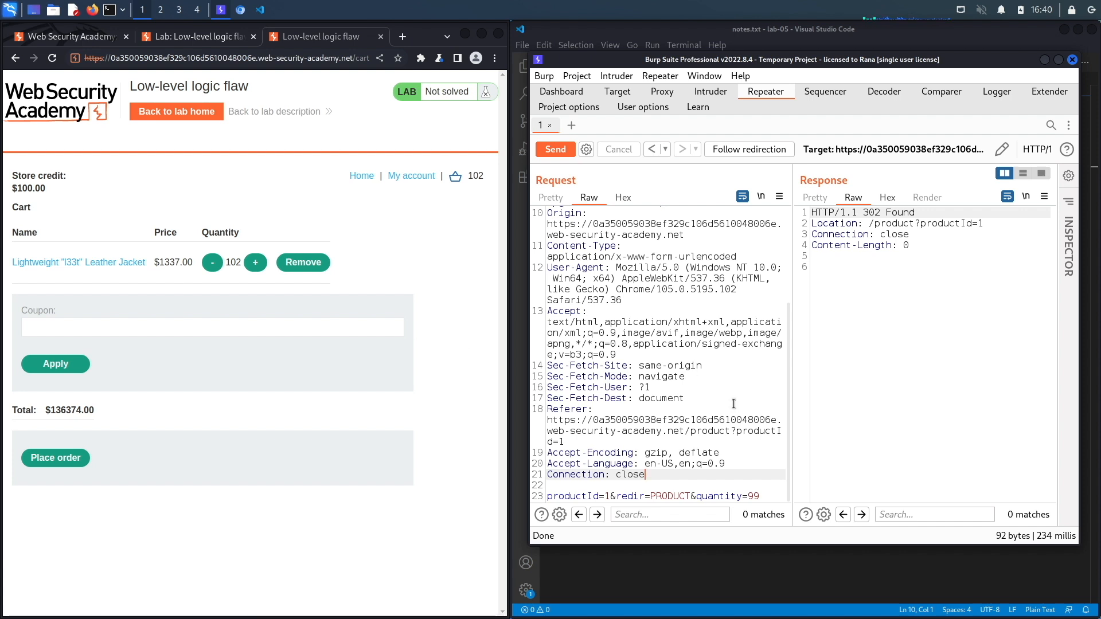
- Empty the cart, send the cart request to Intruder and clear the auto-marked positions
{"action": "left_click", "coordinate": [303, 261]}
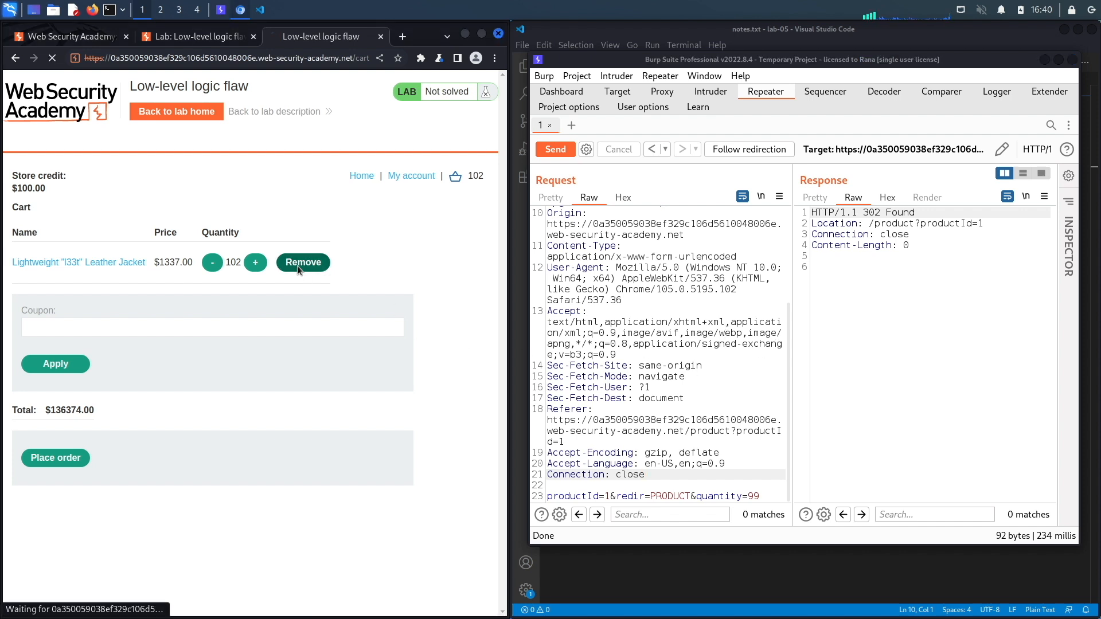
{"action": "left_click", "coordinate": [302, 262]}
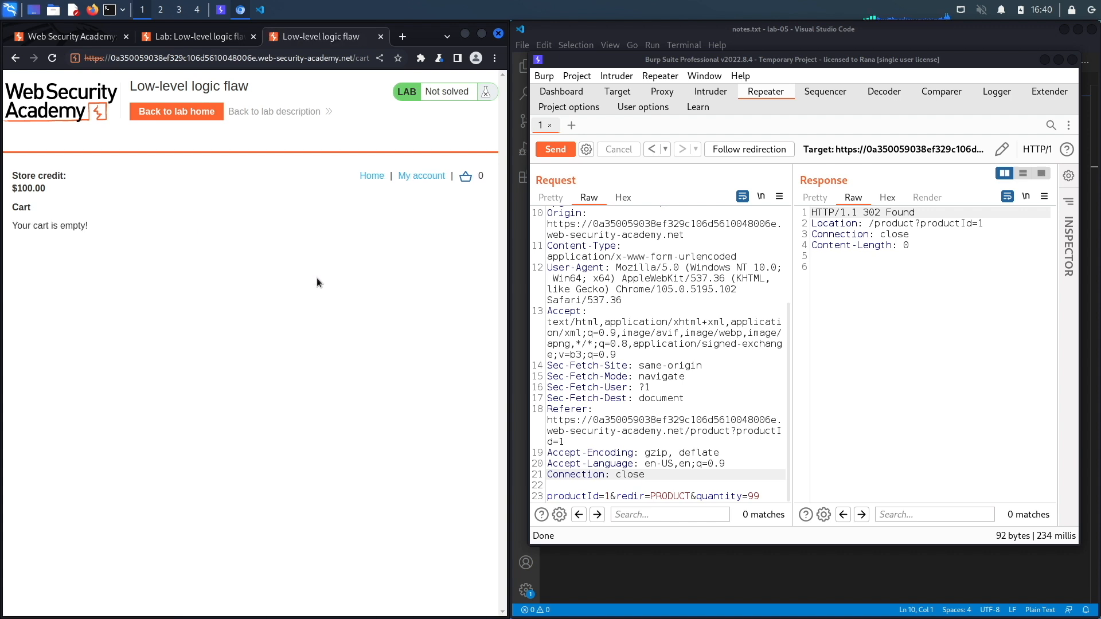
{"action": "right_click", "coordinate": [737, 359]}
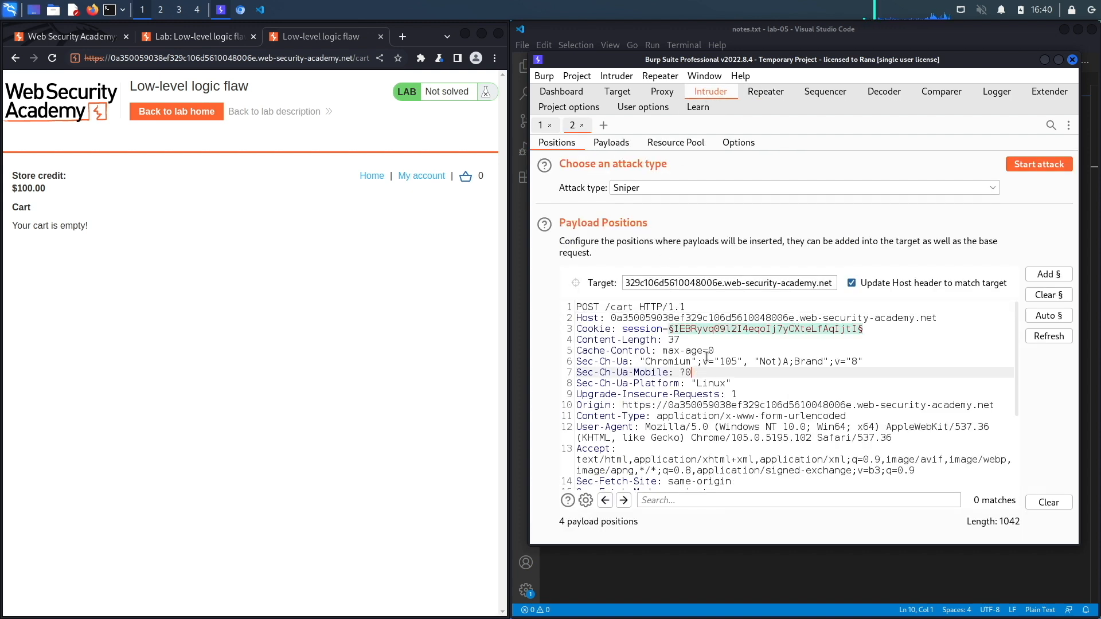
{"action": "left_click", "coordinate": [1047, 295]}
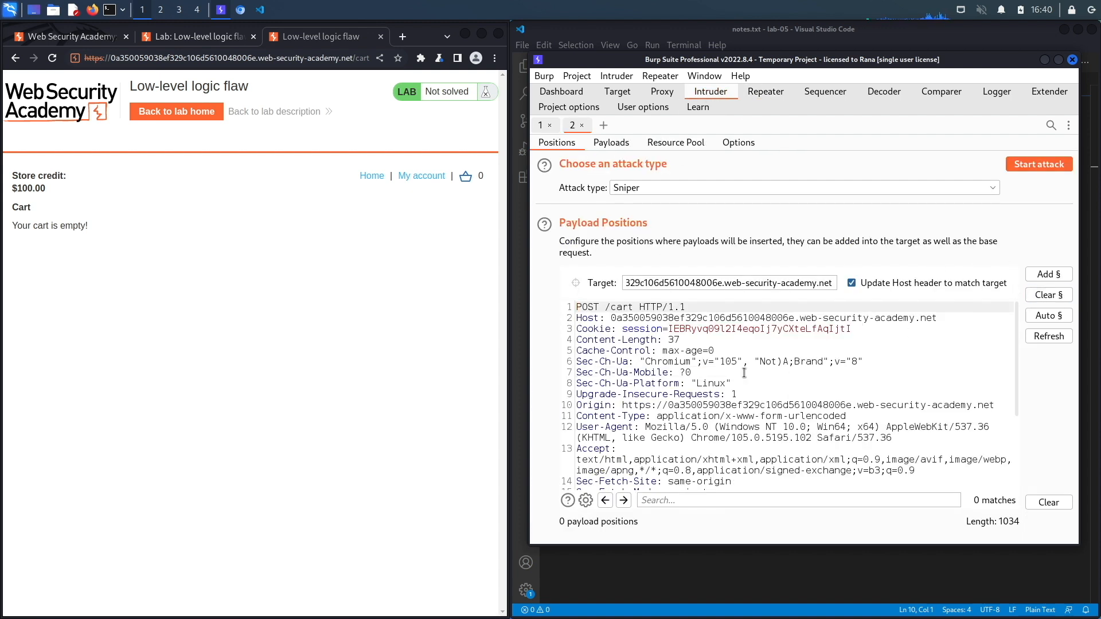
- Set the body quantity to 99 as the payload position and move to payload settings
{"action": "scroll", "scroll_direction": "down", "scroll_amount": 3}
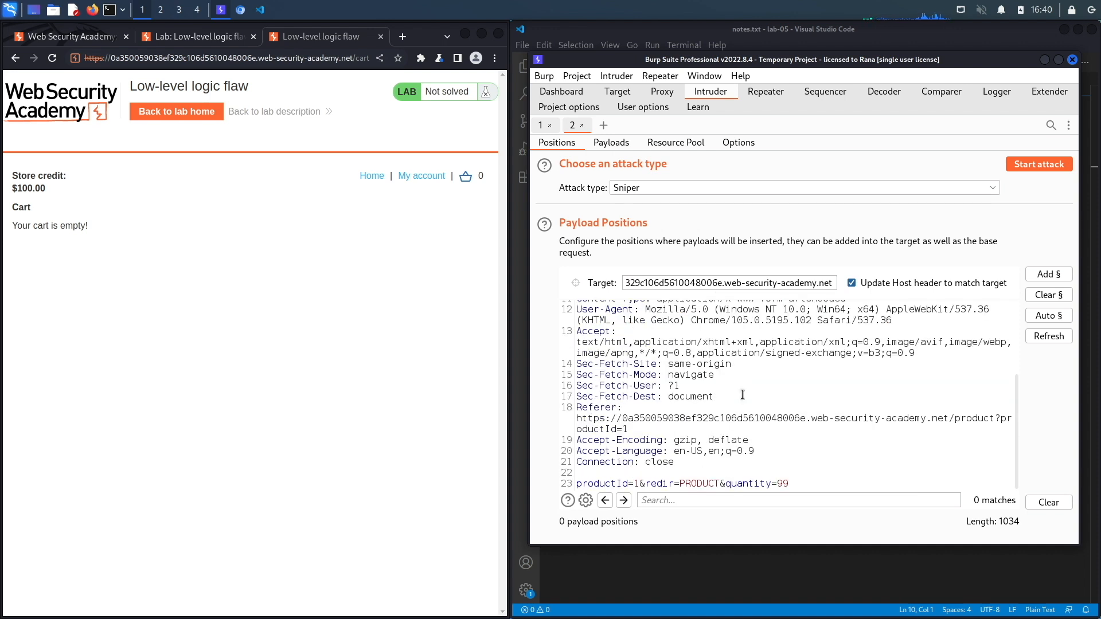
{"action": "double_click", "coordinate": [780, 484]}
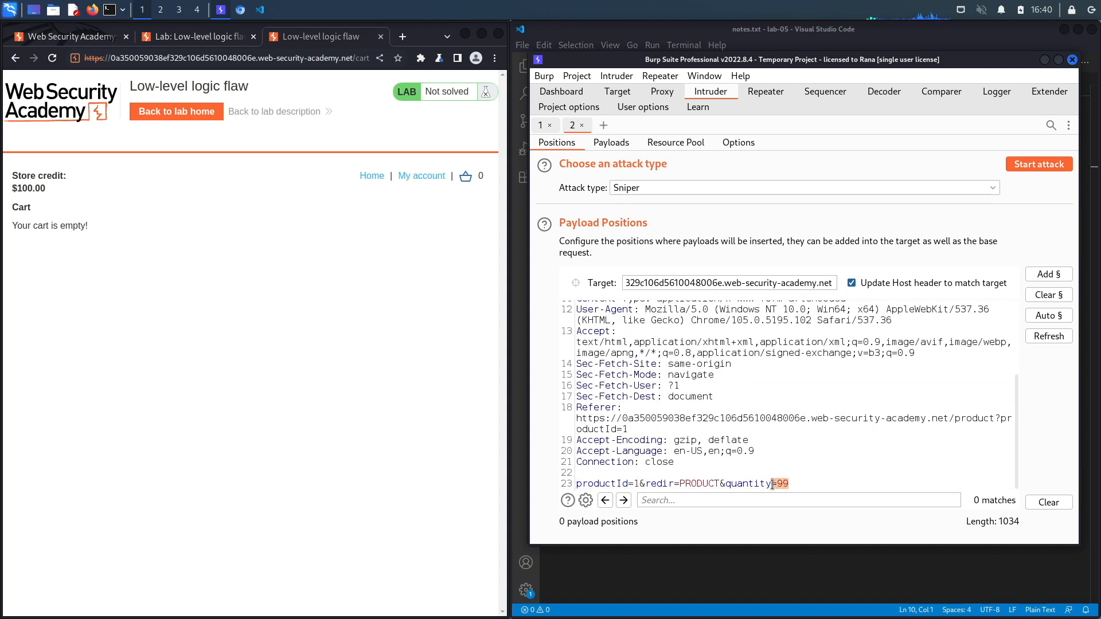
{"action": "left_click", "coordinate": [792, 482]}
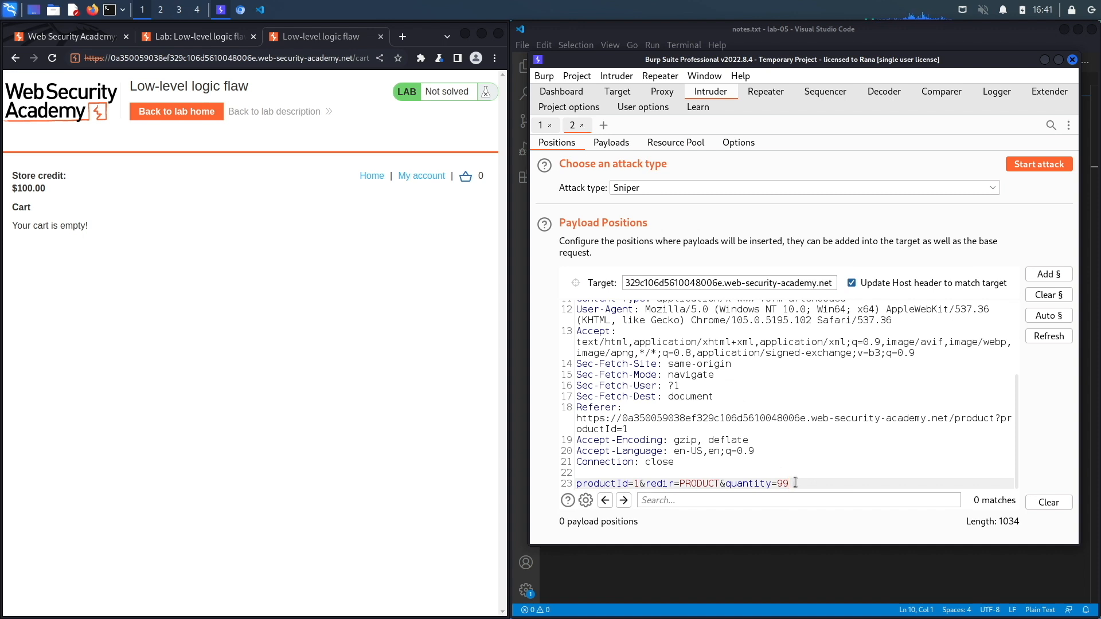
{"action": "left_click", "coordinate": [610, 142]}
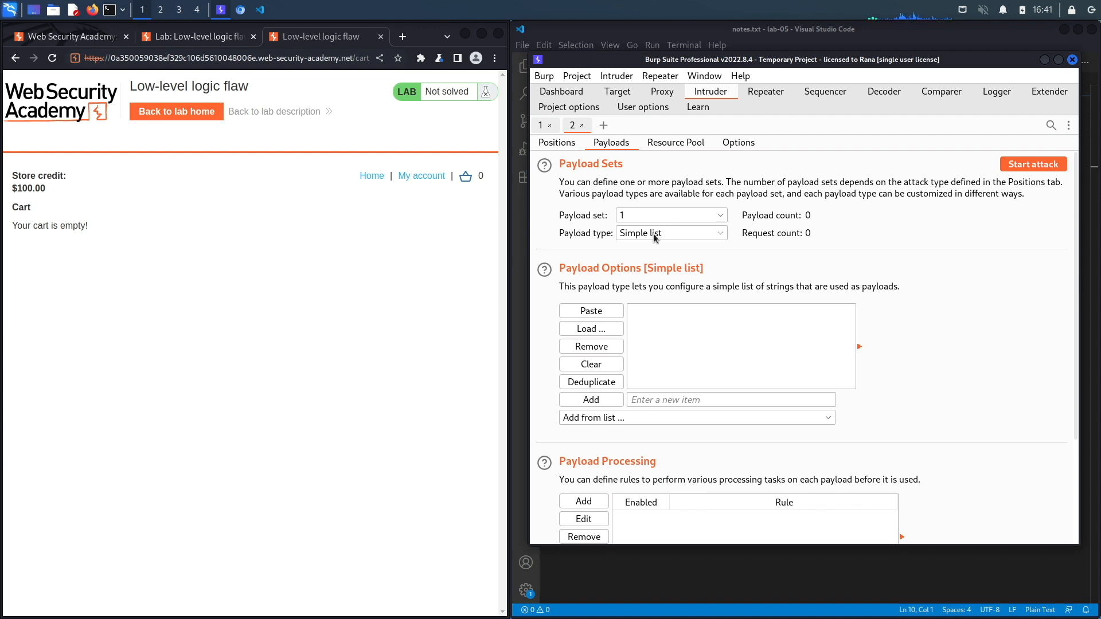
- Choose Null payloads set to Continue indefinitely for the attack
{"action": "left_click", "coordinate": [669, 233]}
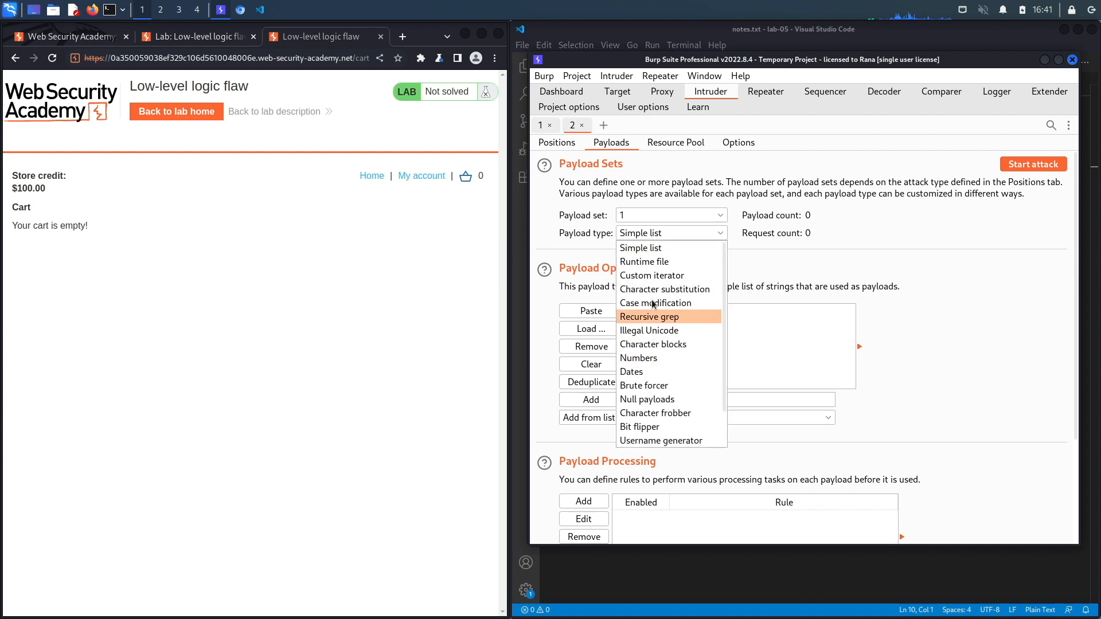
{"action": "left_click", "coordinate": [647, 399]}
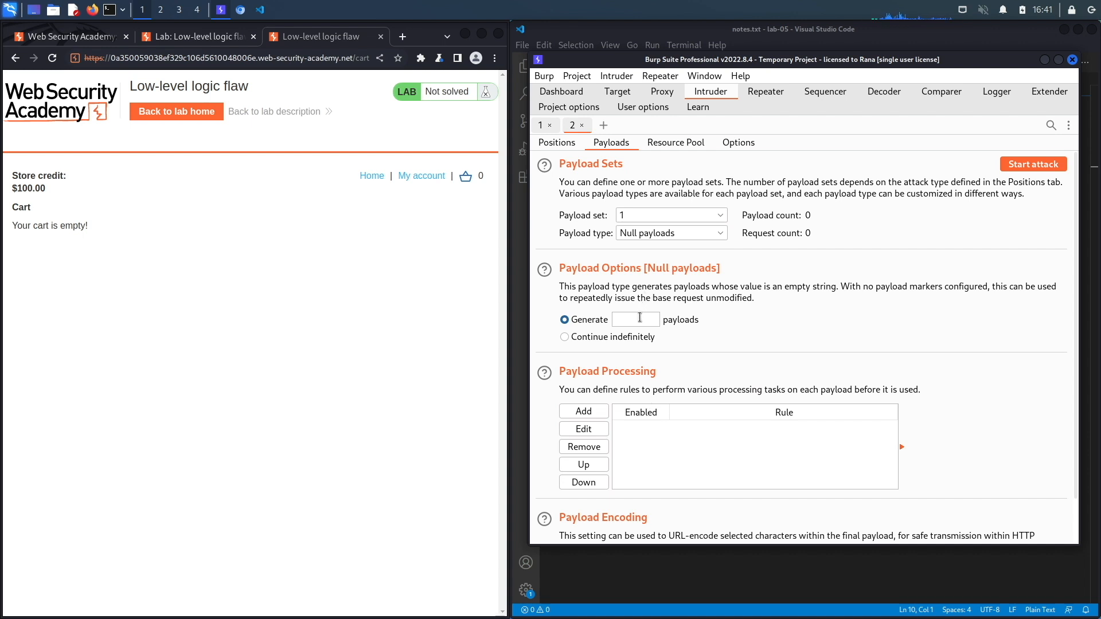
{"action": "left_click", "coordinate": [565, 337]}
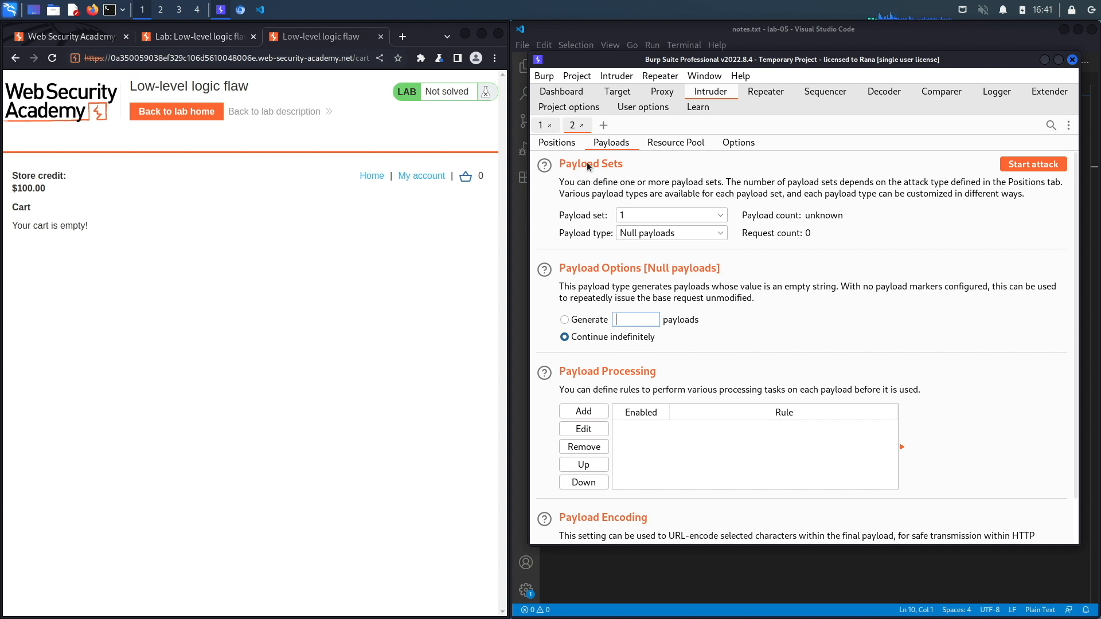
{"action": "left_click", "coordinate": [555, 142]}
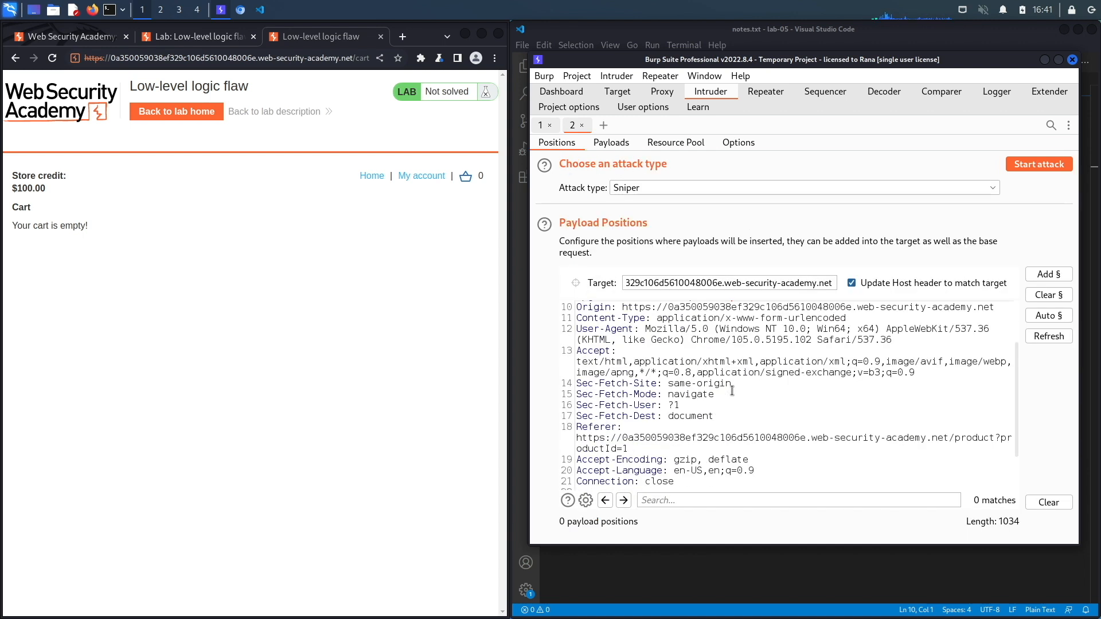
{"action": "scroll", "scroll_direction": "down", "scroll_amount": 3}
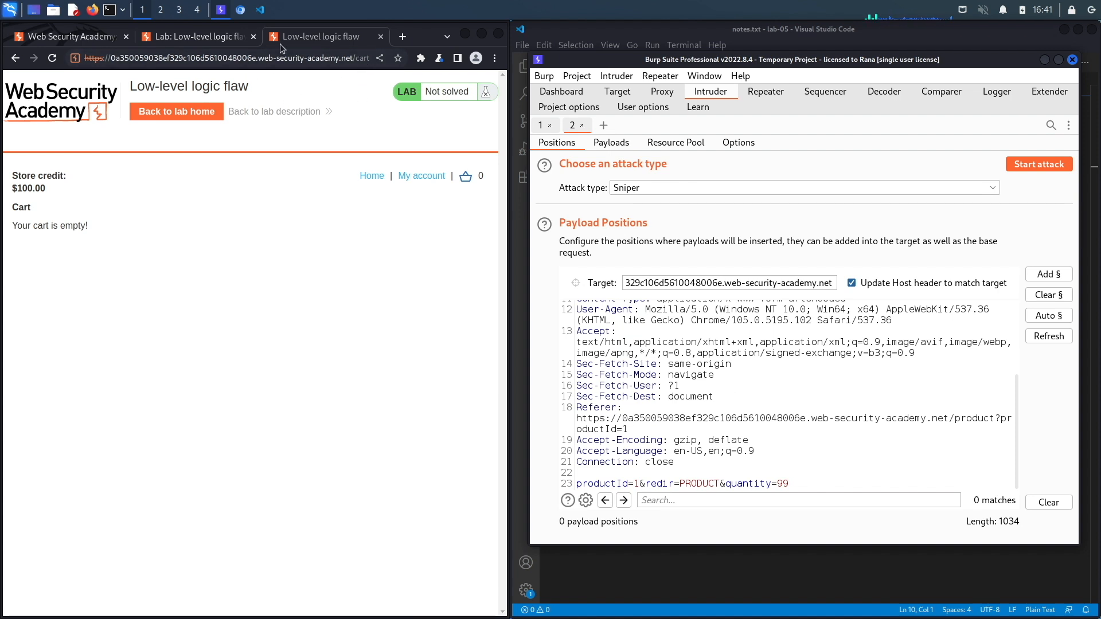
{"action": "mouse_move", "coordinate": [303, 156]}
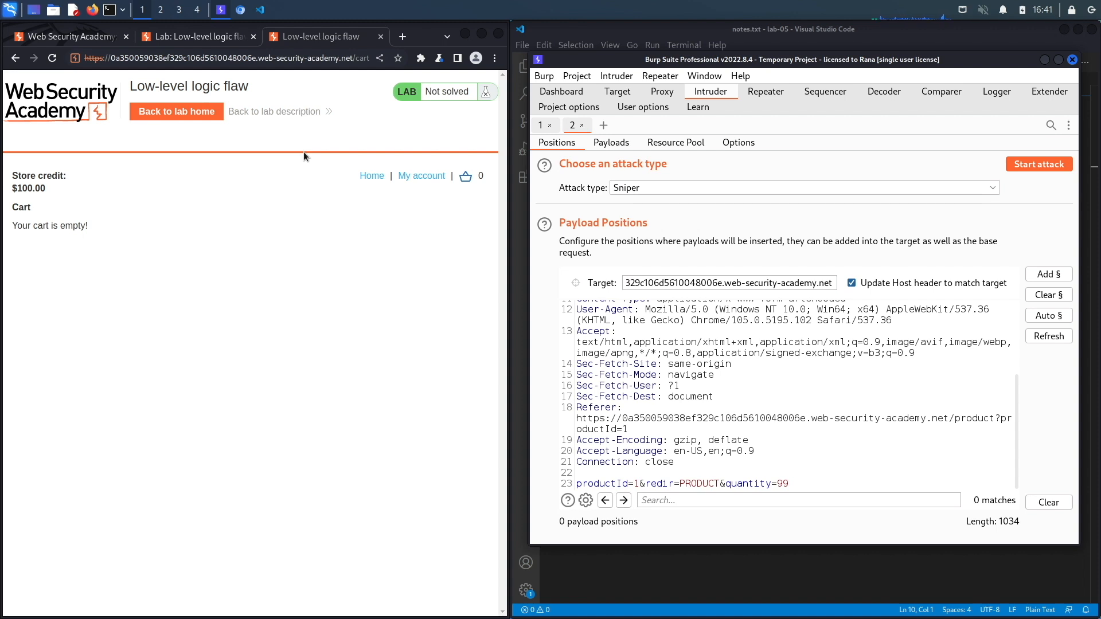
{"action": "mouse_move", "coordinate": [337, 173]}
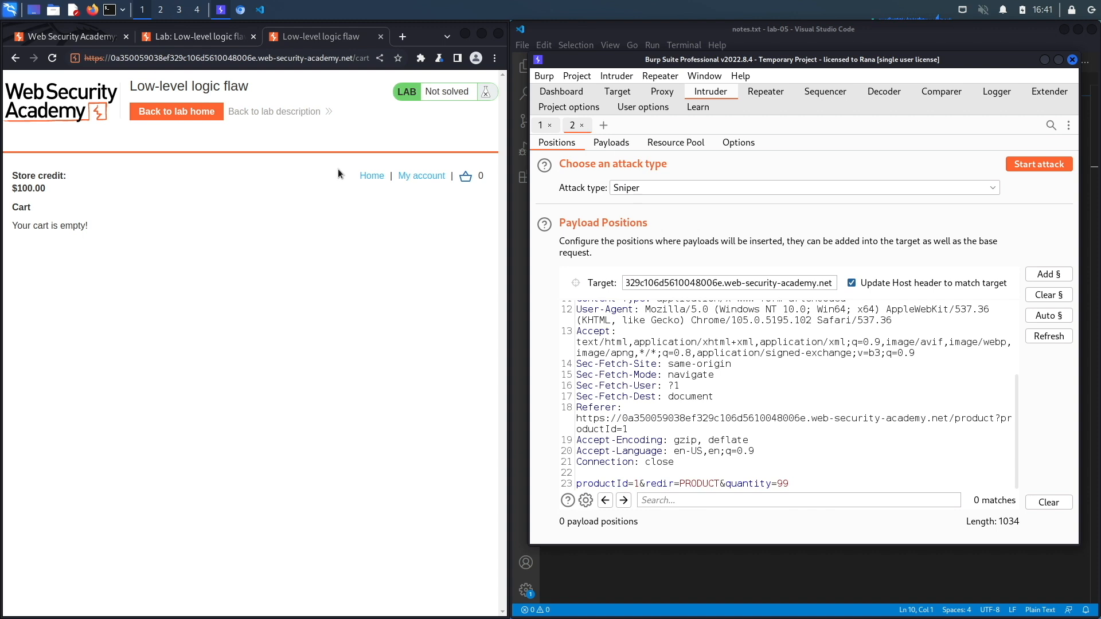
{"action": "mouse_move", "coordinate": [451, 248]}
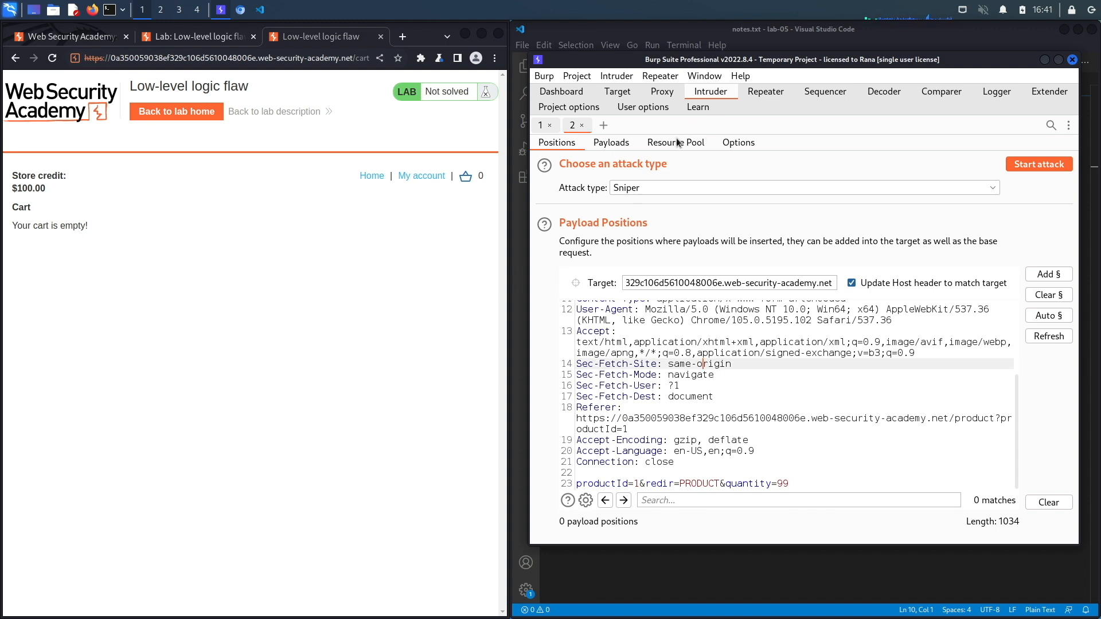
- Create a new resource pool with maximum concurrent requests limited to 1
{"action": "left_click", "coordinate": [675, 142]}
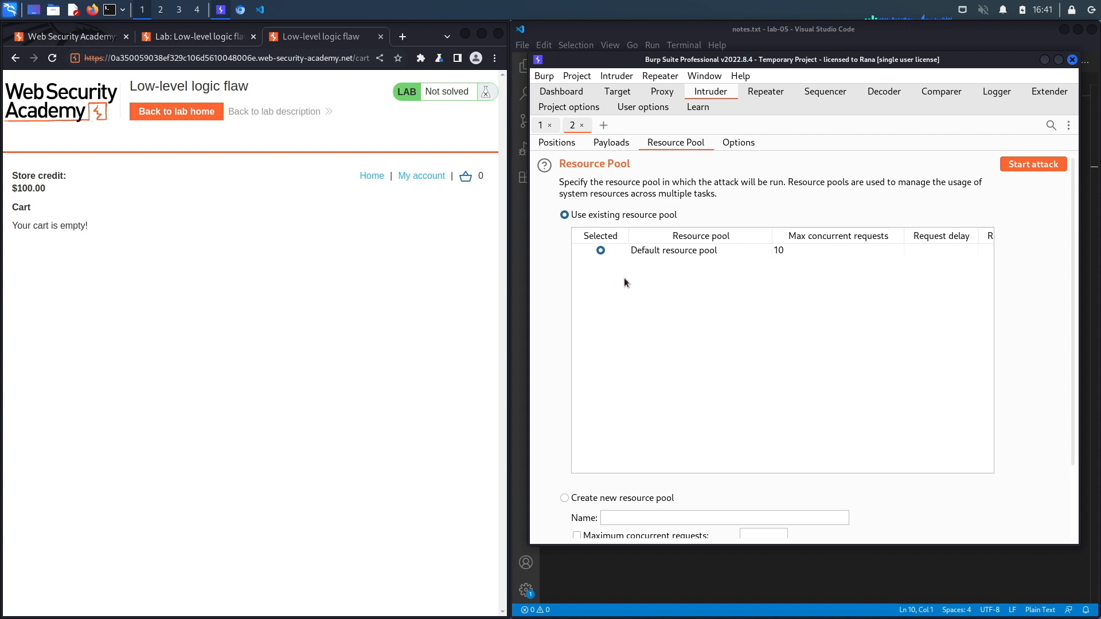
{"action": "scroll", "scroll_direction": "down", "scroll_amount": 3}
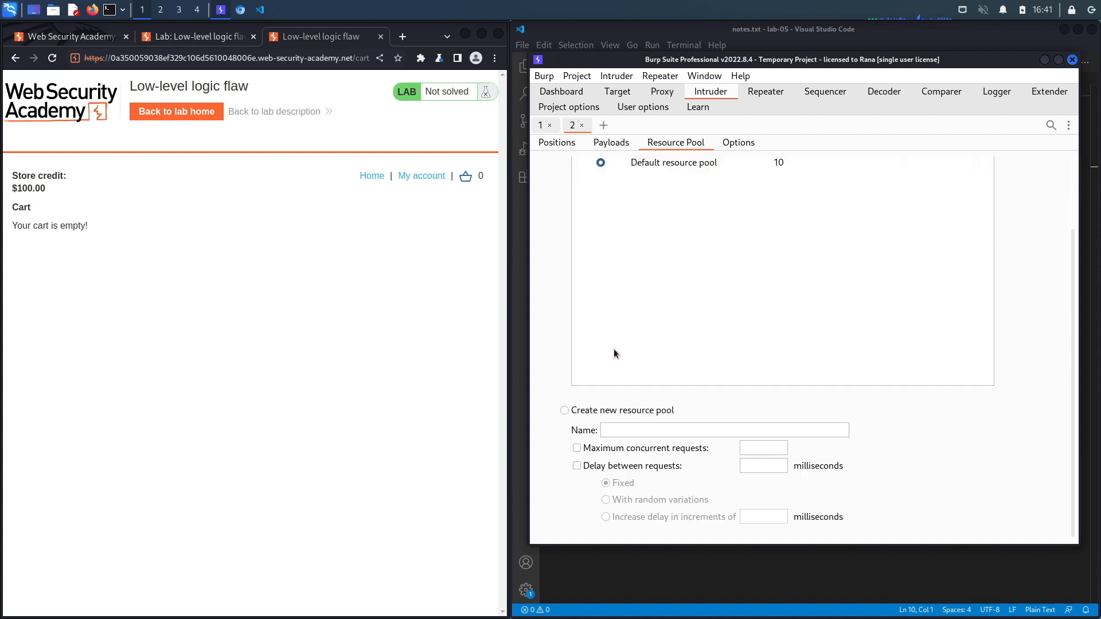
{"action": "left_click", "coordinate": [564, 411]}
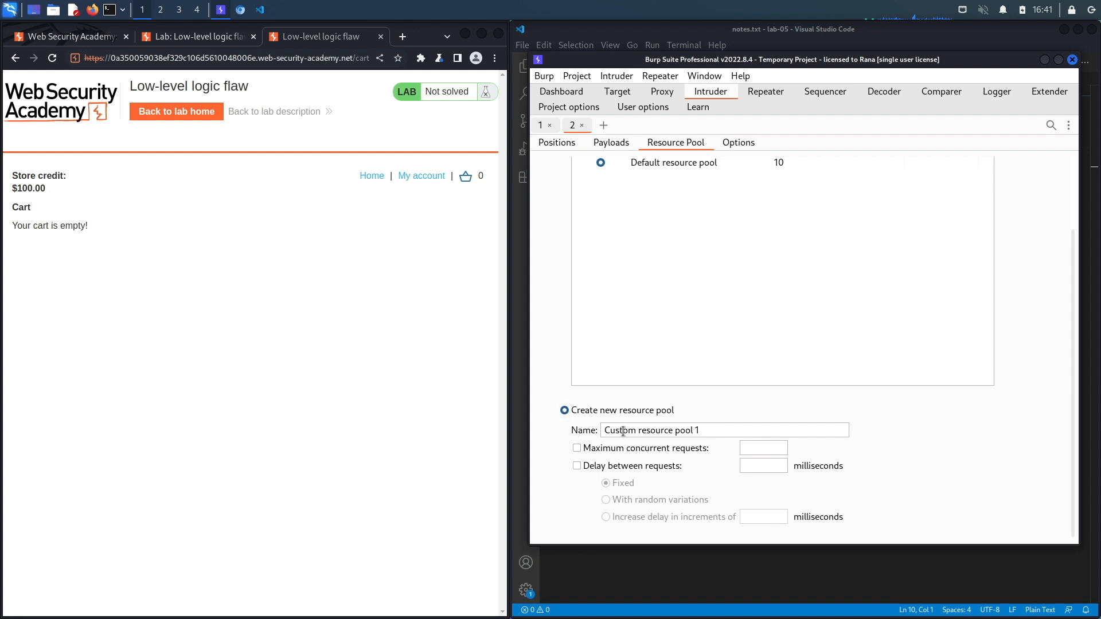
{"action": "left_click", "coordinate": [577, 448]}
{"action": "type", "text": "1"}
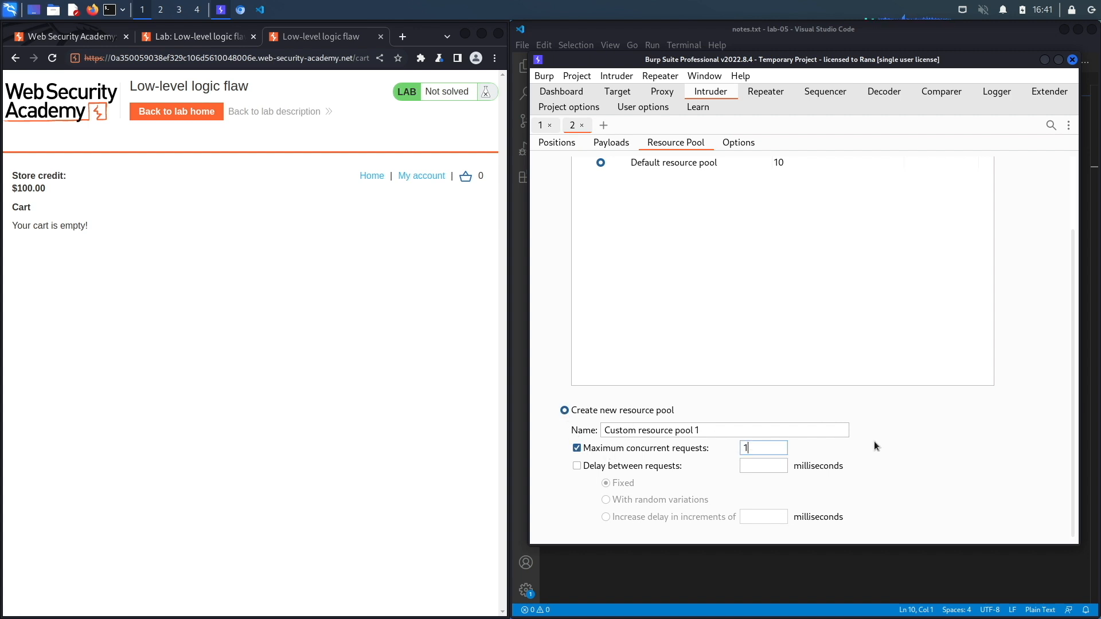
{"action": "scroll", "scroll_direction": "up", "scroll_amount": 3}
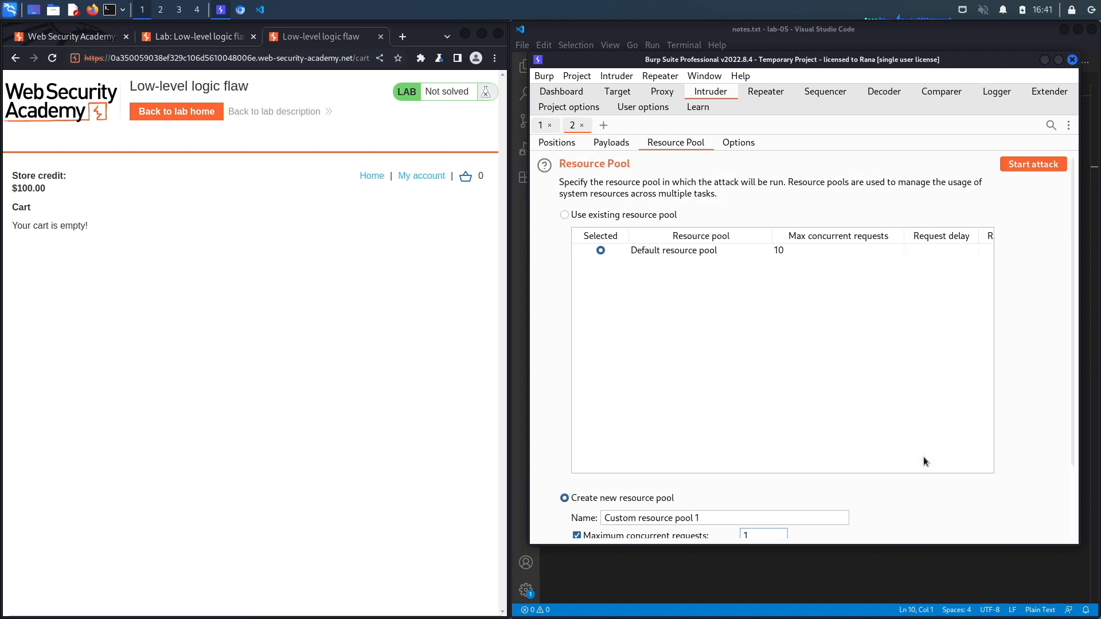
{"action": "left_click", "coordinate": [761, 534]}
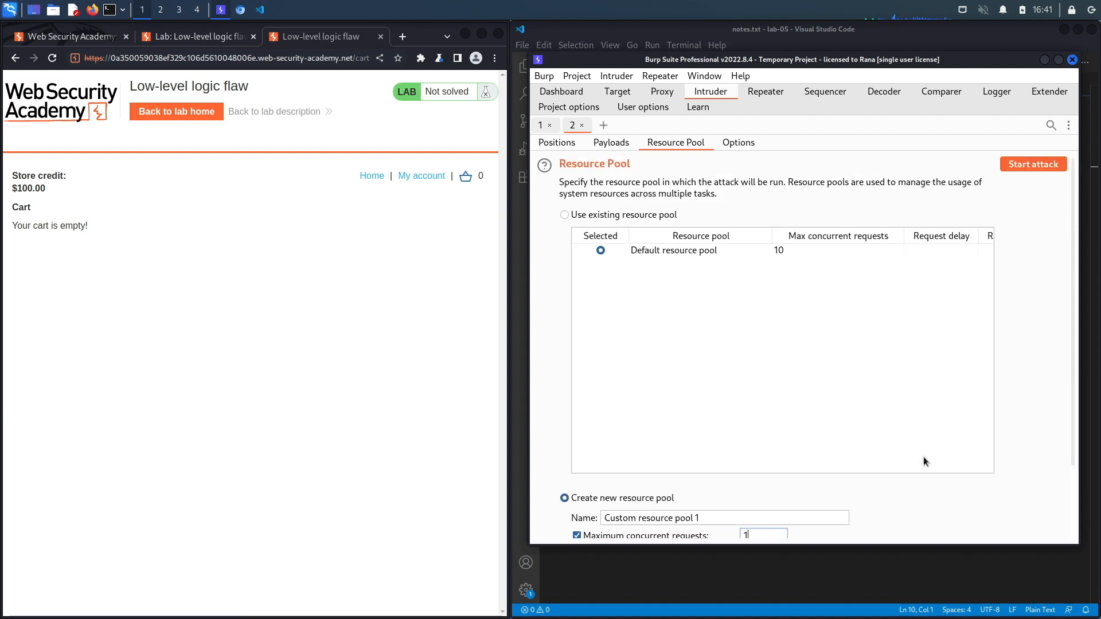
{"action": "mouse_move", "coordinate": [797, 213]}
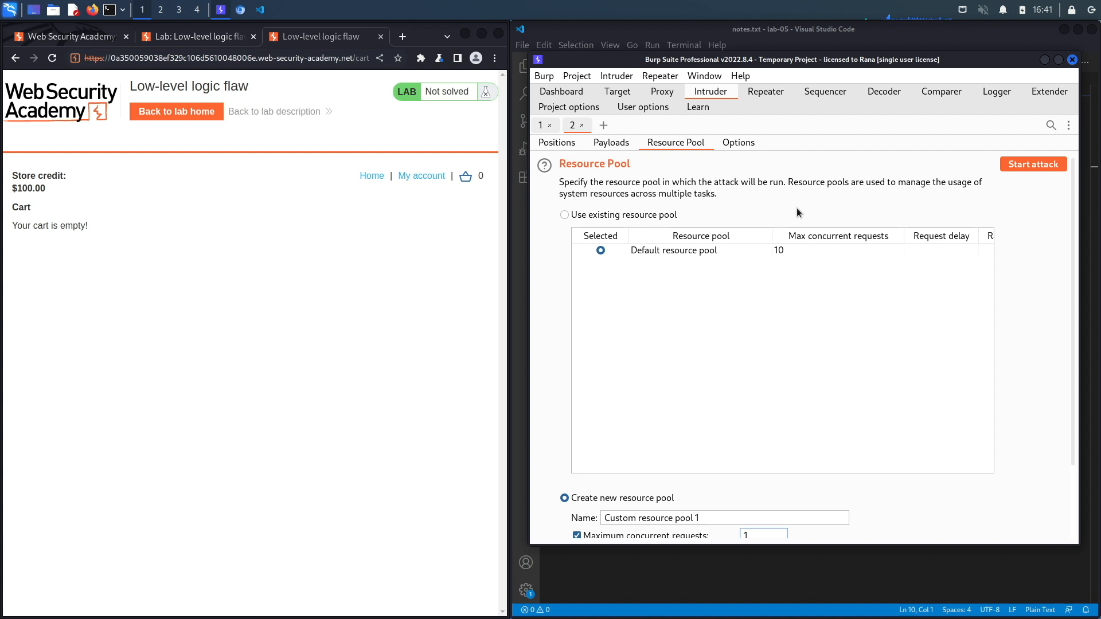
{"action": "left_click", "coordinate": [611, 142]}
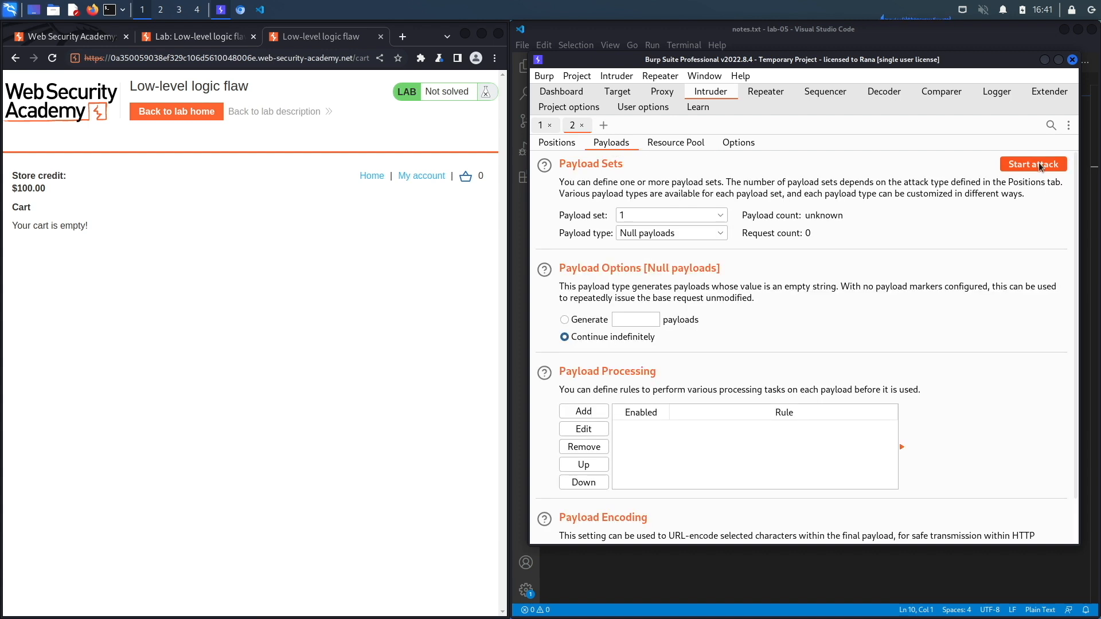
- Start the endless add-to-cart attack and reload the cart to watch jackets accumulate
{"action": "left_click", "coordinate": [1032, 164]}
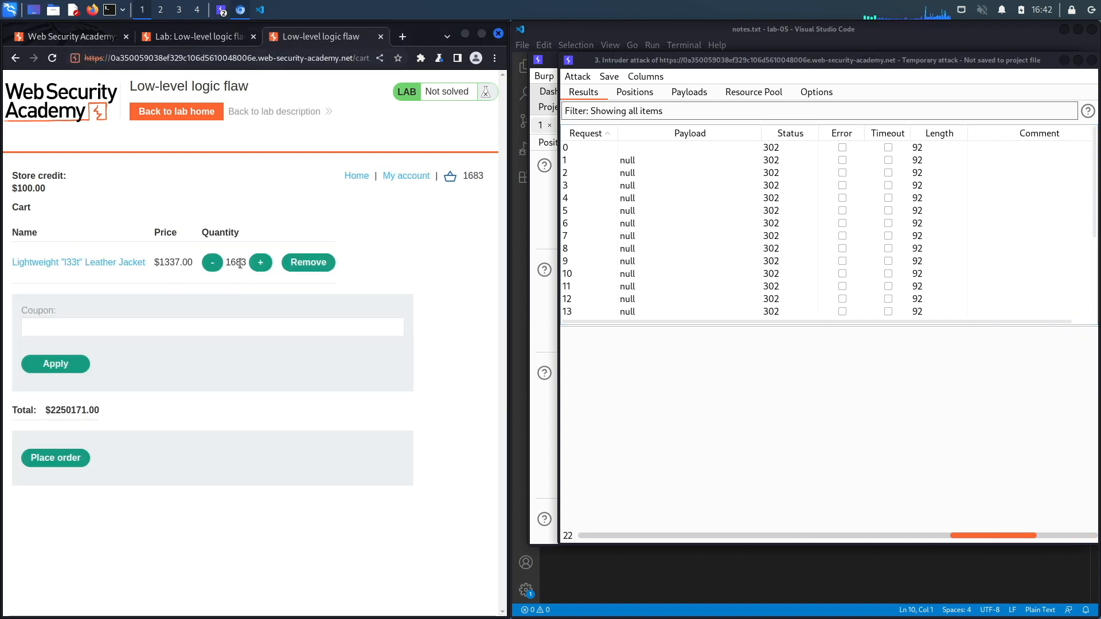
{"action": "left_click", "coordinate": [224, 58]}
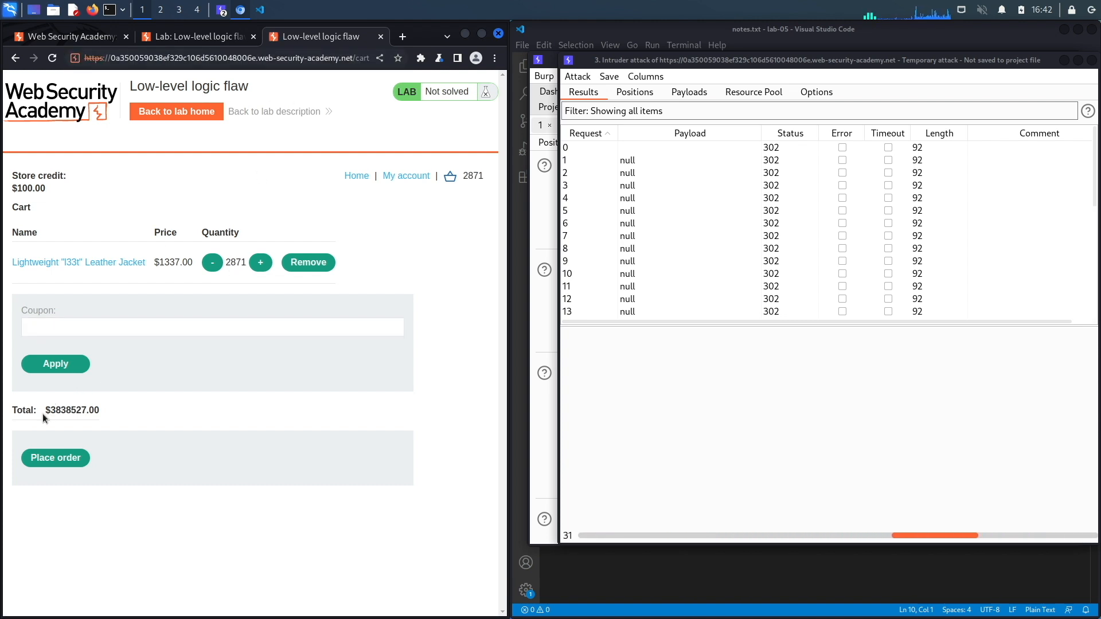
{"action": "left_click", "coordinate": [231, 58]}
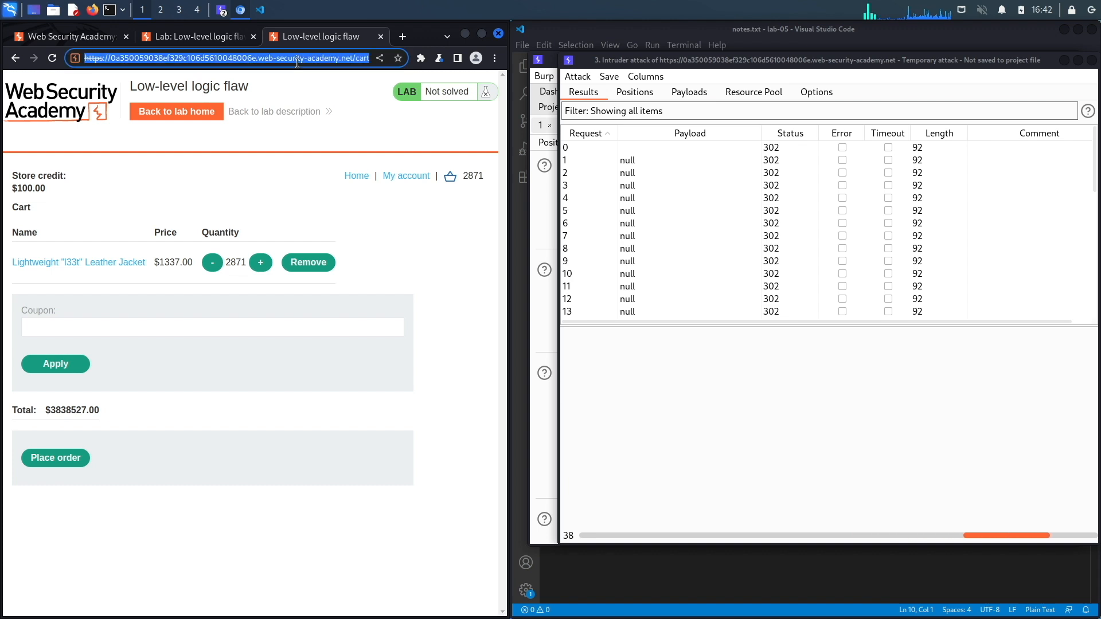
{"action": "left_click", "coordinate": [260, 261]}
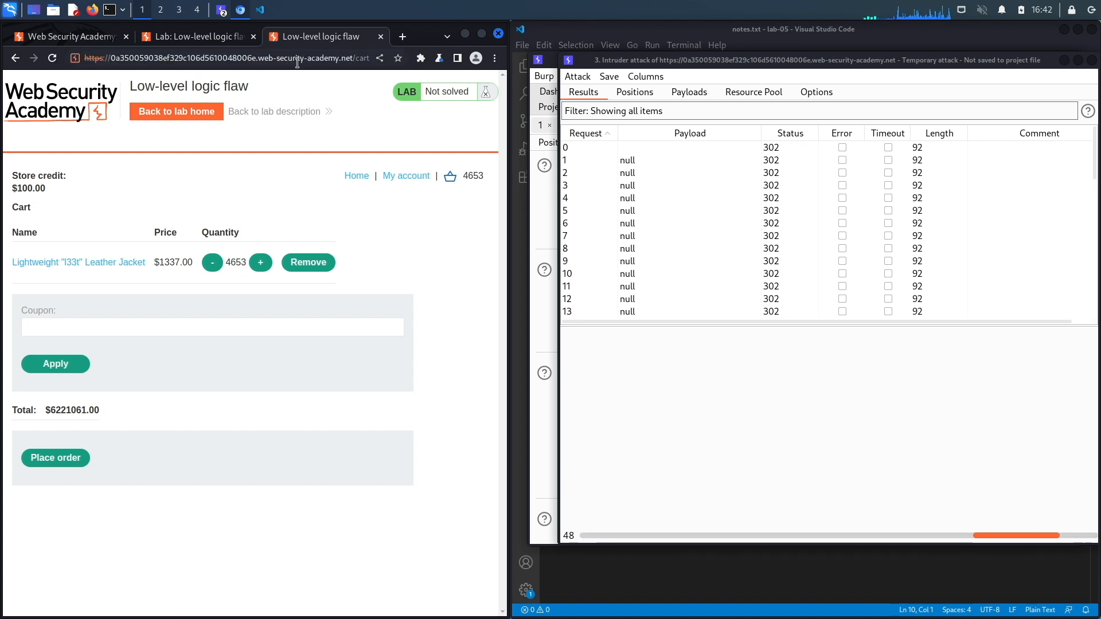
{"action": "left_click", "coordinate": [260, 261]}
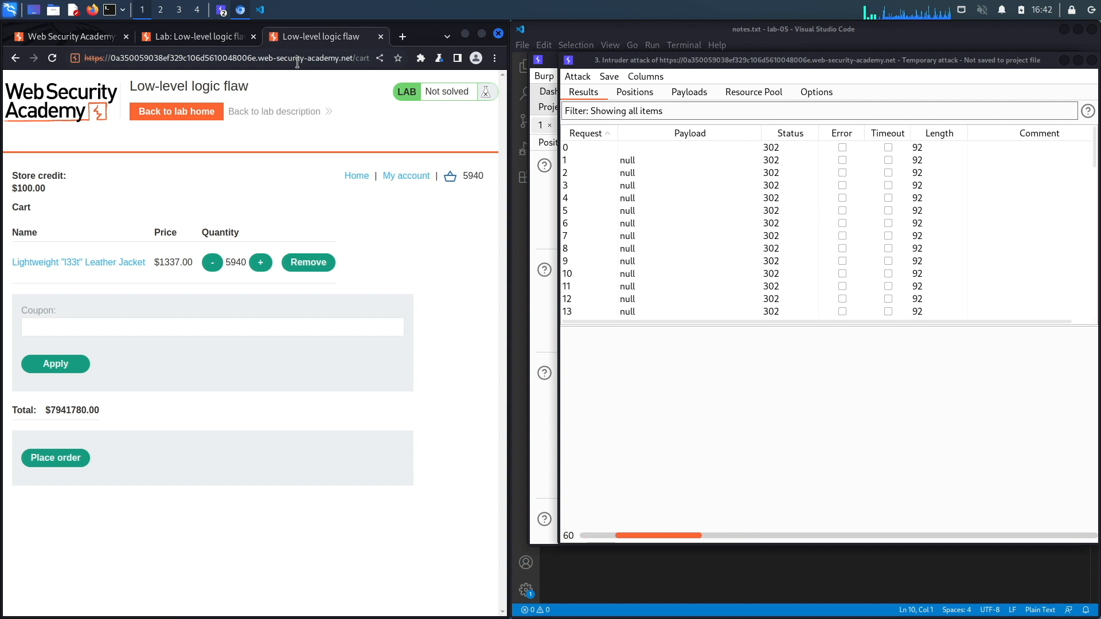
{"action": "left_click", "coordinate": [260, 261]}
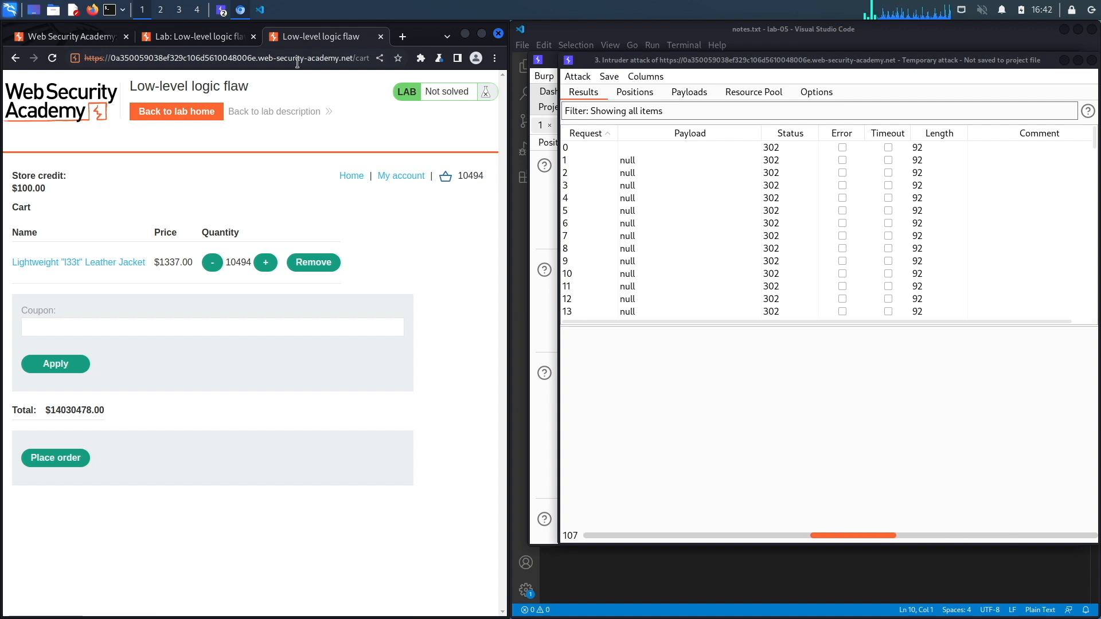
- Keep reloading the cart until the total wraps negative at -$21,109,777.96 after 16,335 jackets
{"action": "left_click", "coordinate": [265, 261]}
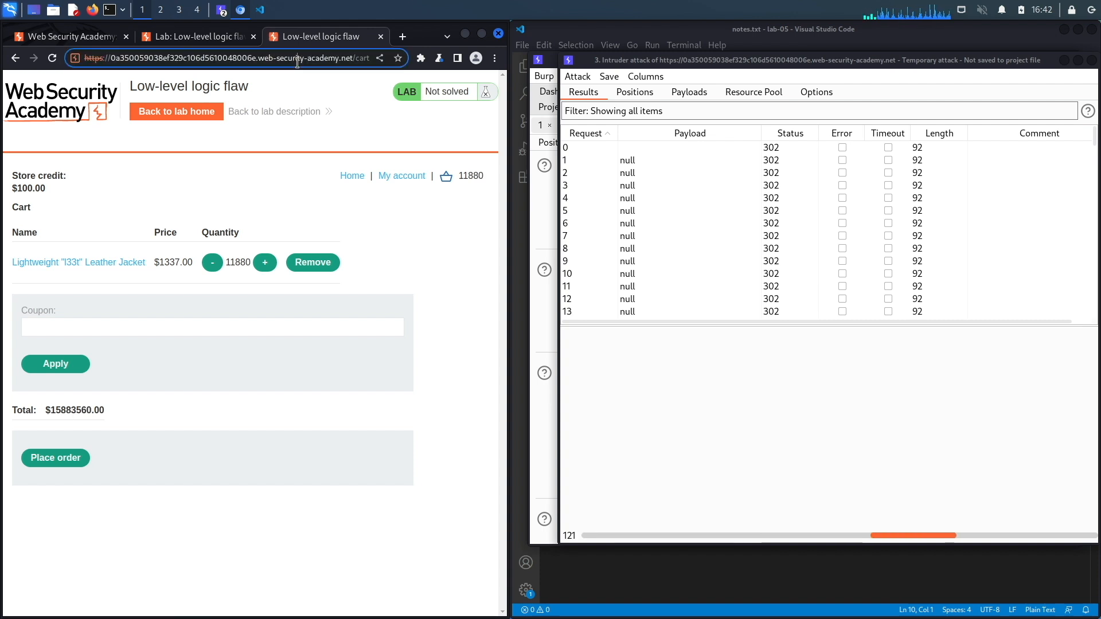
{"action": "left_click", "coordinate": [264, 261]}
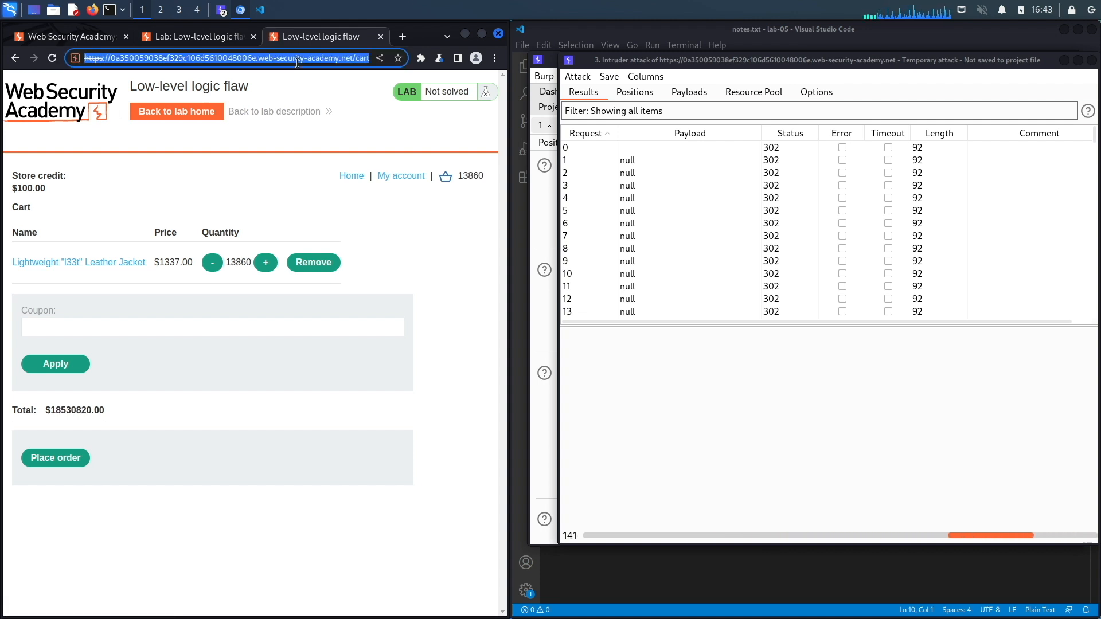
{"action": "left_click", "coordinate": [264, 262]}
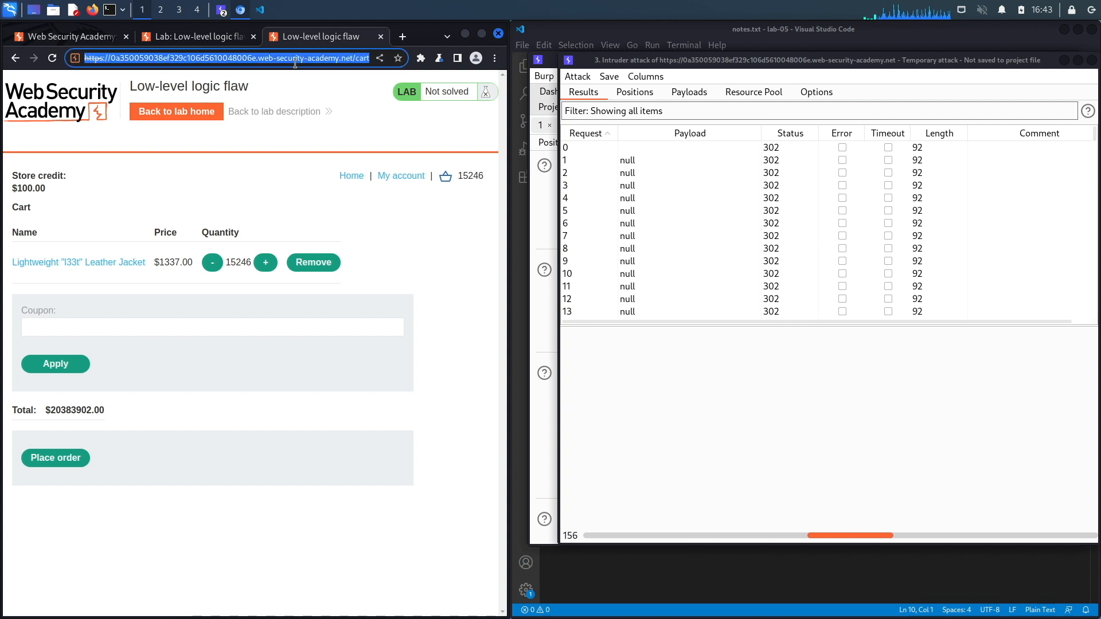
{"action": "left_click", "coordinate": [265, 261]}
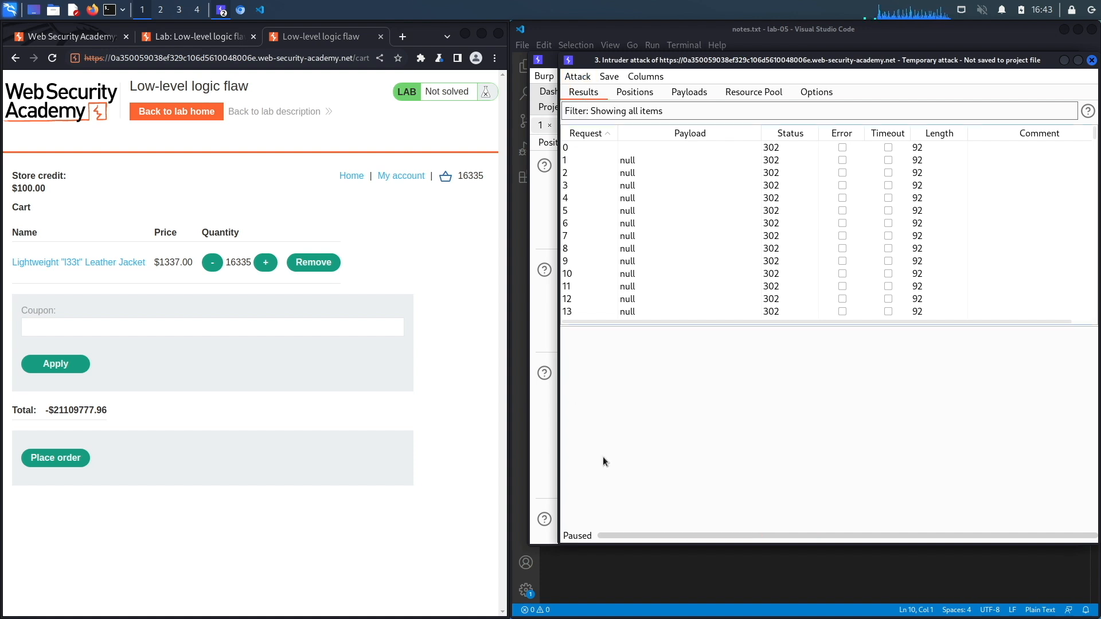
- Bump the jacket quantity with the + button to 17228, total -$19,915,836.96, and select the amount
{"action": "scroll", "scroll_direction": "down", "scroll_amount": 3}
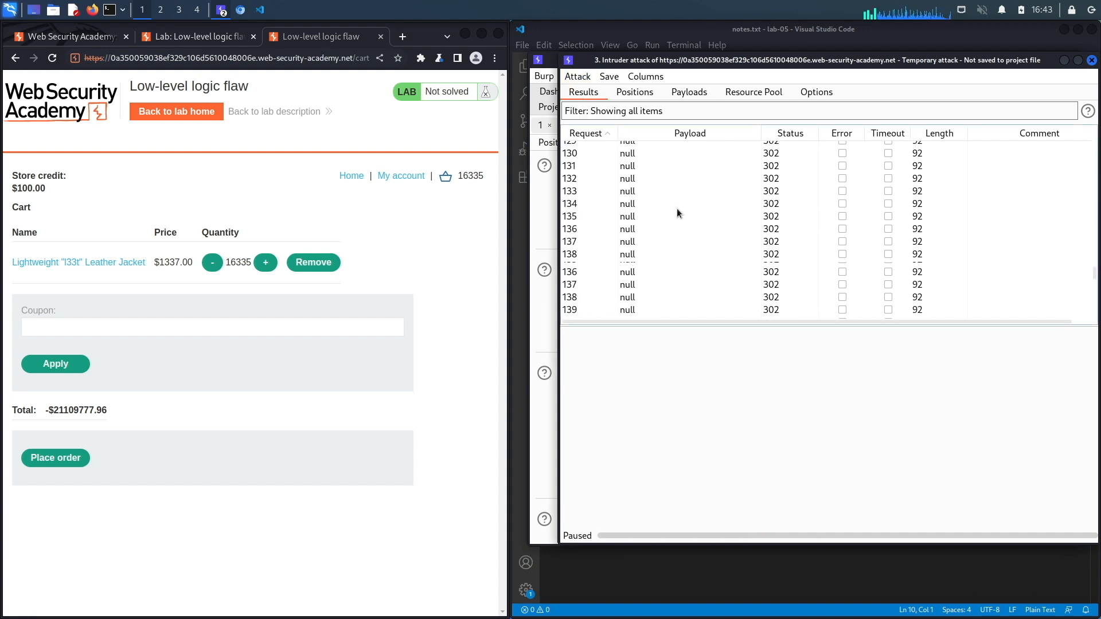
{"action": "scroll", "scroll_direction": "down", "scroll_amount": 3}
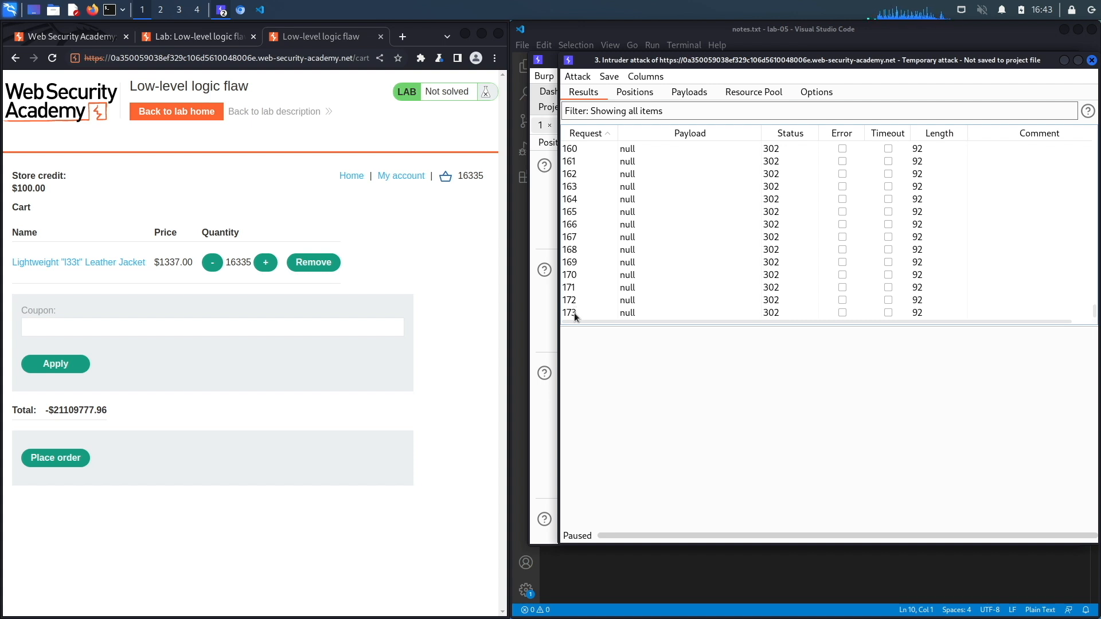
{"action": "mouse_move", "coordinate": [515, 302]}
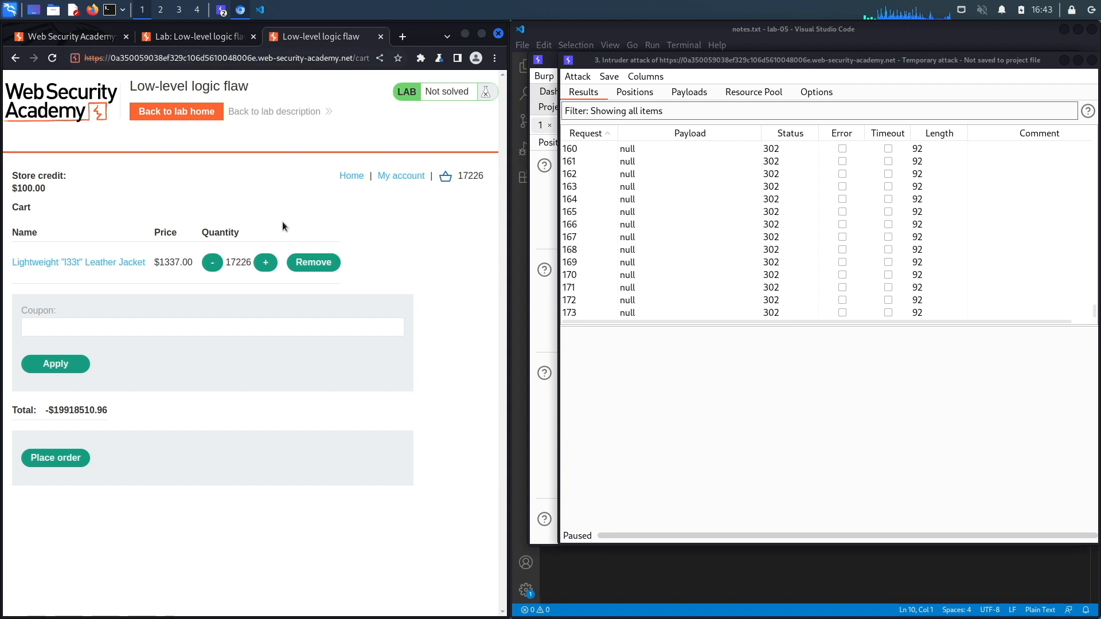
{"action": "mouse_move", "coordinate": [54, 410]}
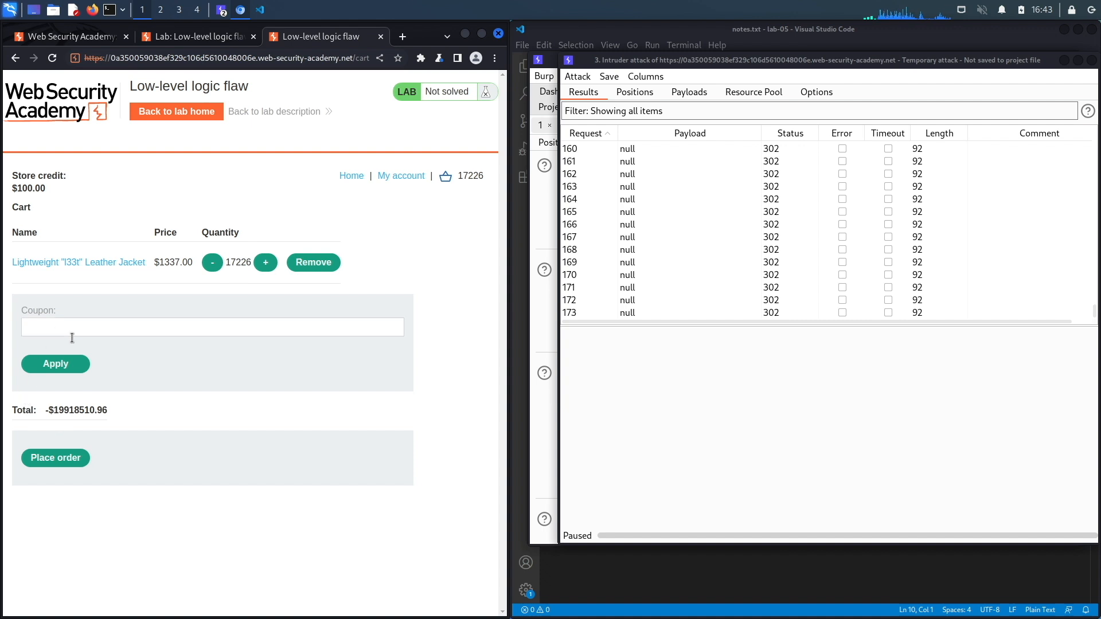
{"action": "mouse_move", "coordinate": [73, 445]}
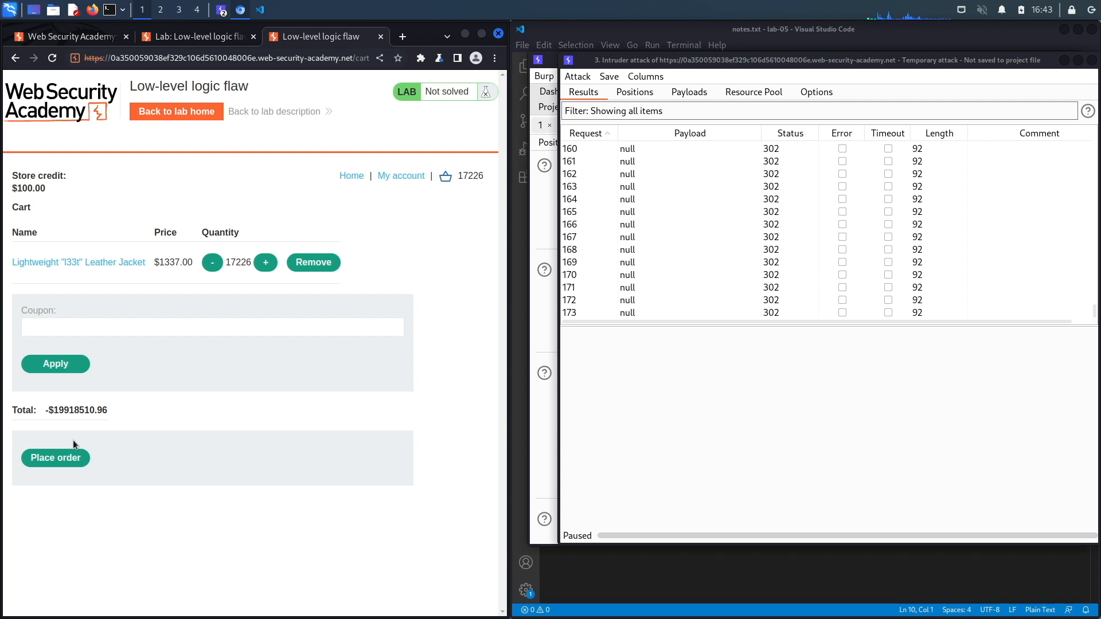
{"action": "mouse_move", "coordinate": [264, 262]}
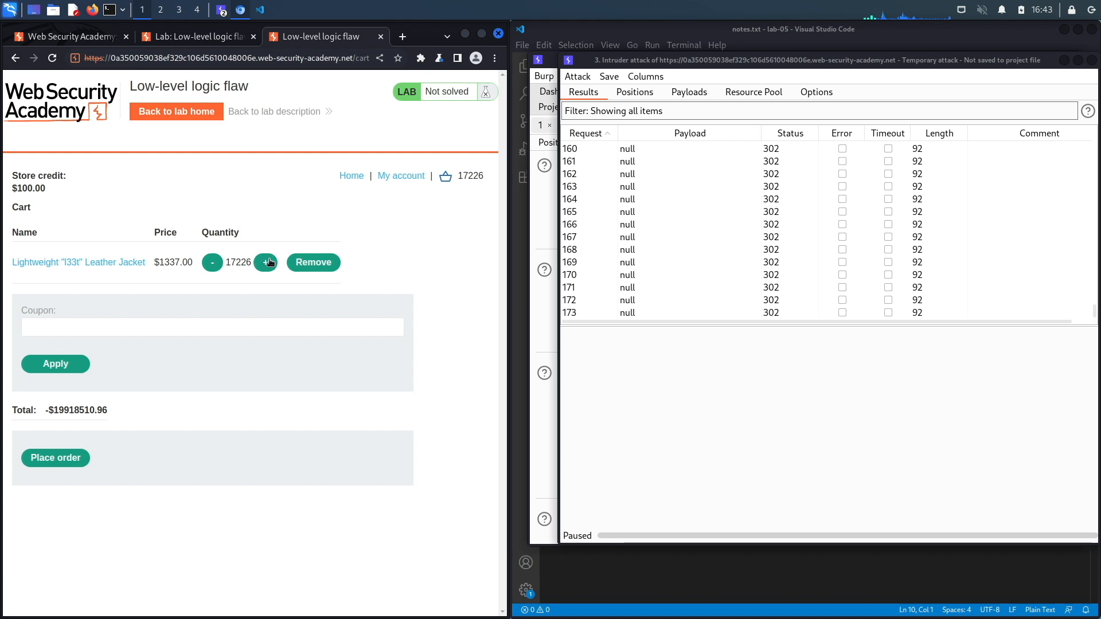
{"action": "mouse_move", "coordinate": [265, 263]}
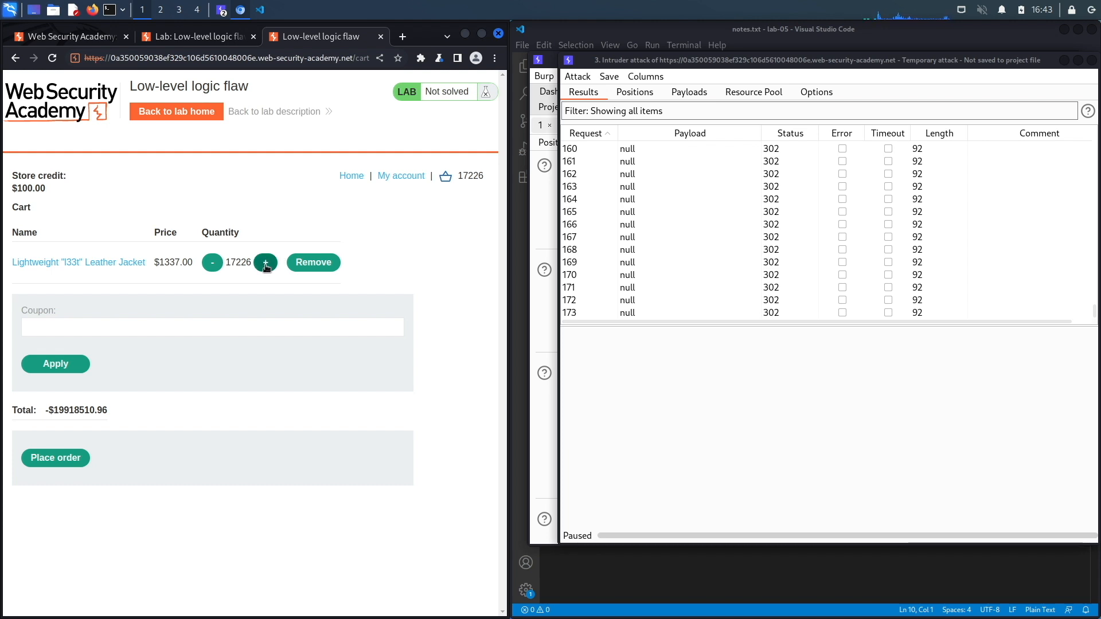
{"action": "left_click", "coordinate": [265, 262]}
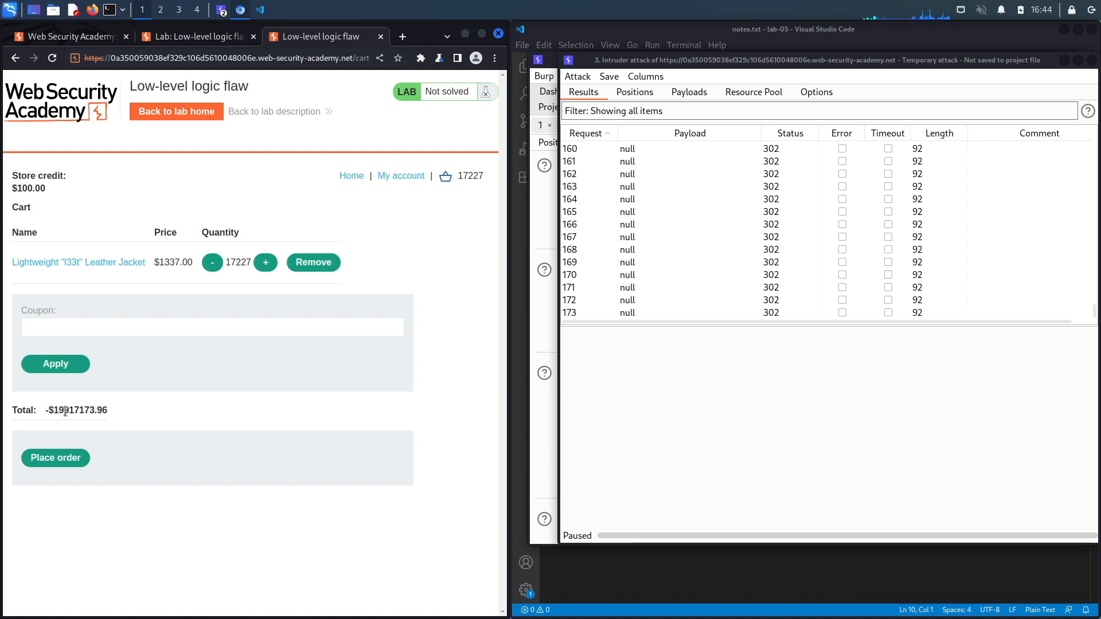
{"action": "left_click", "coordinate": [265, 261]}
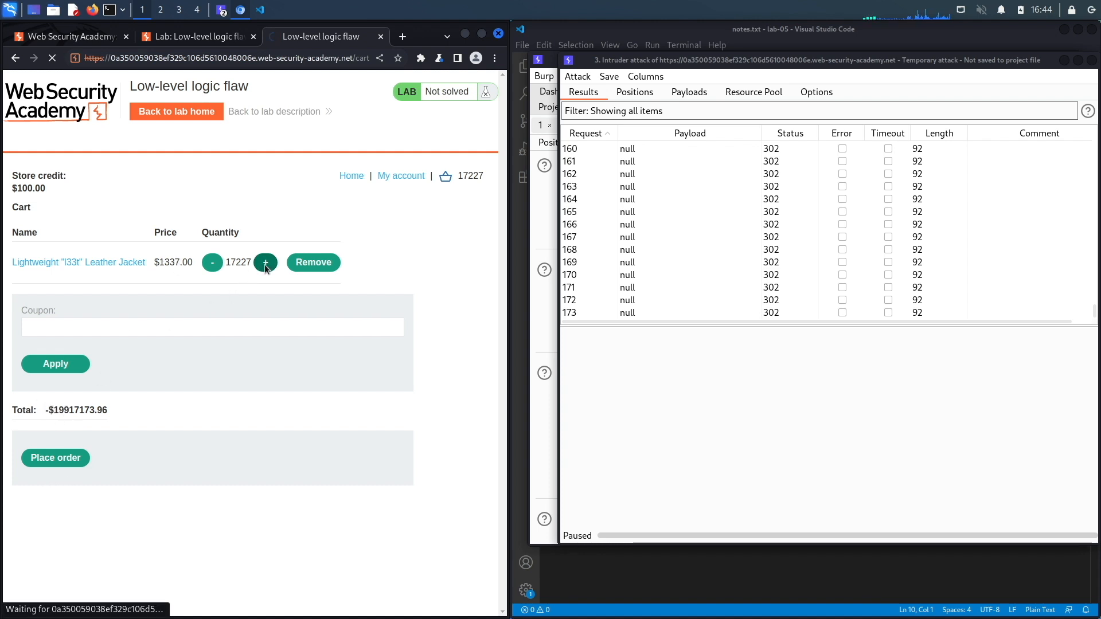
{"action": "left_click", "coordinate": [265, 262]}
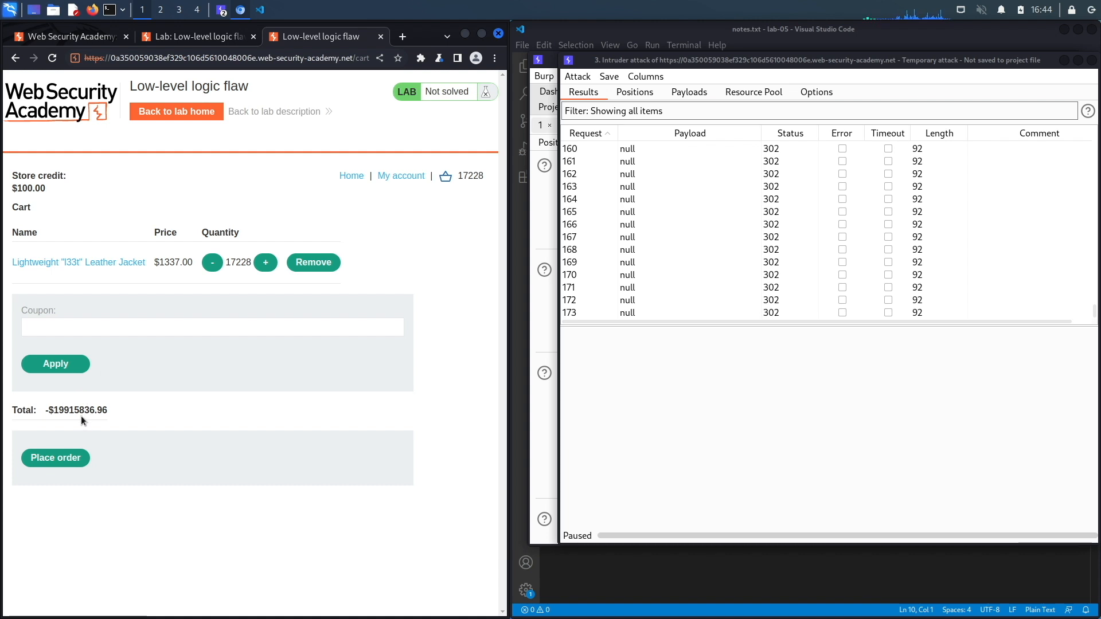
{"action": "mouse_move", "coordinate": [203, 278]}
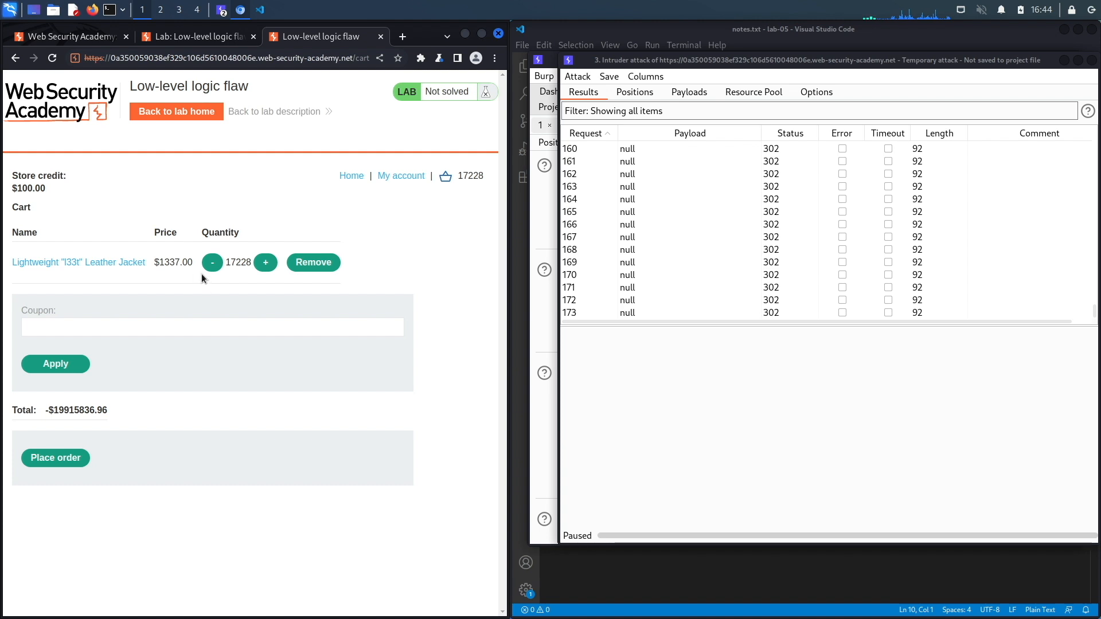
{"action": "mouse_move", "coordinate": [180, 283]}
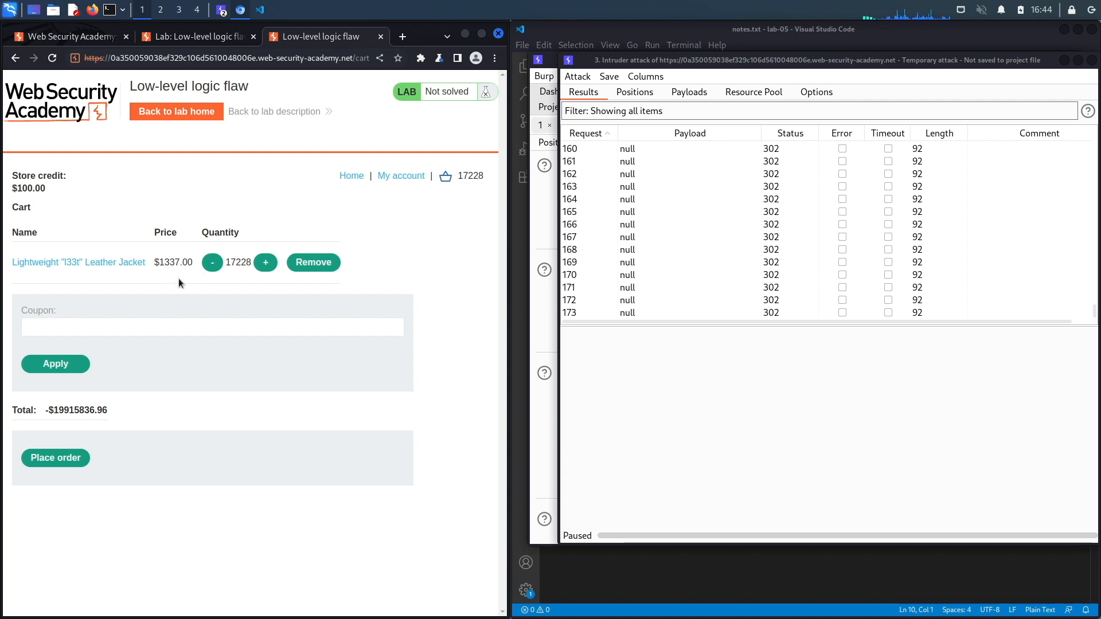
{"action": "mouse_move", "coordinate": [122, 426]}
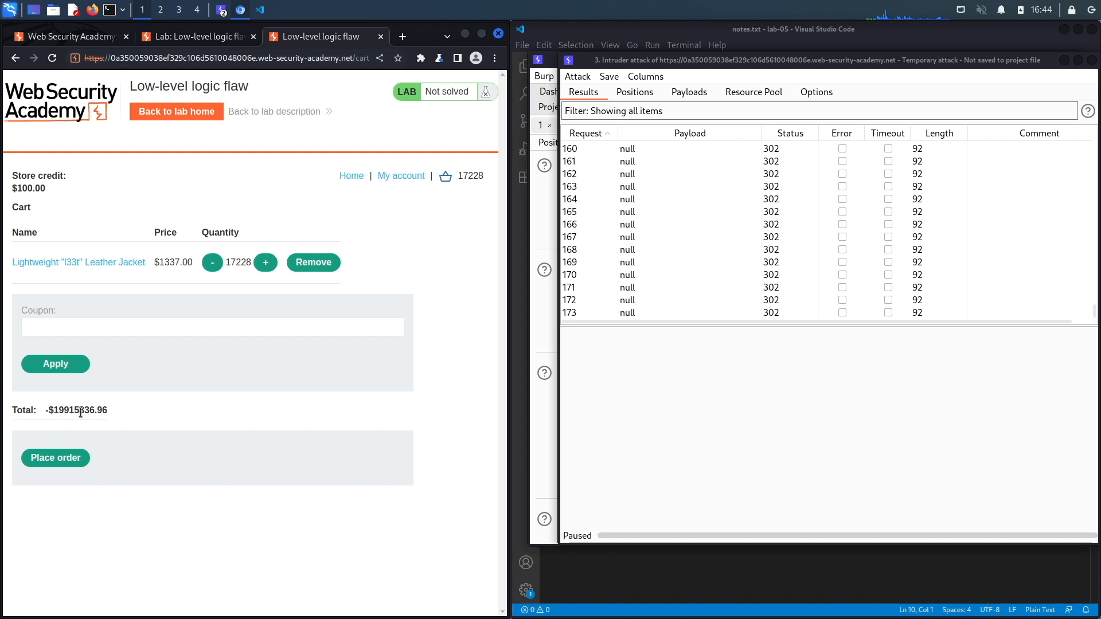
{"action": "mouse_move", "coordinate": [126, 191]}
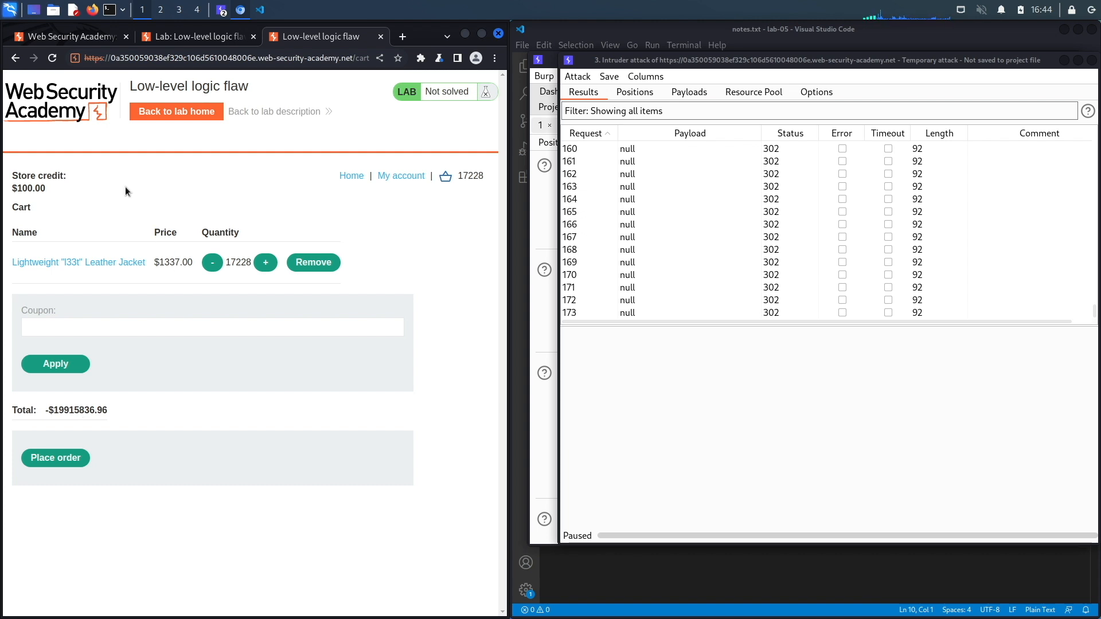
{"action": "mouse_move", "coordinate": [161, 256]}
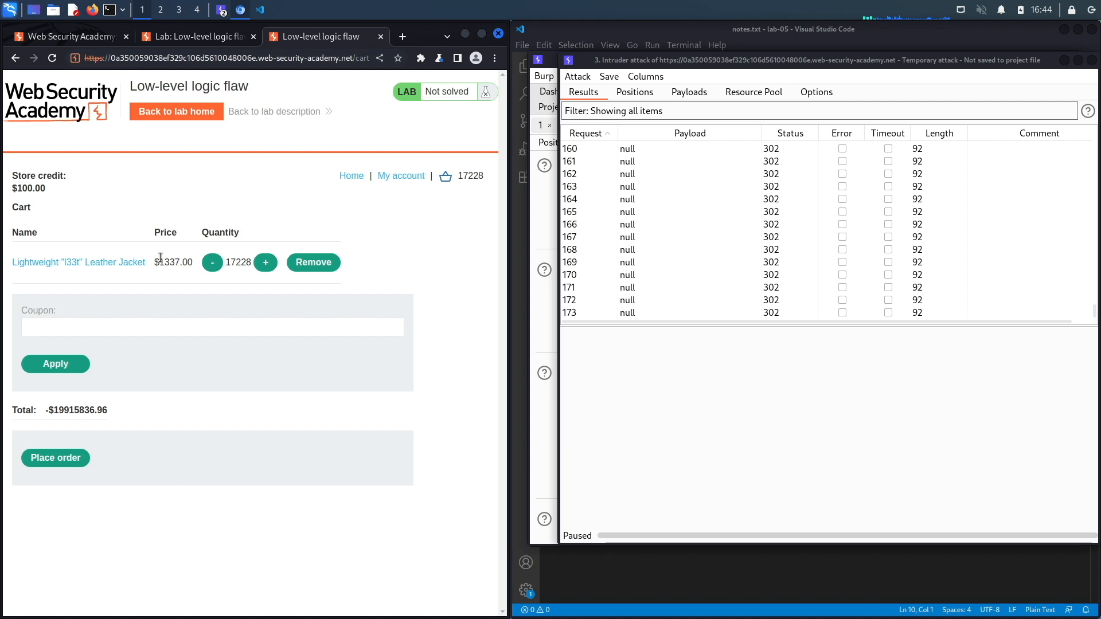
{"action": "mouse_move", "coordinate": [196, 312]}
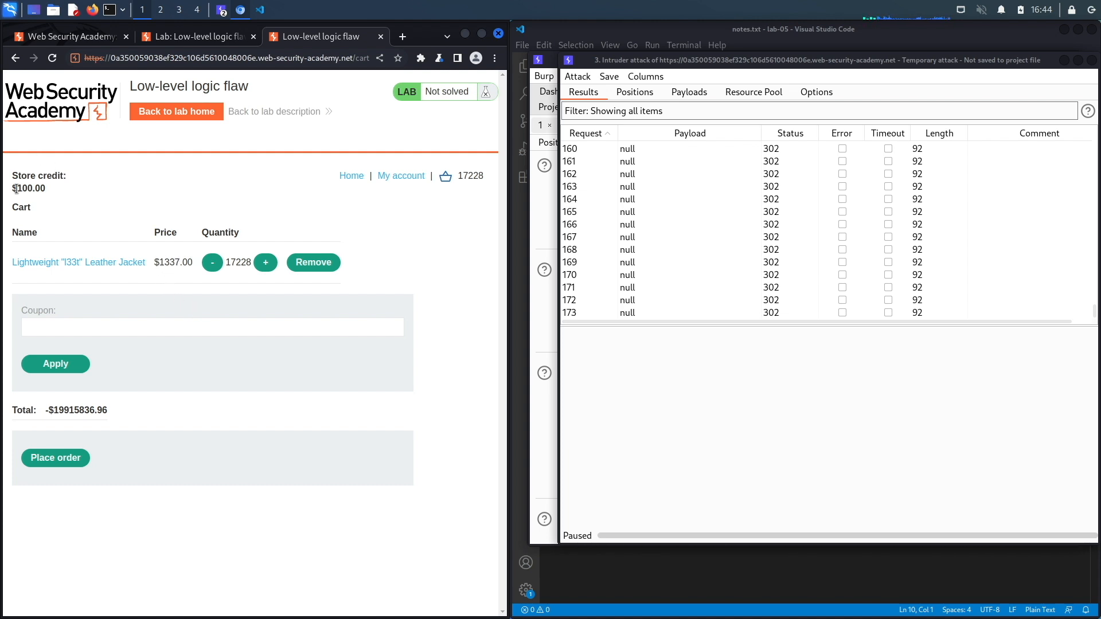
{"action": "double_click", "coordinate": [30, 188]}
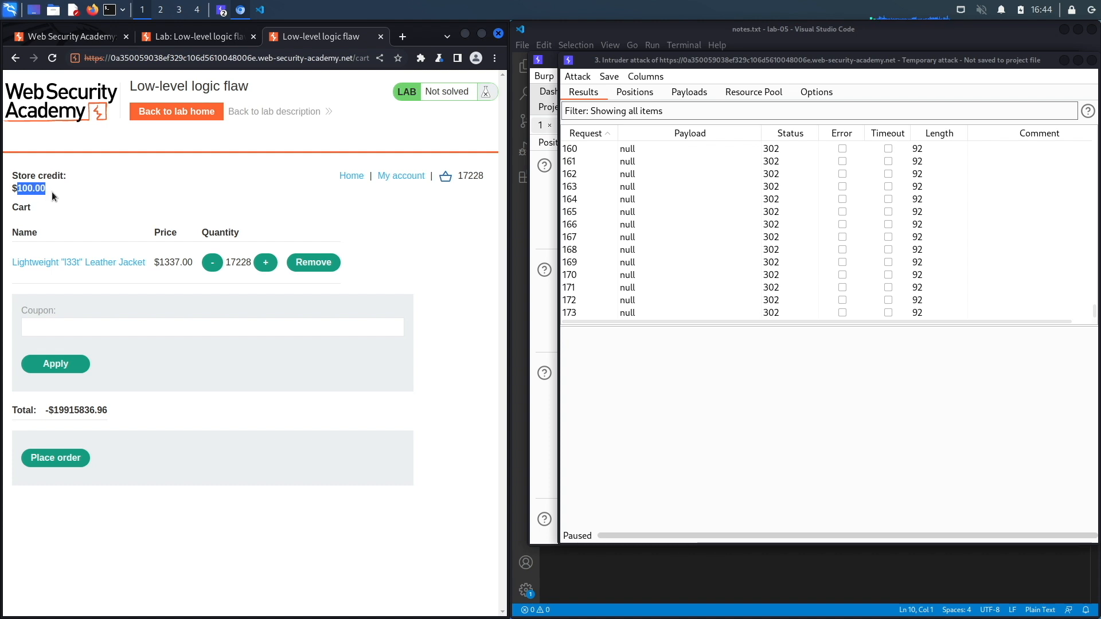
{"action": "mouse_move", "coordinate": [164, 193]}
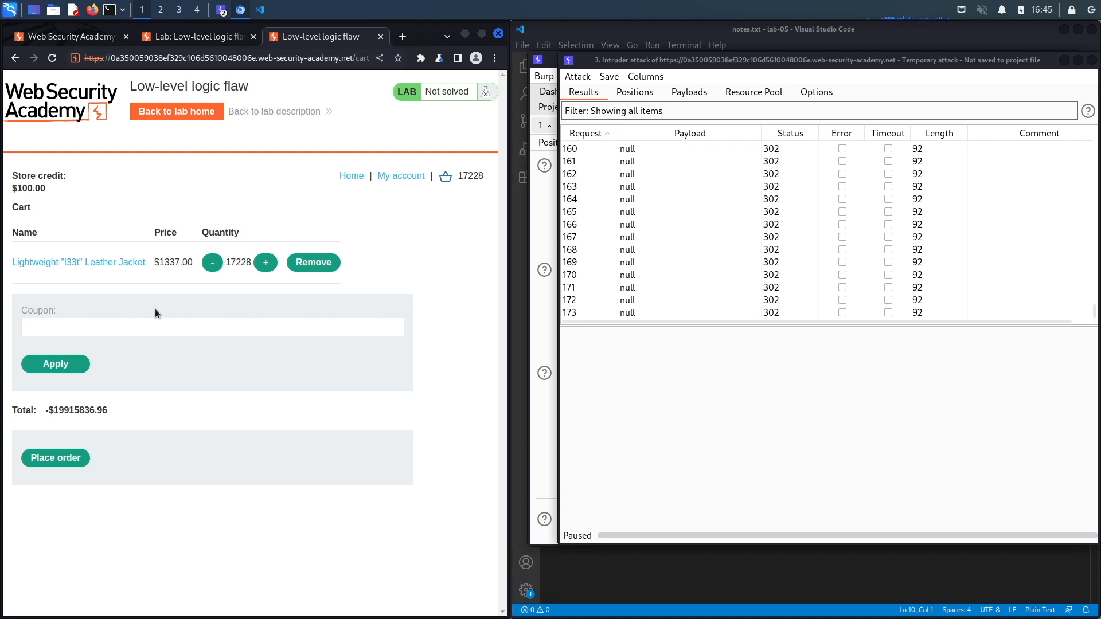
{"action": "mouse_move", "coordinate": [89, 386]}
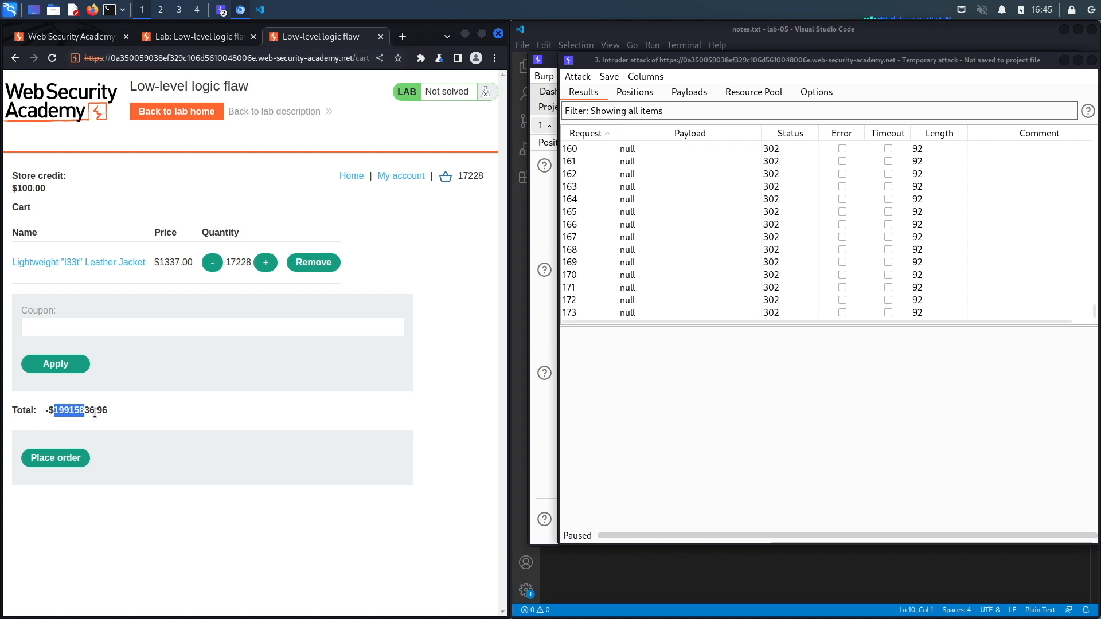
- Copy the total and search 19915836.96 / 1337 in a new tab
{"action": "right_click", "coordinate": [77, 410]}
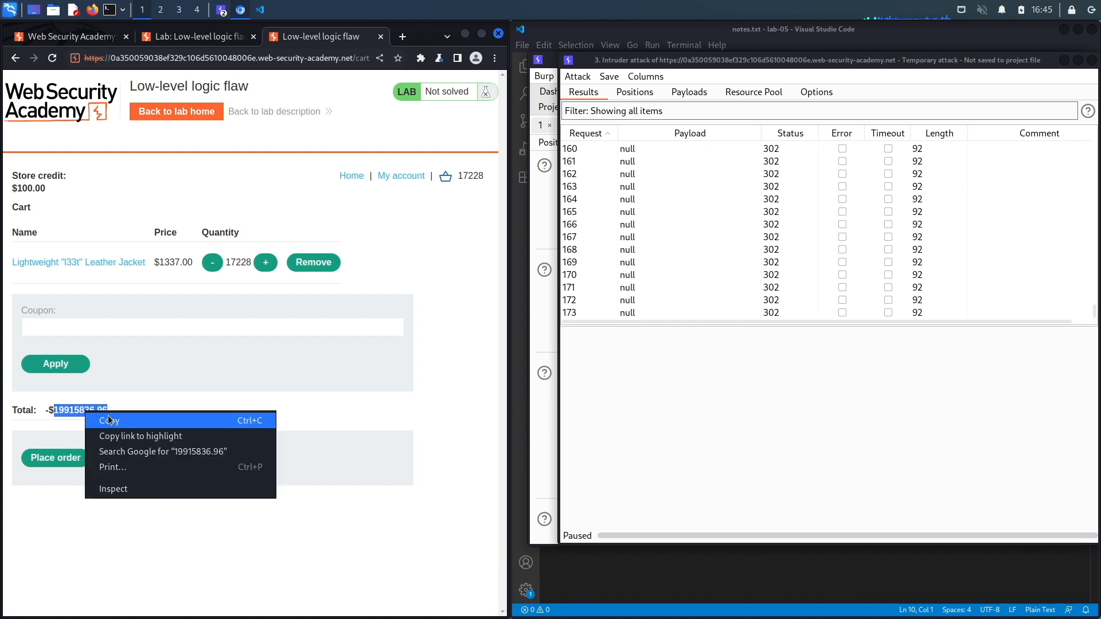
{"action": "left_click", "coordinate": [402, 37]}
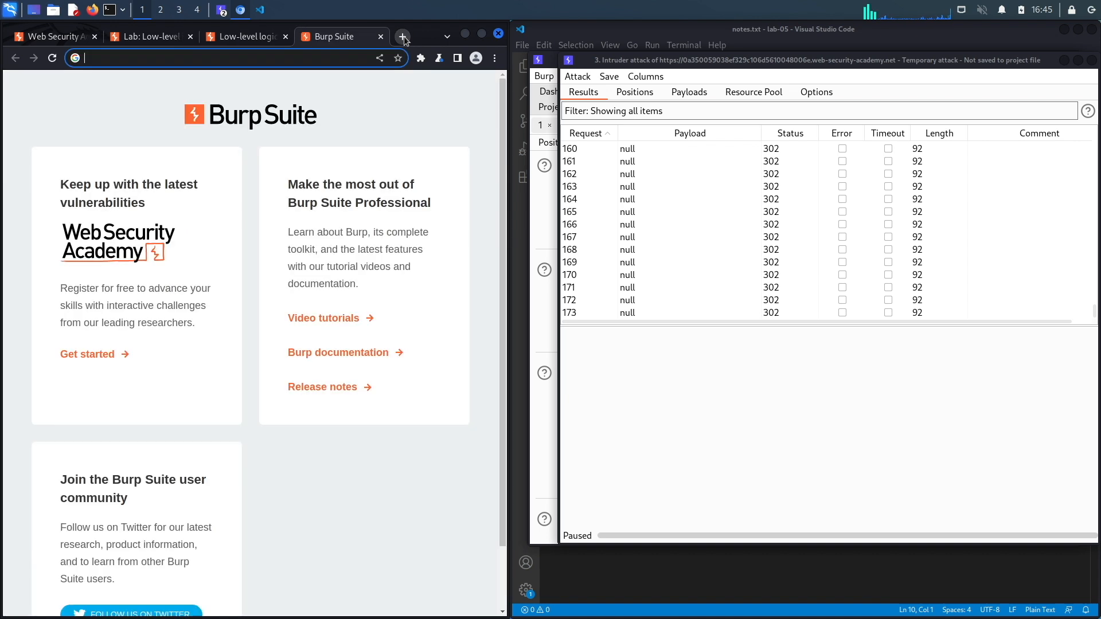
{"action": "type", "text": "19915836.96"}
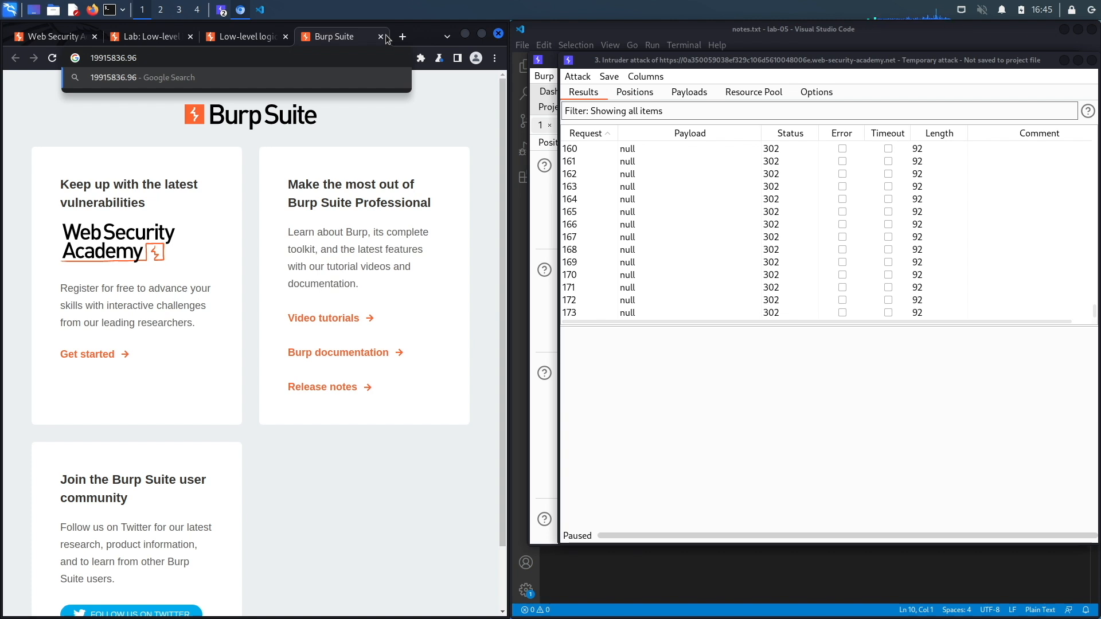
{"action": "type", "text": "/"}
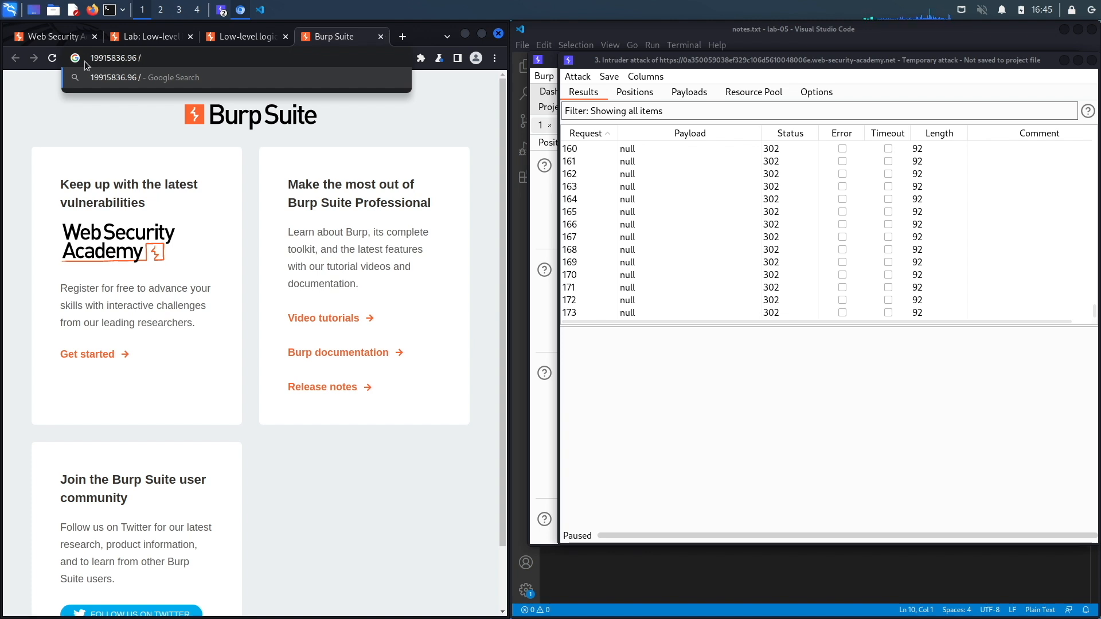
{"action": "type", "text": "1"}
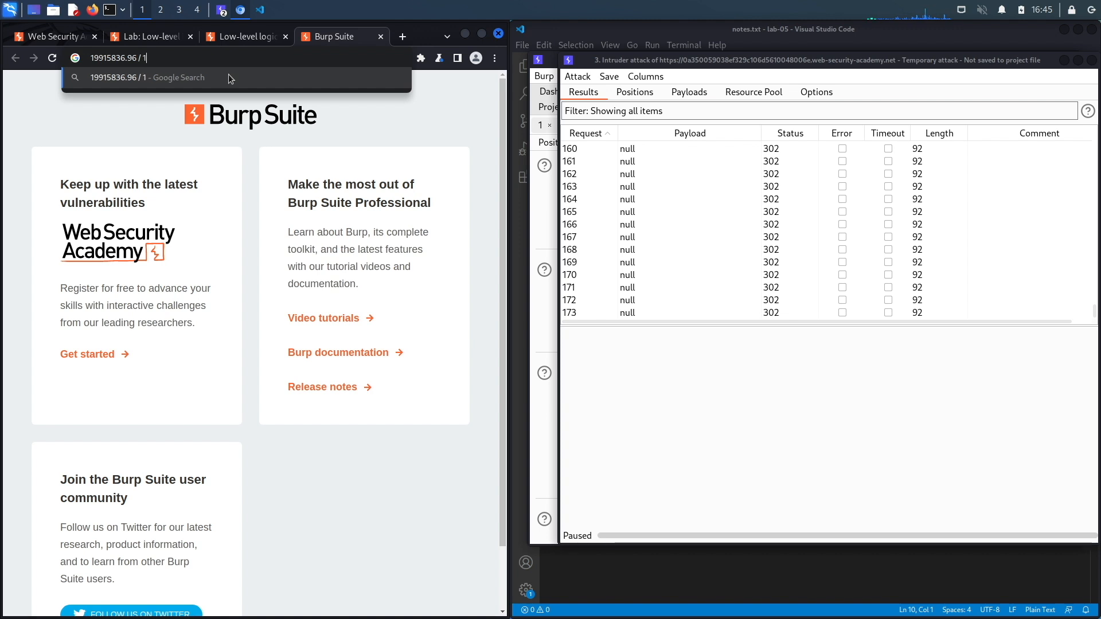
{"action": "type", "text": "337&oq=19915836...."}
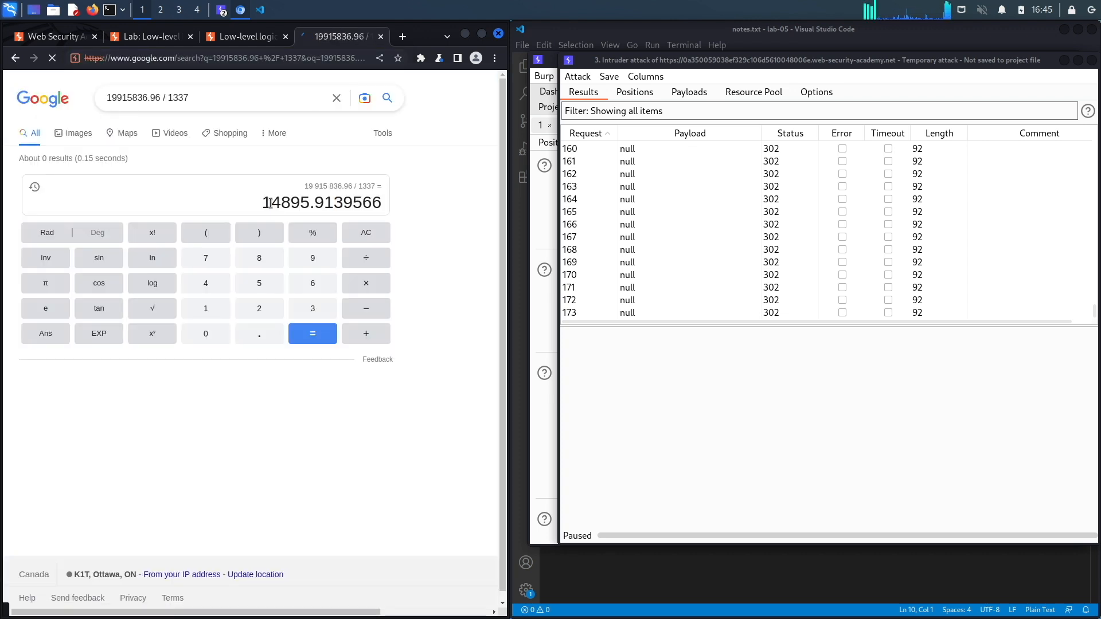
- Select the whole-number result 14895 and return to the cart
{"action": "double_click", "coordinate": [286, 202]}
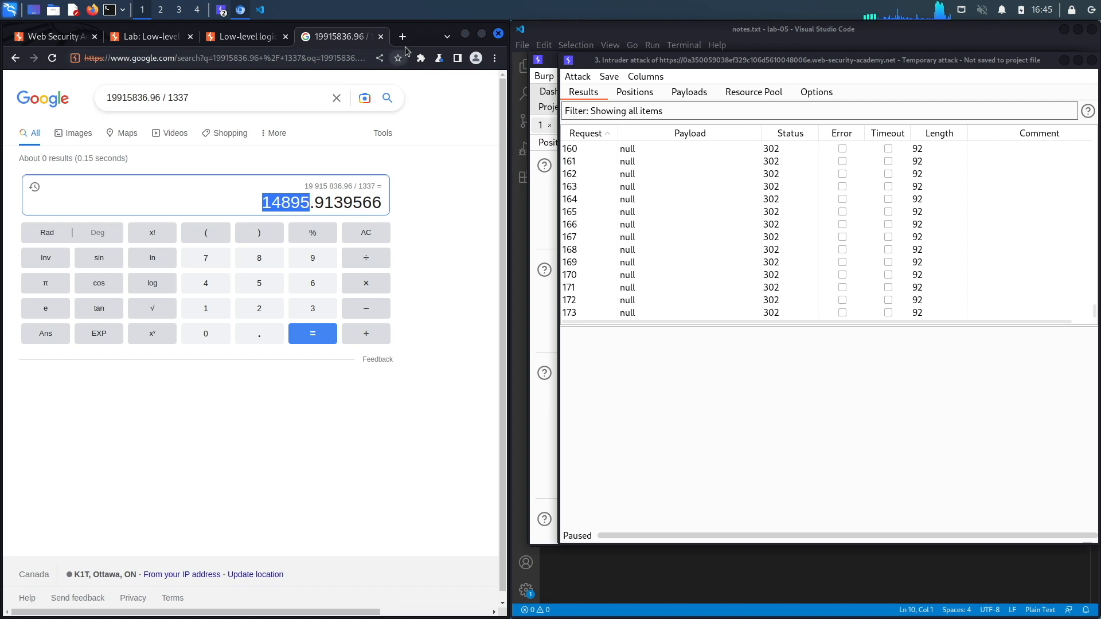
{"action": "left_click", "coordinate": [401, 36]}
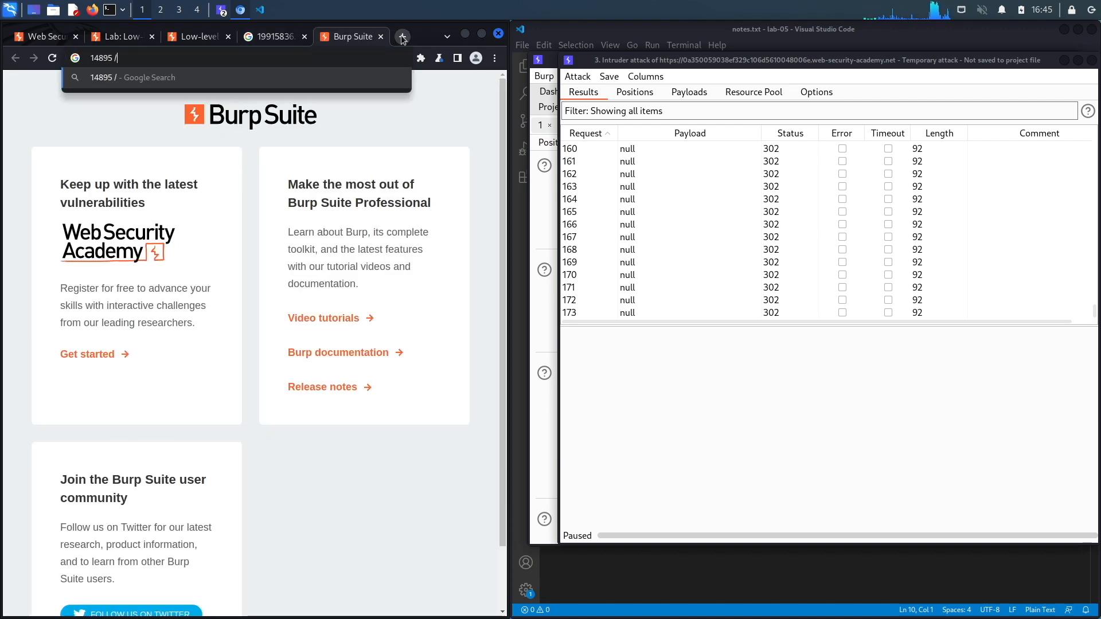
{"action": "key", "text": "Return"}
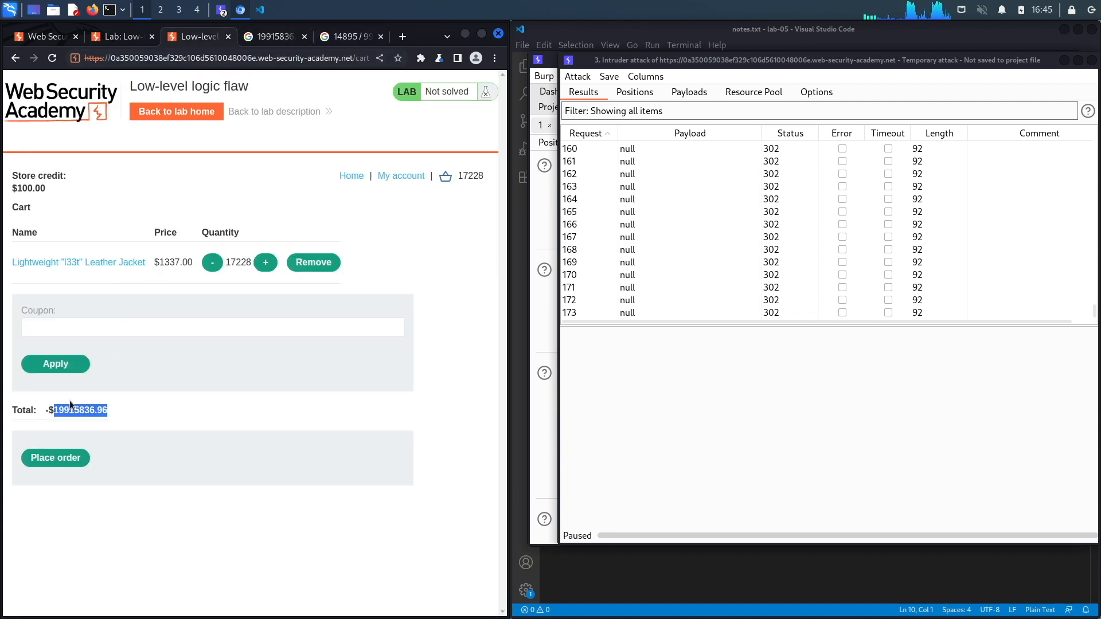
{"action": "mouse_move", "coordinate": [89, 400]}
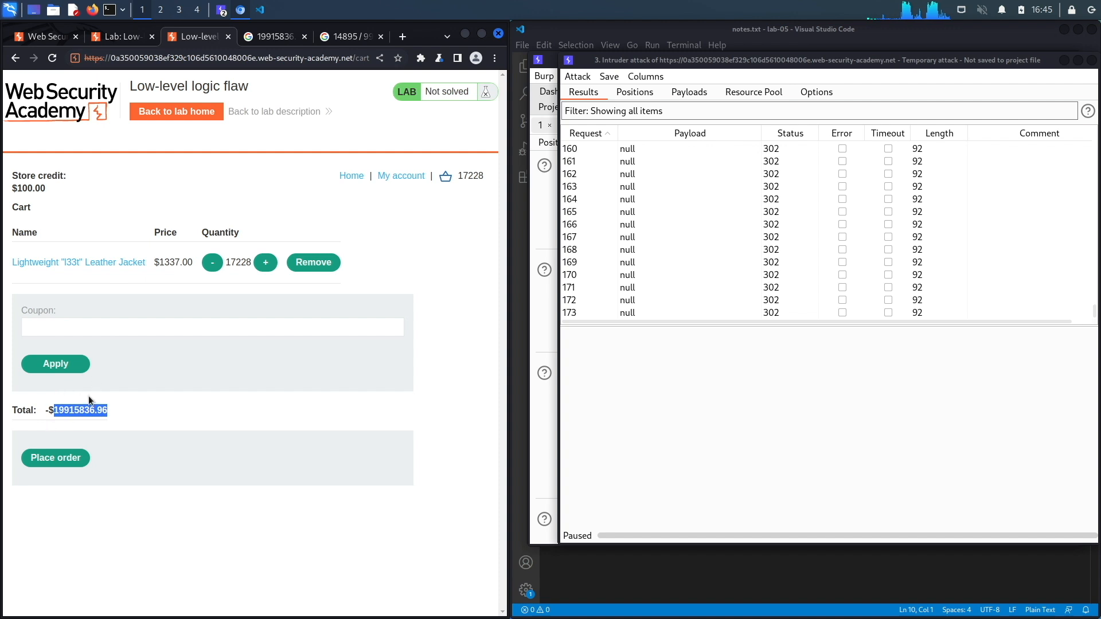
{"action": "mouse_move", "coordinate": [677, 137]}
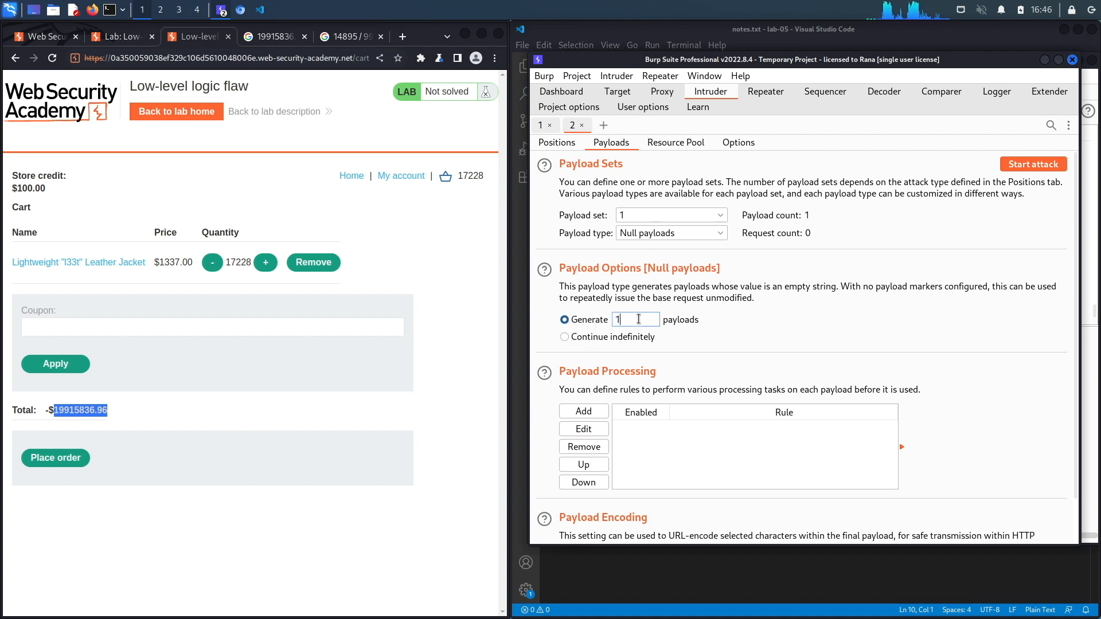
- Set the null-payload generation count to 145 payloads
{"action": "type", "text": "45"}
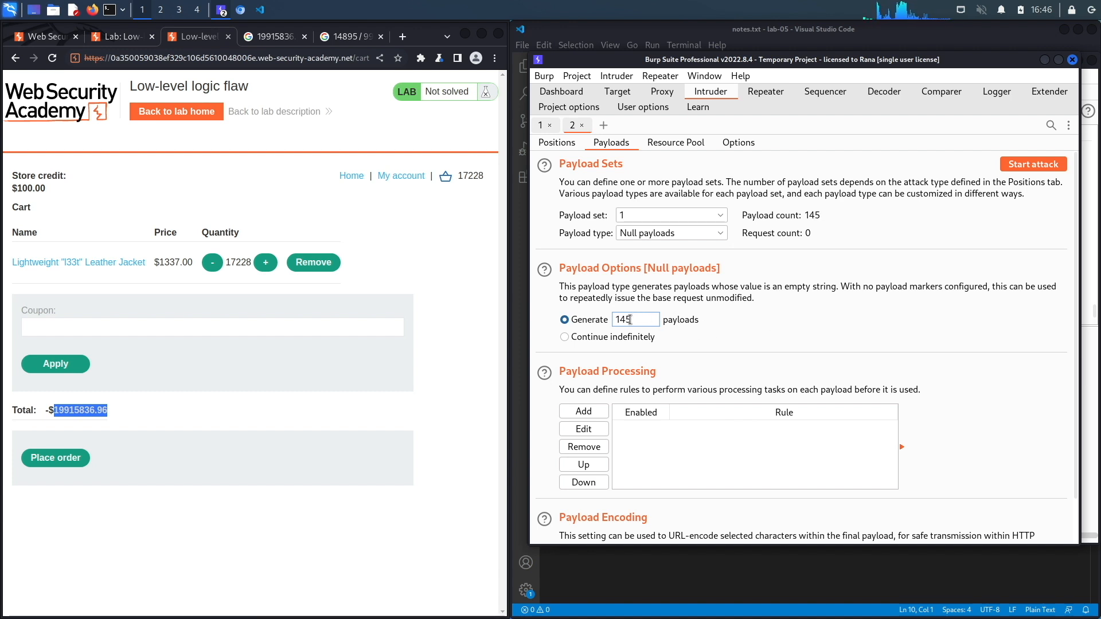
{"action": "mouse_move", "coordinate": [1017, 153]}
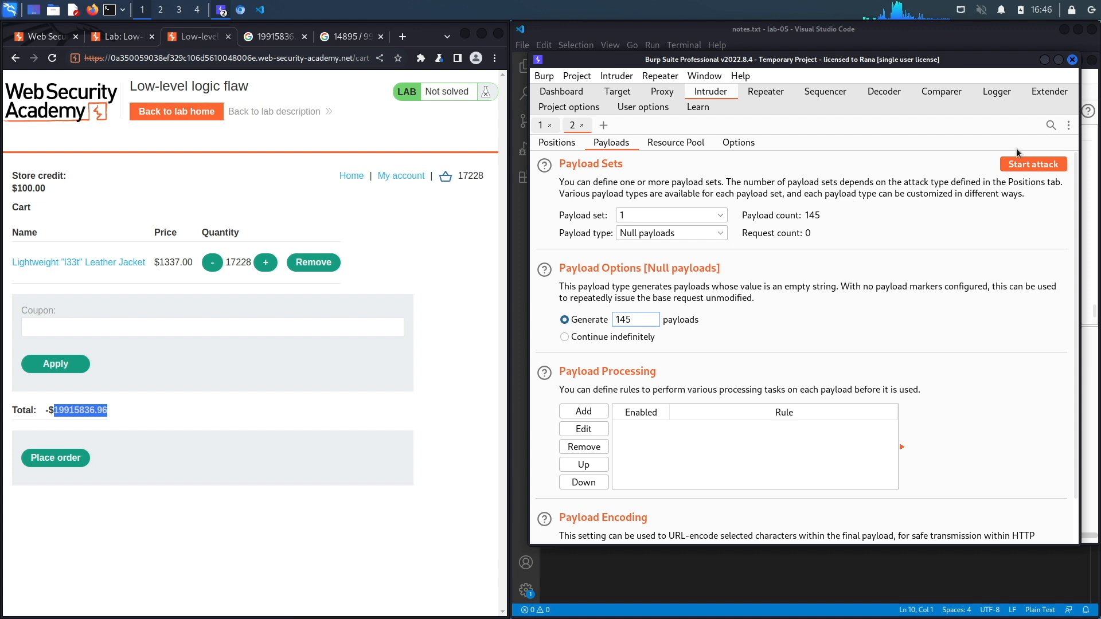
- Start the 145-request attack and reload the cart, now 31,682 jackets at -$590,838.96
{"action": "left_click", "coordinate": [1031, 164]}
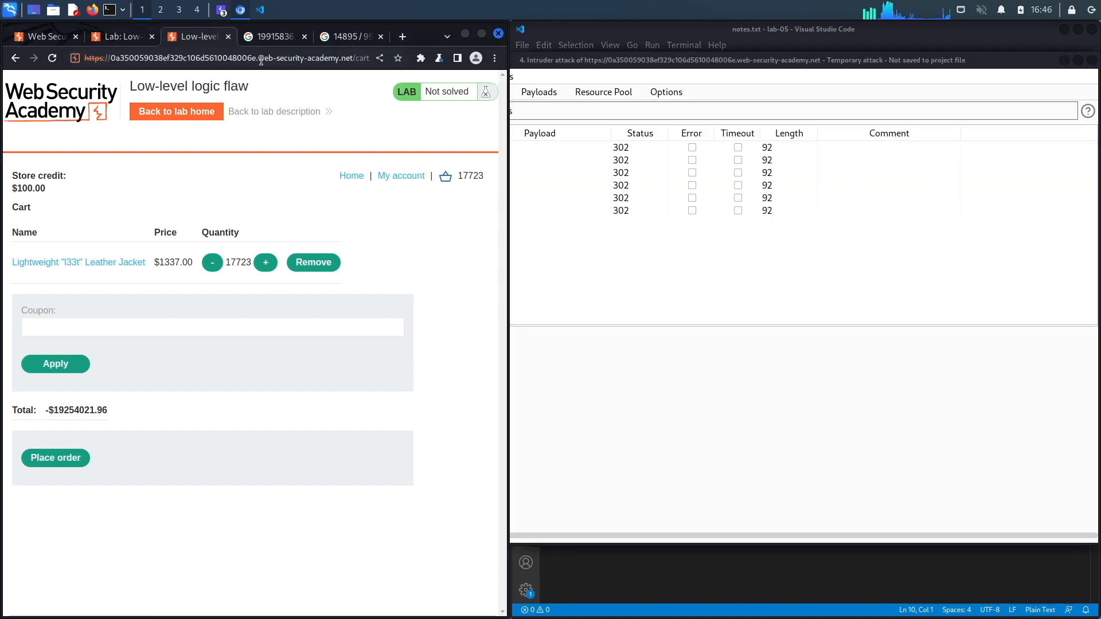
{"action": "left_click", "coordinate": [265, 262]}
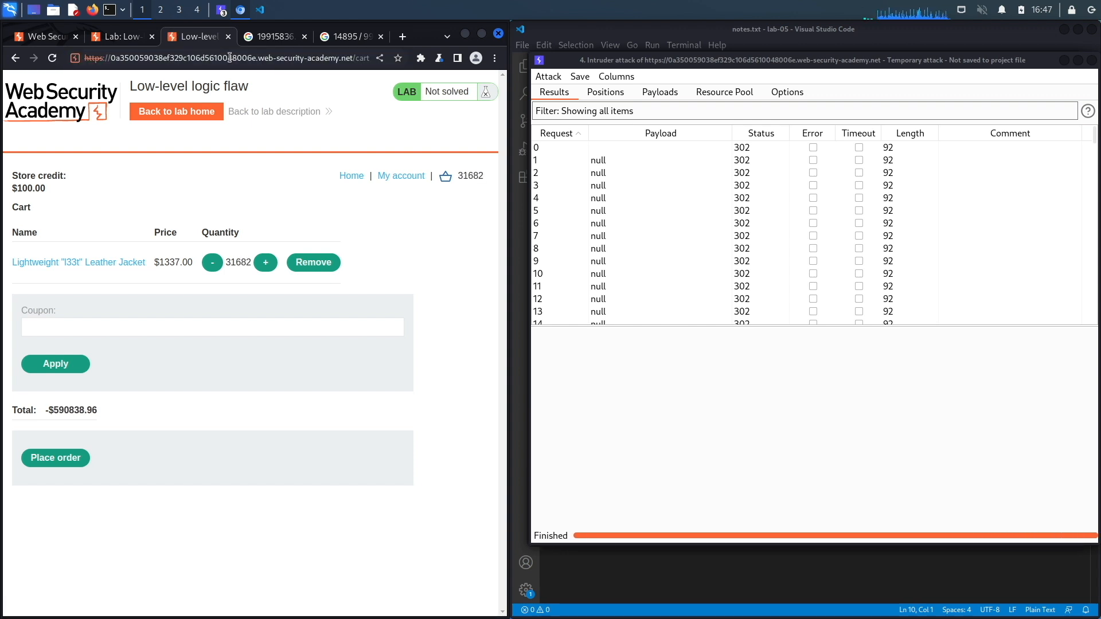
- Reload the cart to confirm 31,682 jackets totalling -$590,838.96
{"action": "left_click", "coordinate": [225, 58]}
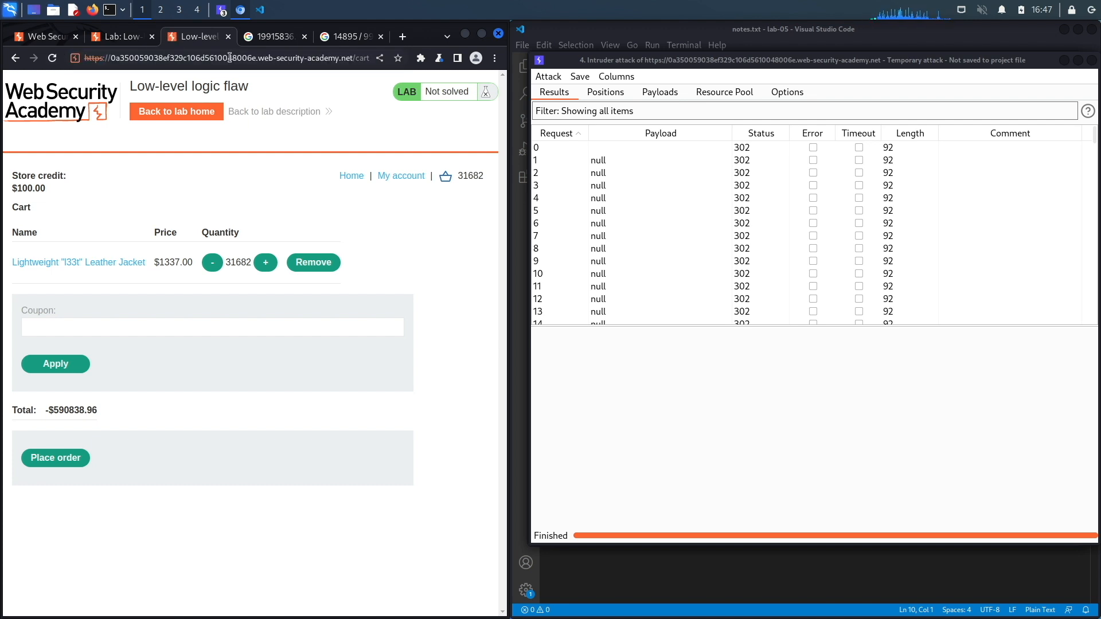
{"action": "mouse_move", "coordinate": [101, 443]}
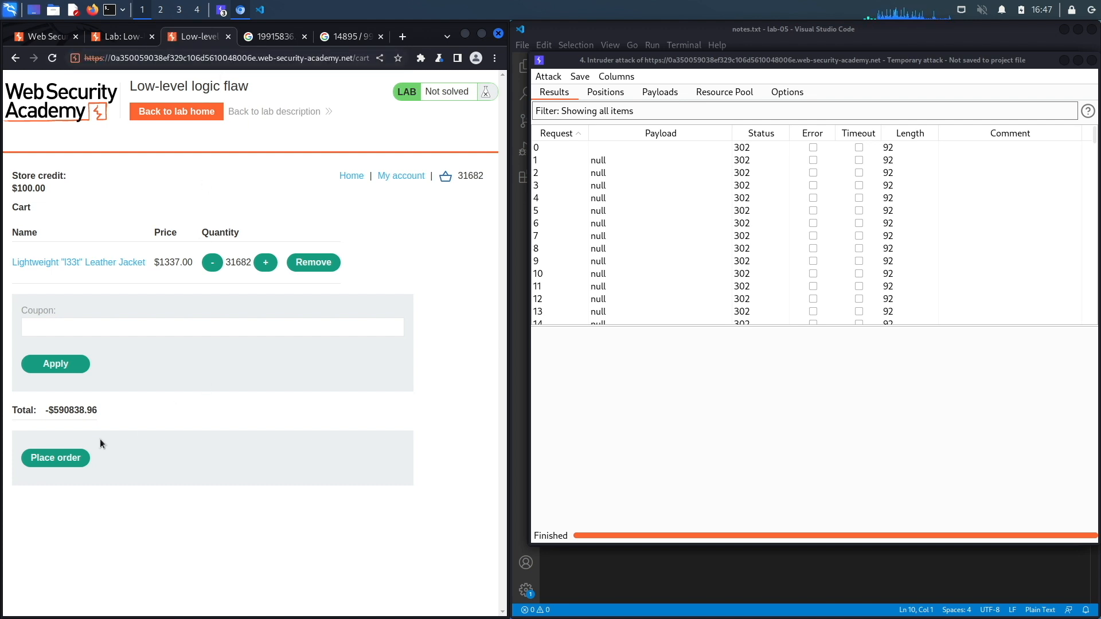
{"action": "mouse_move", "coordinate": [110, 426]}
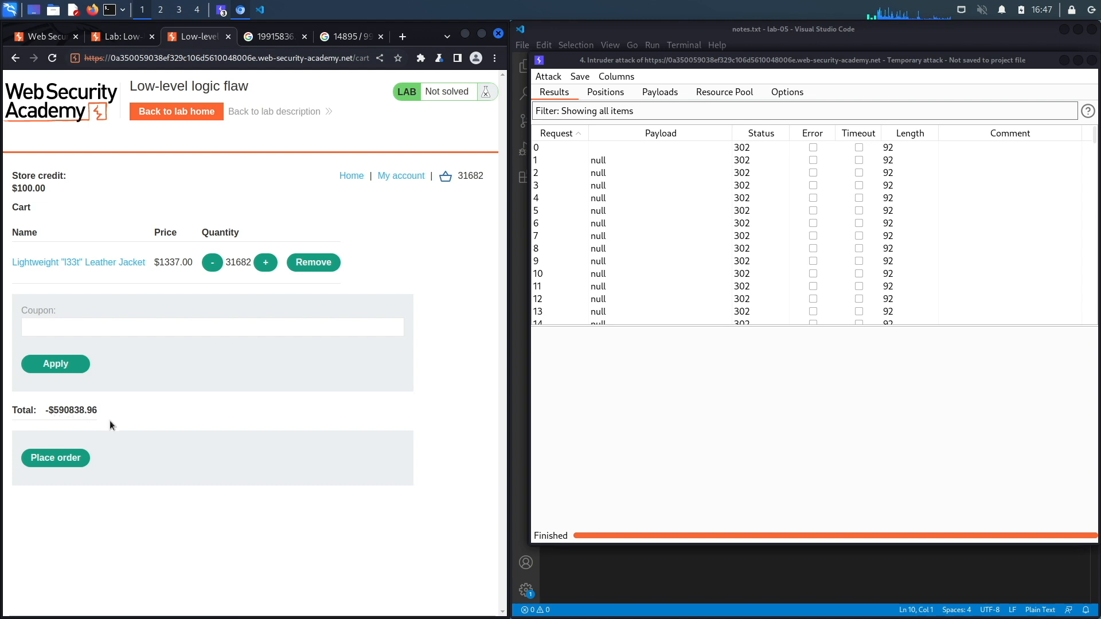
{"action": "mouse_move", "coordinate": [640, 109]}
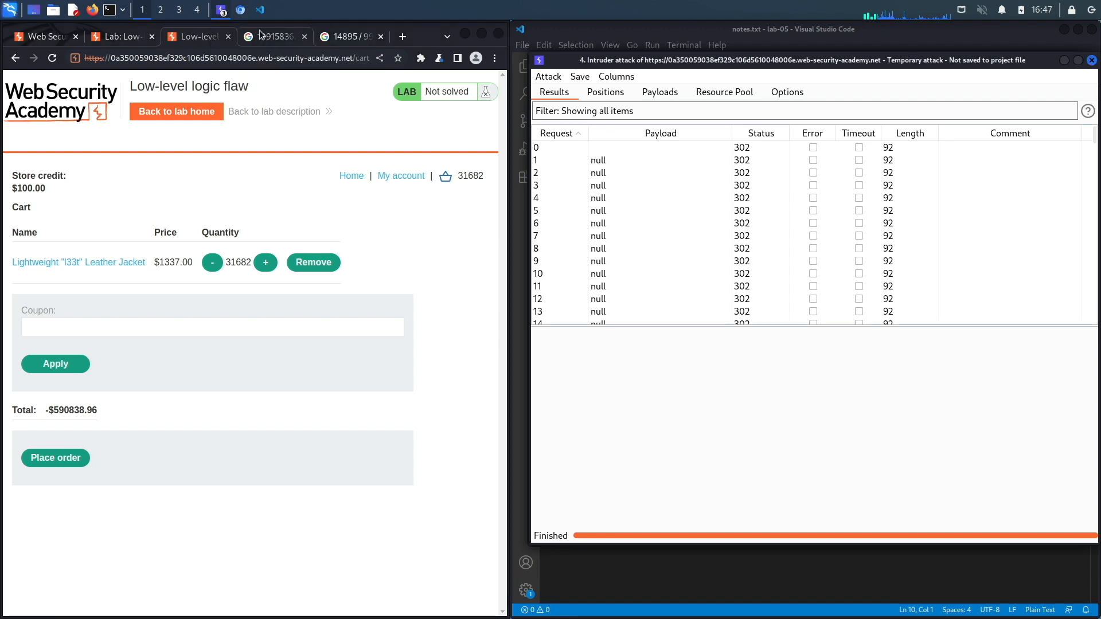
- Resend the 99-jacket add-to-cart request from Repeater until the cart holds 31,979 at -$193,749.96
{"action": "left_click", "coordinate": [222, 9]}
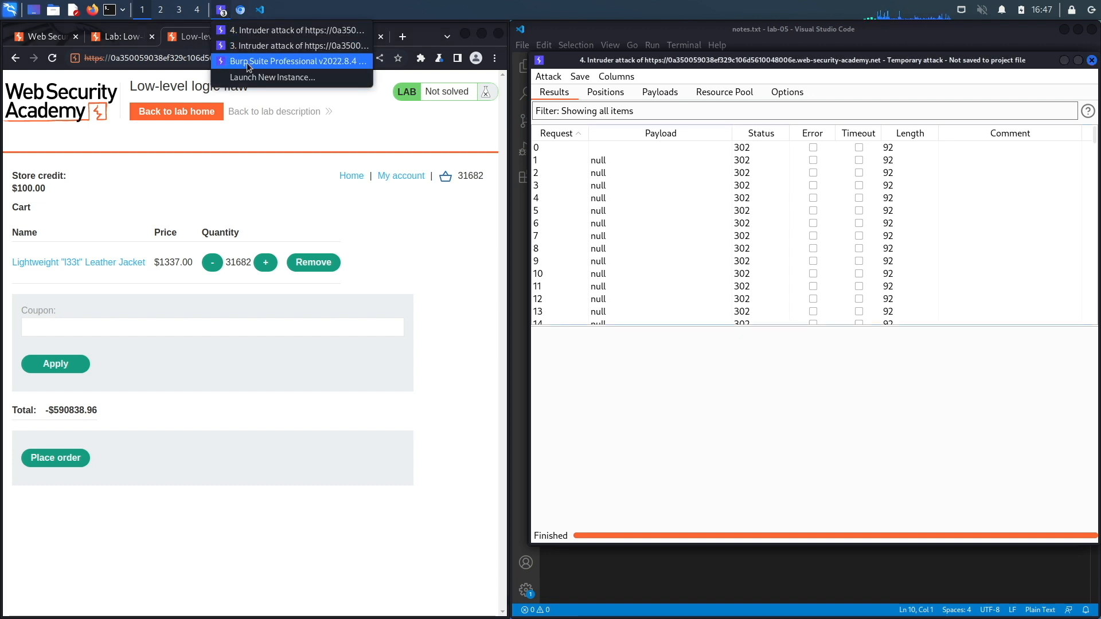
{"action": "mouse_move", "coordinate": [295, 46]}
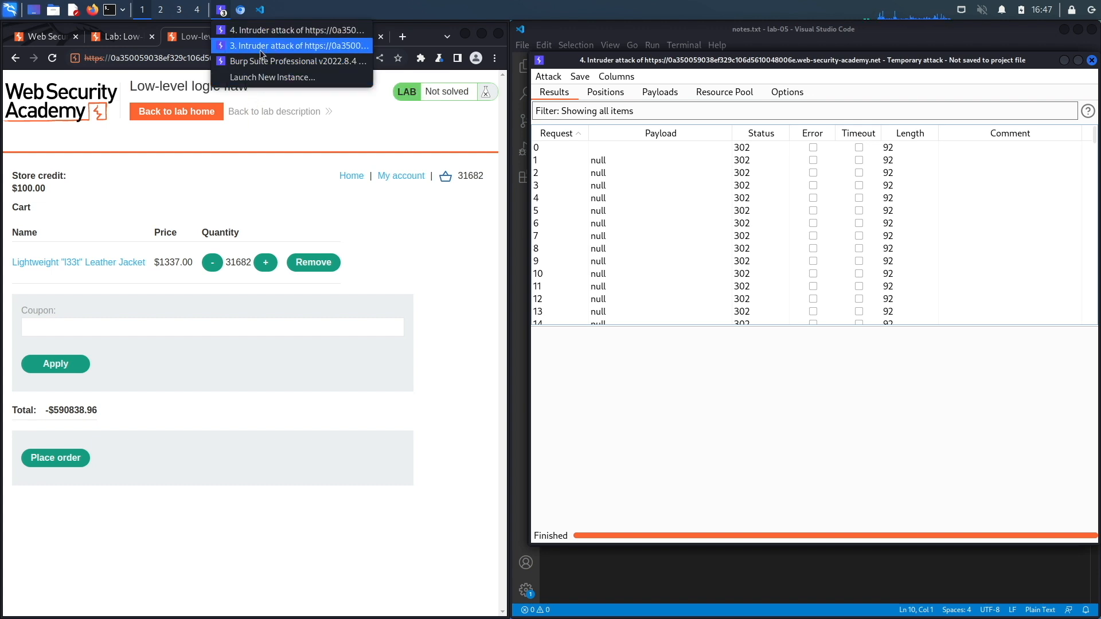
{"action": "left_click", "coordinate": [296, 60]}
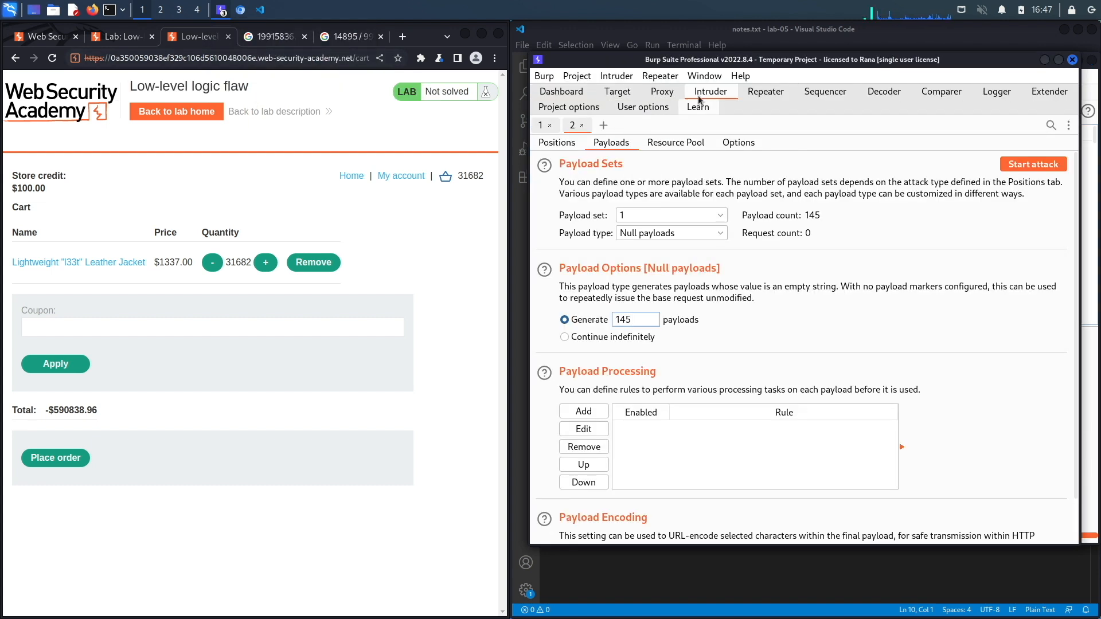
{"action": "left_click", "coordinate": [765, 92]}
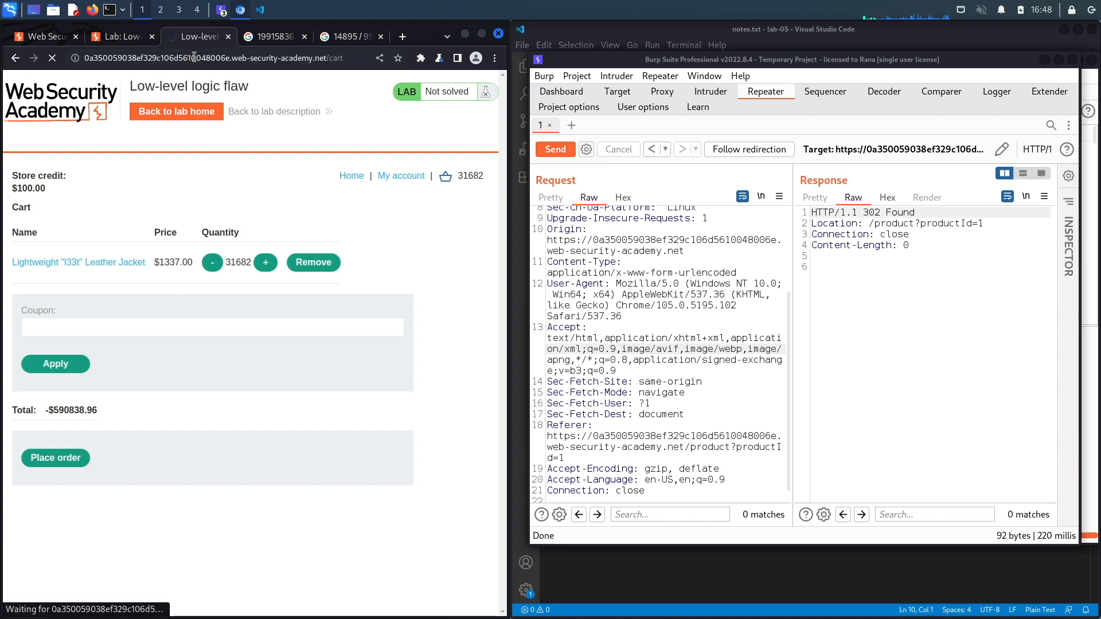
{"action": "left_click", "coordinate": [554, 149]}
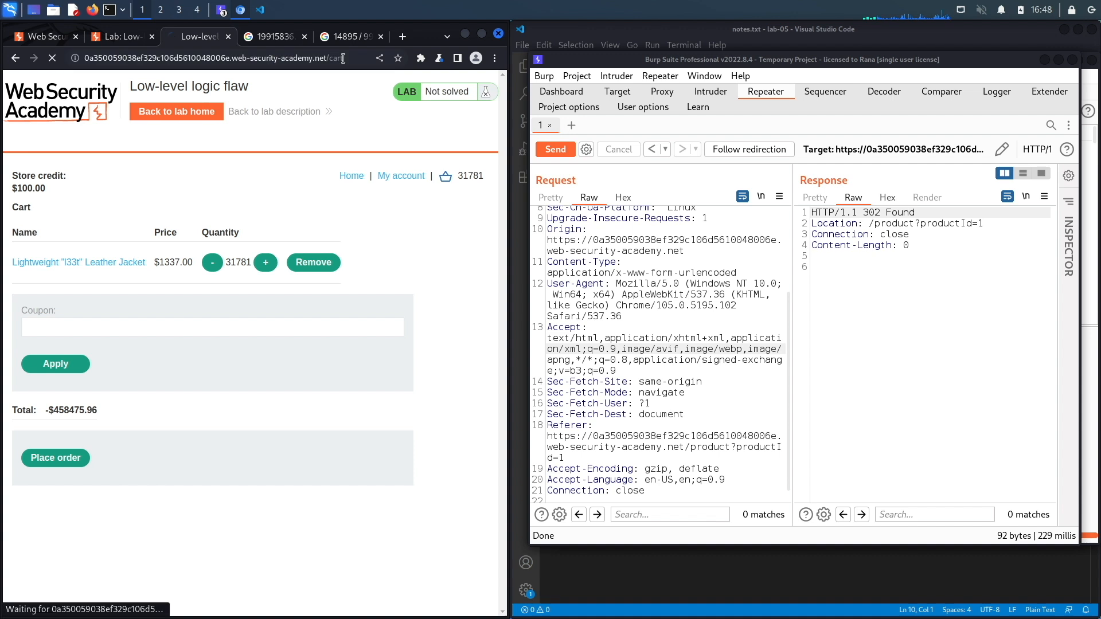
{"action": "left_click", "coordinate": [554, 149]}
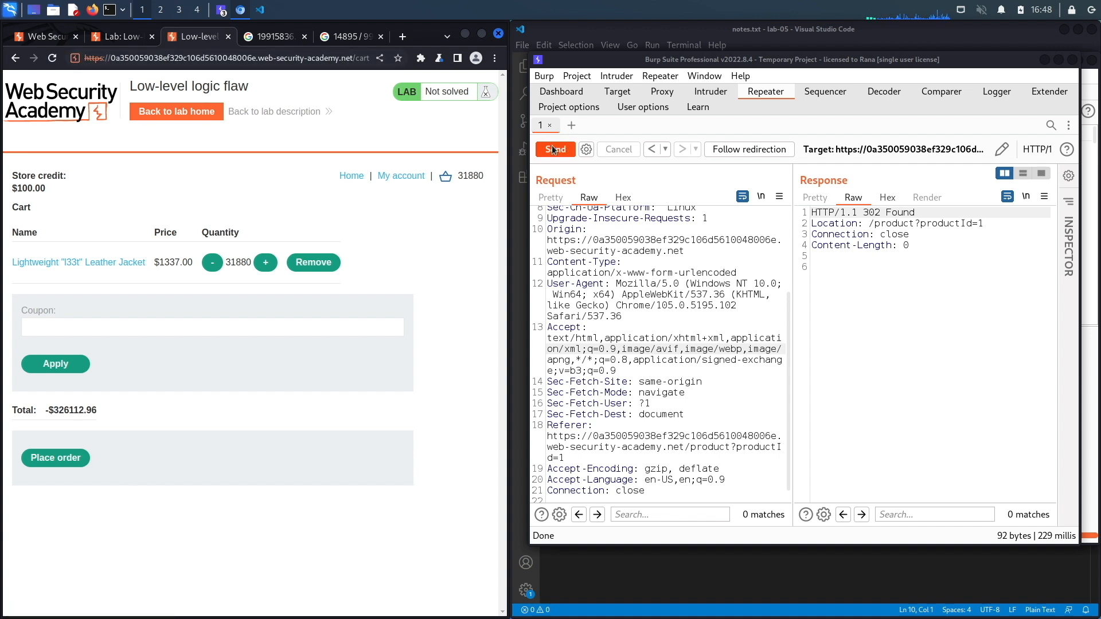
{"action": "left_click", "coordinate": [225, 58]}
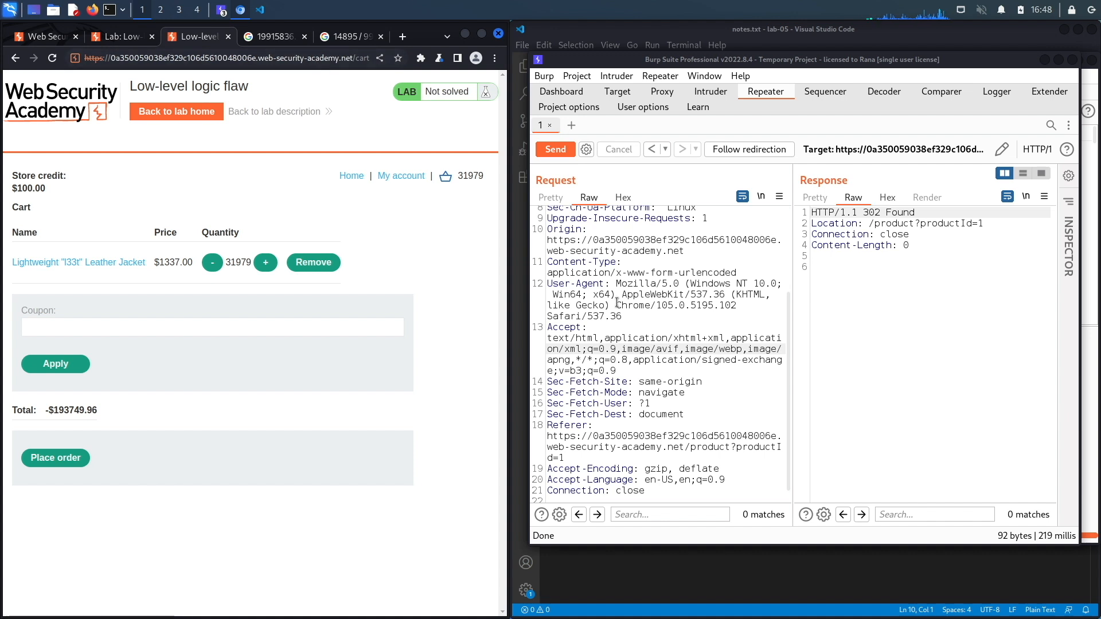
{"action": "mouse_move", "coordinate": [99, 413]}
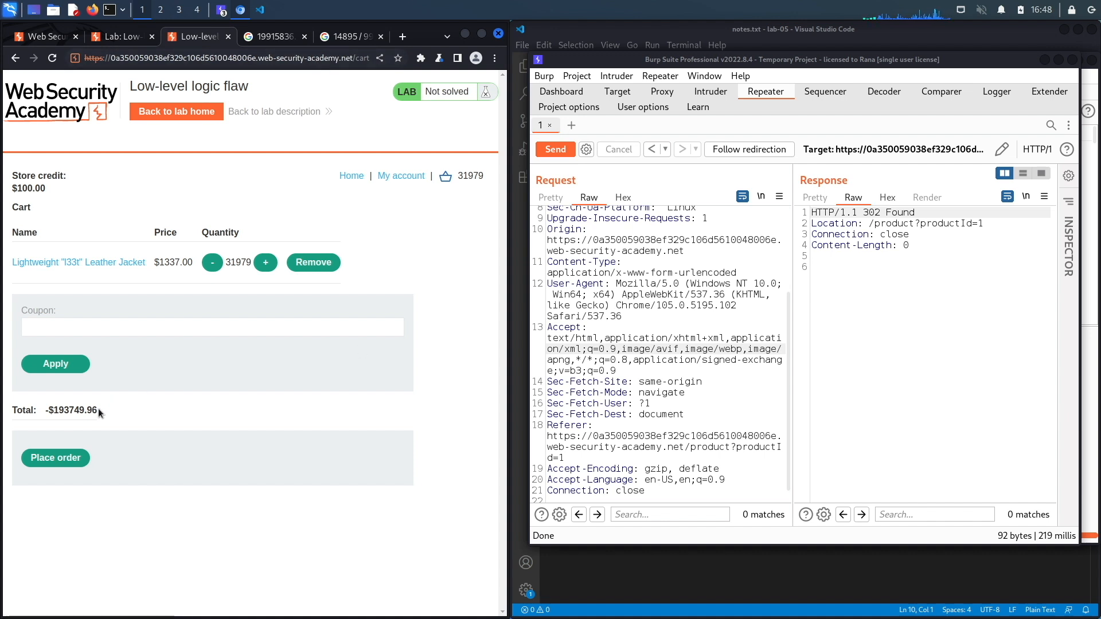
- Copy the total and compute 193749.96 / 1337 in Google, about 144.91
{"action": "double_click", "coordinate": [75, 410]}
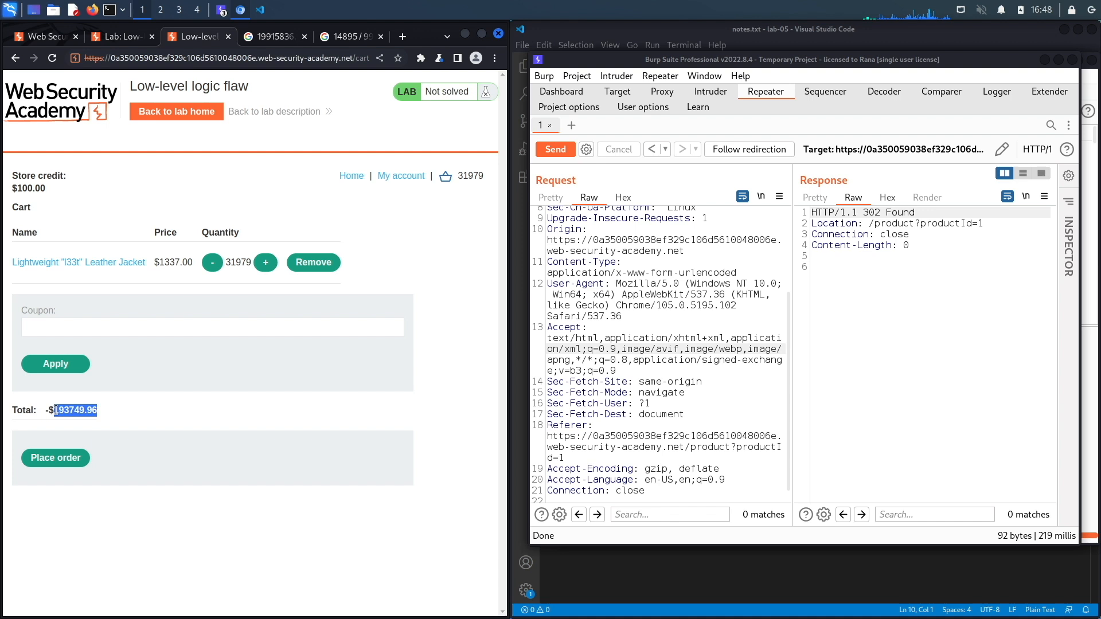
{"action": "left_click", "coordinate": [346, 37]}
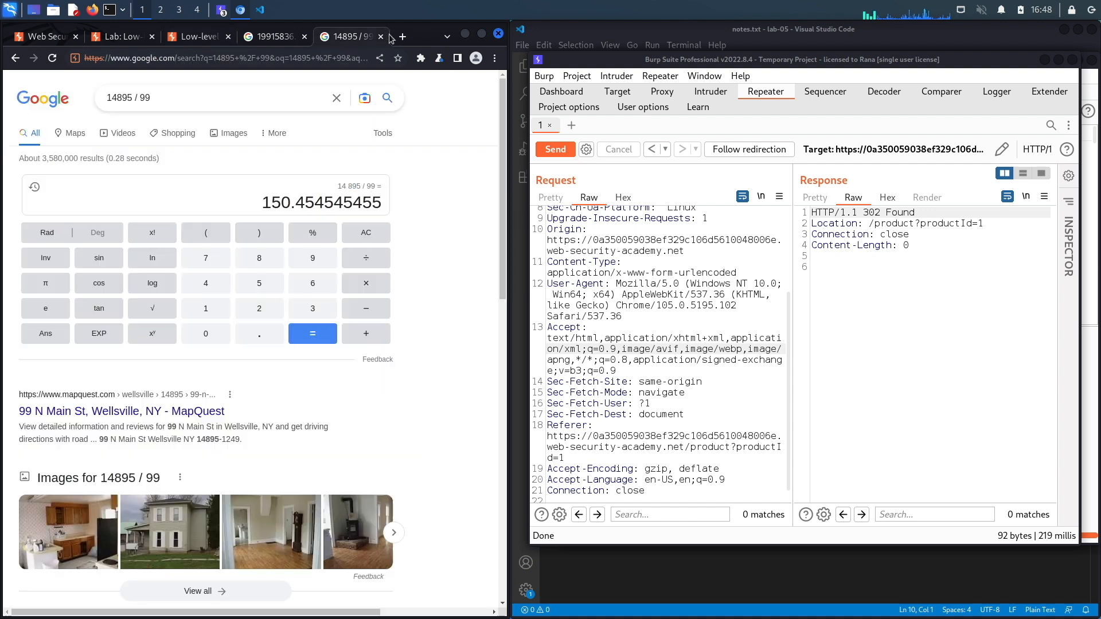
{"action": "left_click", "coordinate": [402, 37]}
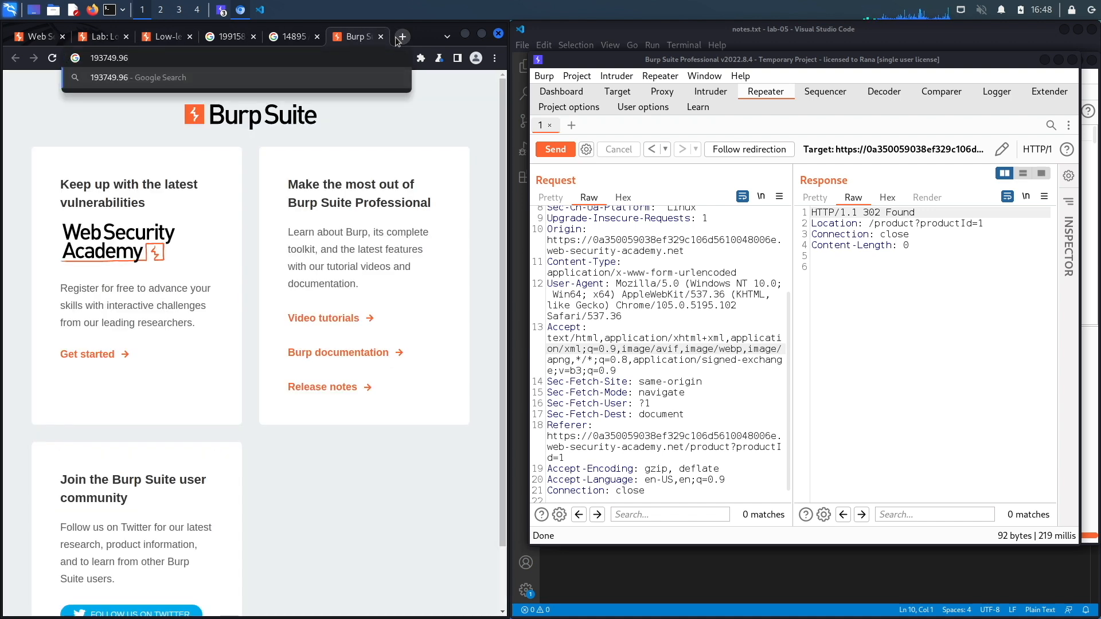
{"action": "type", "text": "/ 13"}
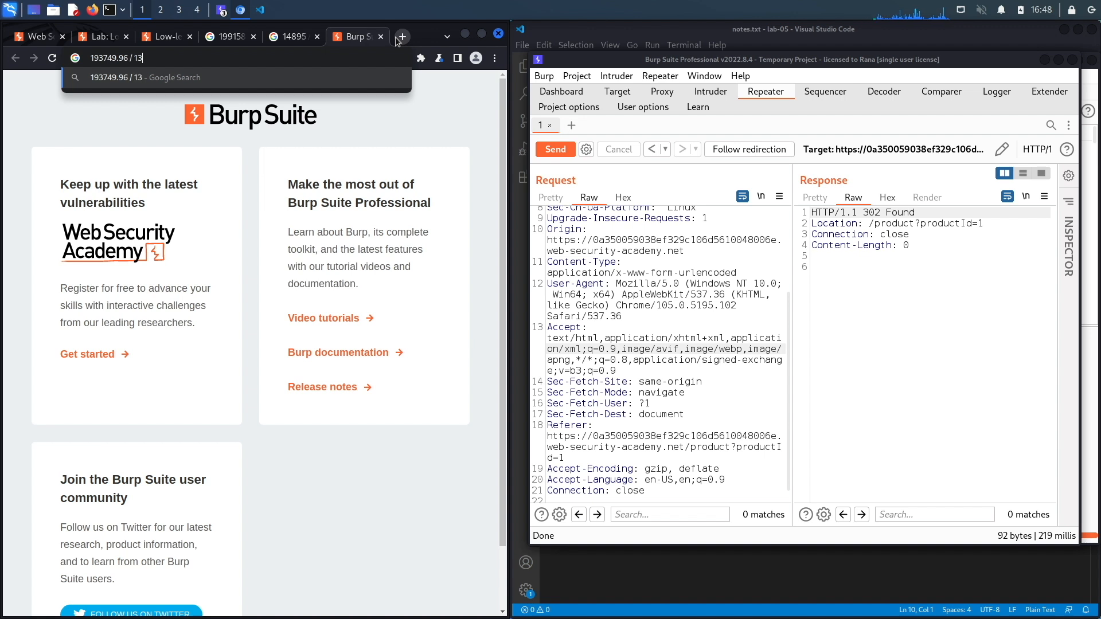
{"action": "key", "text": "Return"}
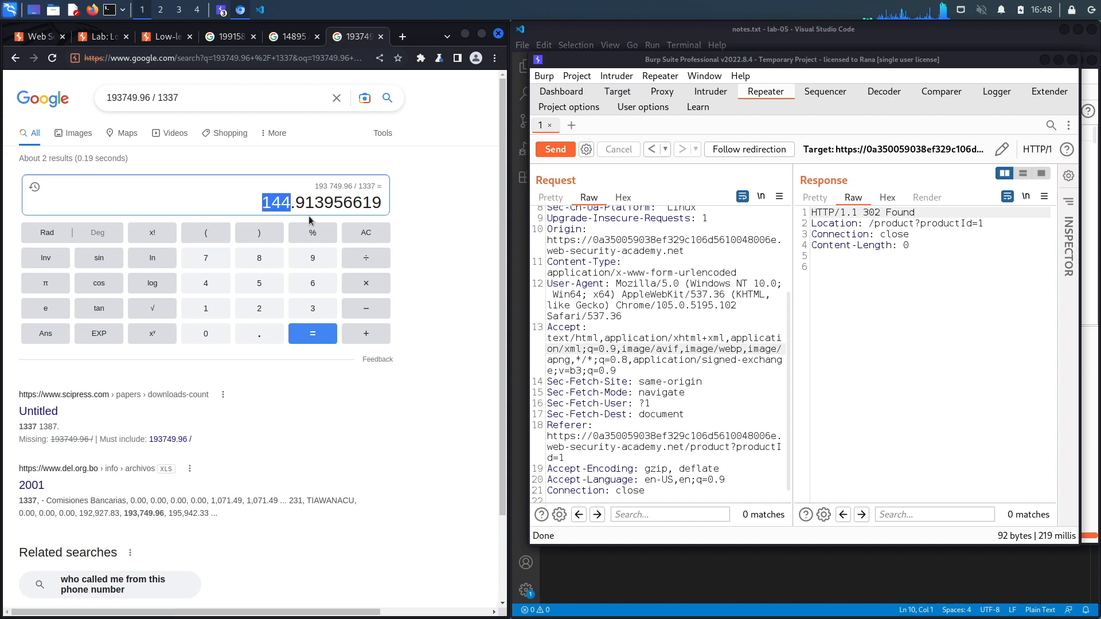
{"action": "mouse_move", "coordinate": [406, 197]}
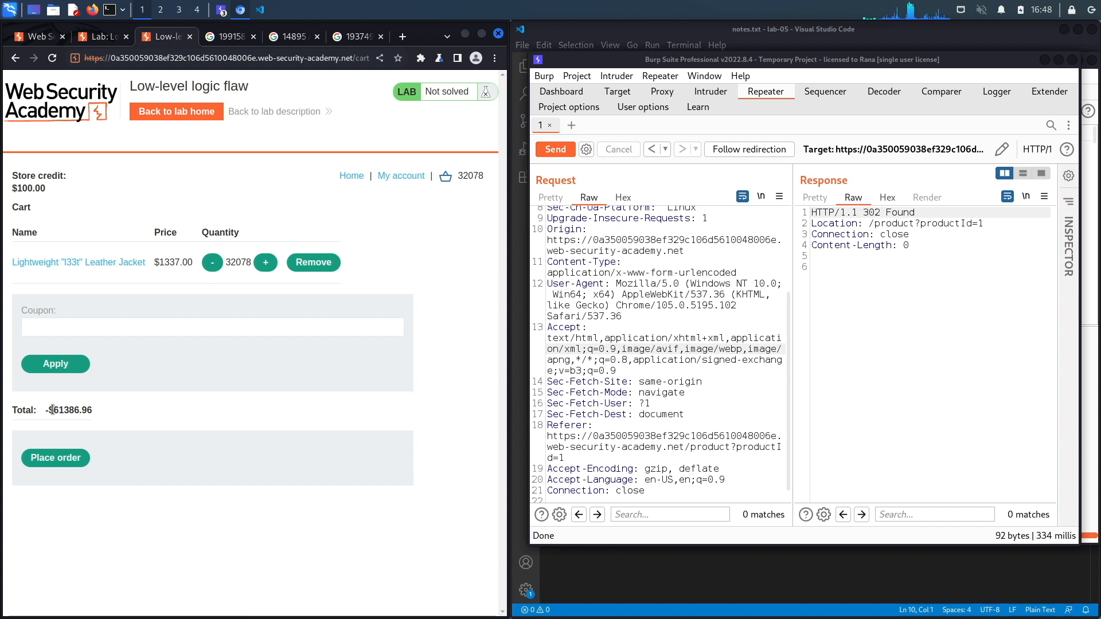
- Copy the new total and compute 61386.96 / 1337, about 45.91
{"action": "double_click", "coordinate": [70, 410]}
{"action": "type", "text": "61386.96 / 133"}
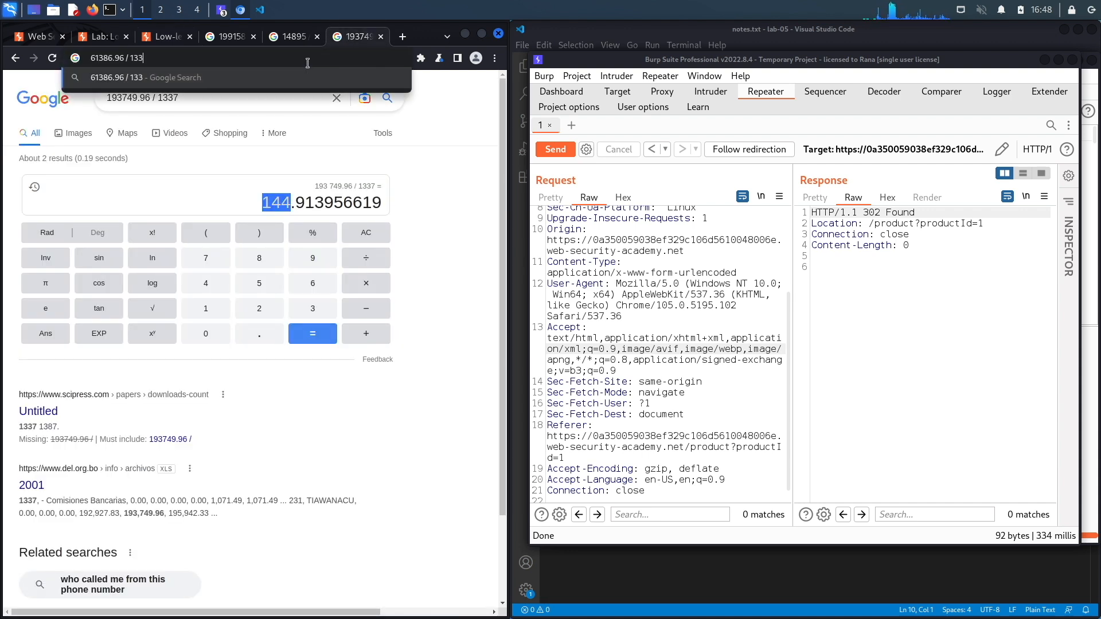
{"action": "key", "text": "Return"}
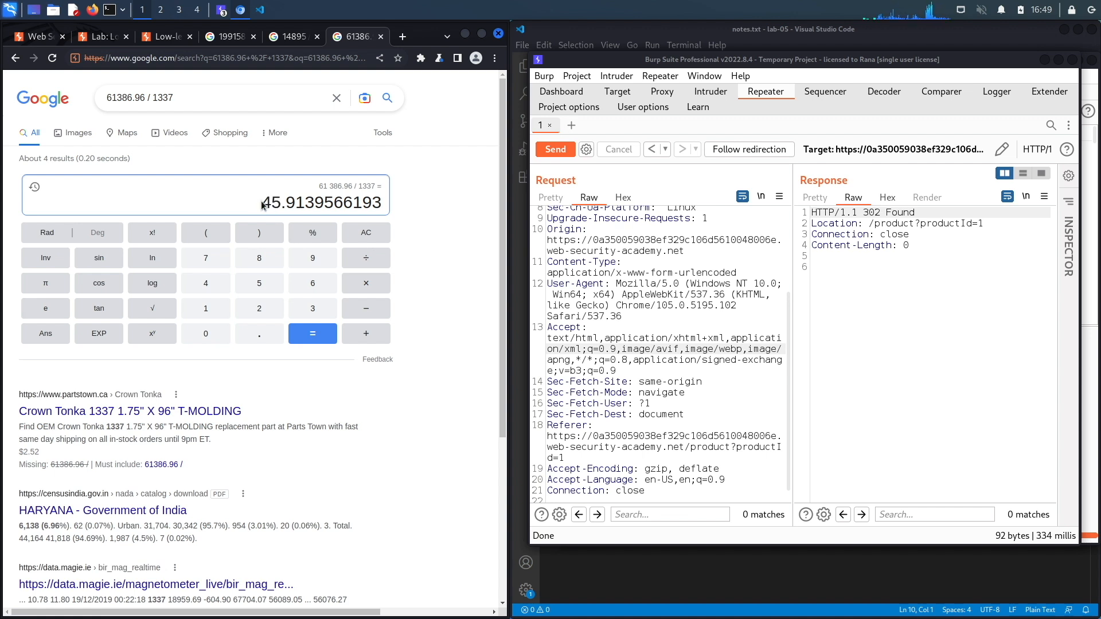
{"action": "scroll", "scroll_direction": "down", "scroll_amount": 3}
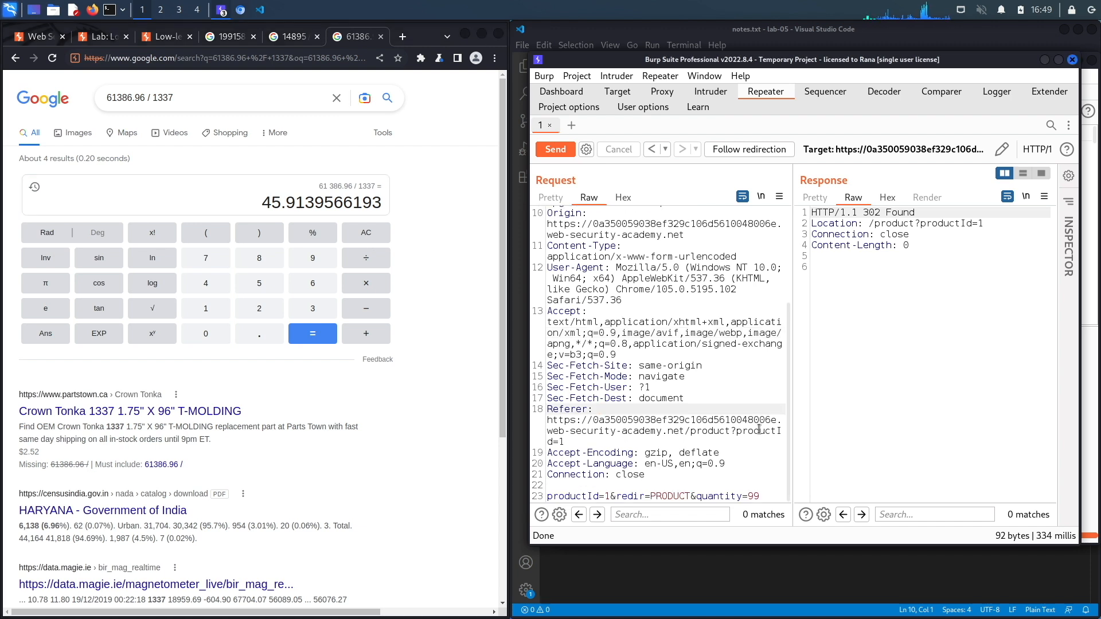
- Send the Repeater request with quantity 30, leaving 32,108 jackets at -$21,276.96, and return to the cart
{"action": "left_click", "coordinate": [759, 495]}
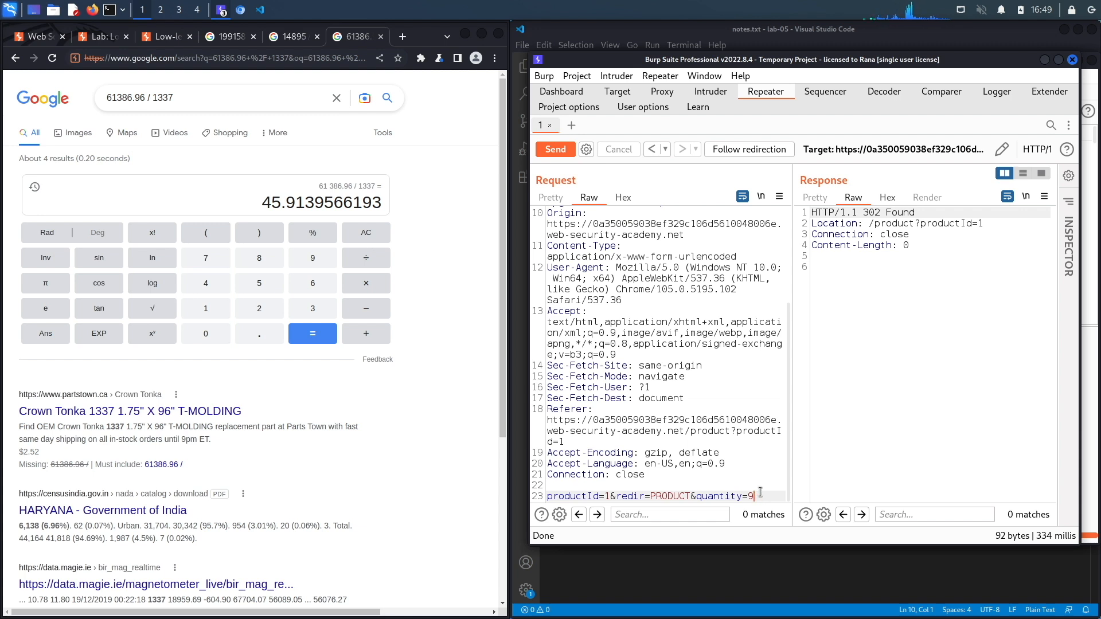
{"action": "key", "text": "Backspace"}
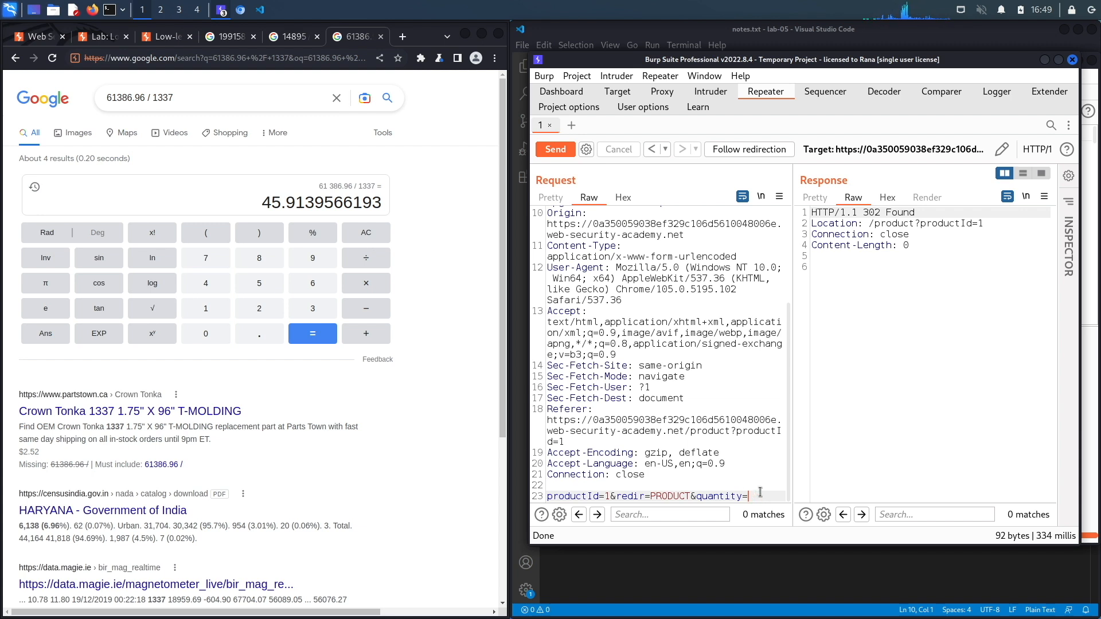
{"action": "type", "text": "30"}
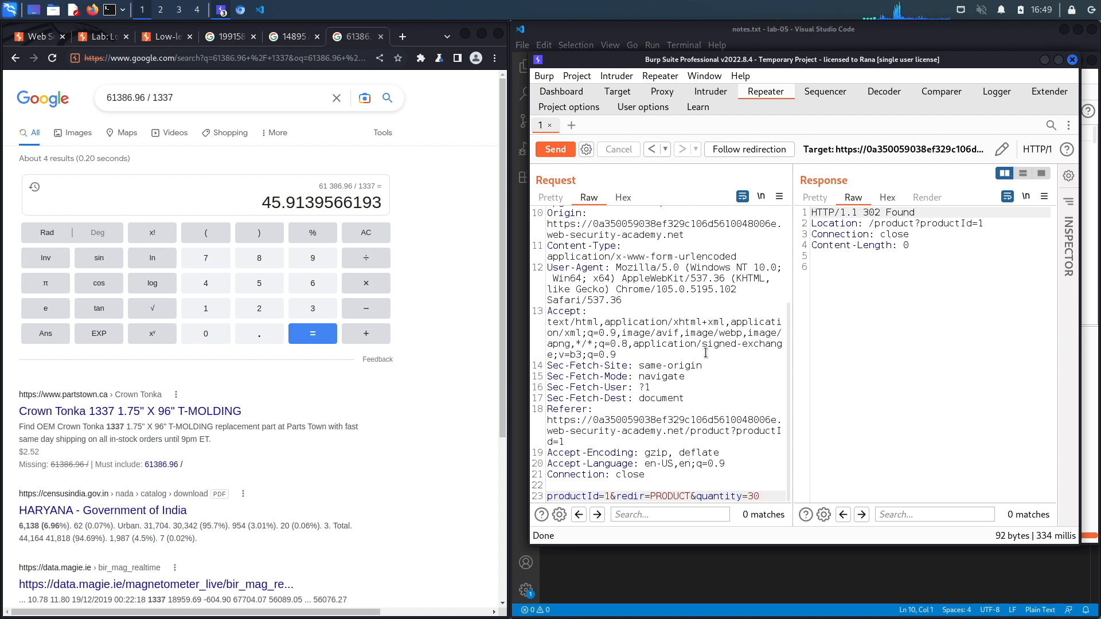
{"action": "left_click", "coordinate": [555, 149]}
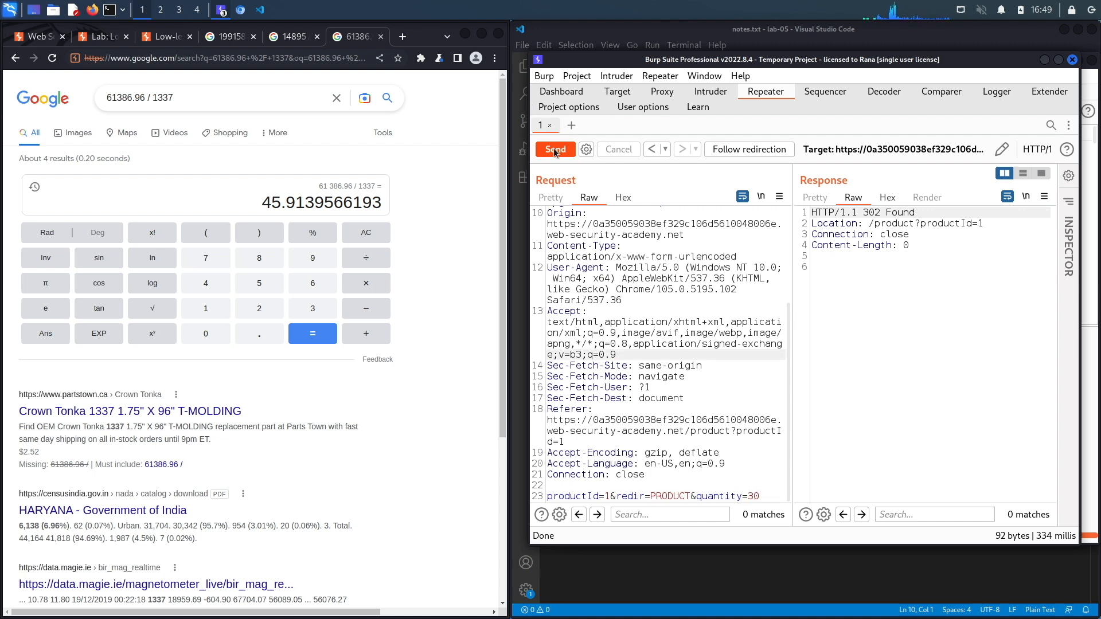
{"action": "left_click", "coordinate": [290, 35]}
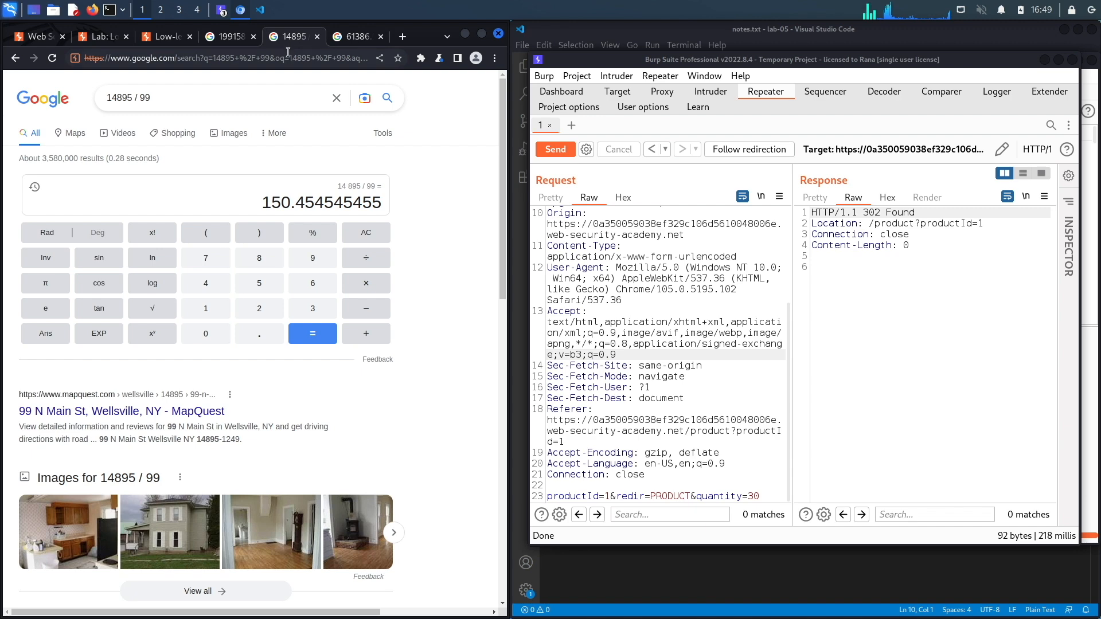
{"action": "left_click", "coordinate": [162, 36]}
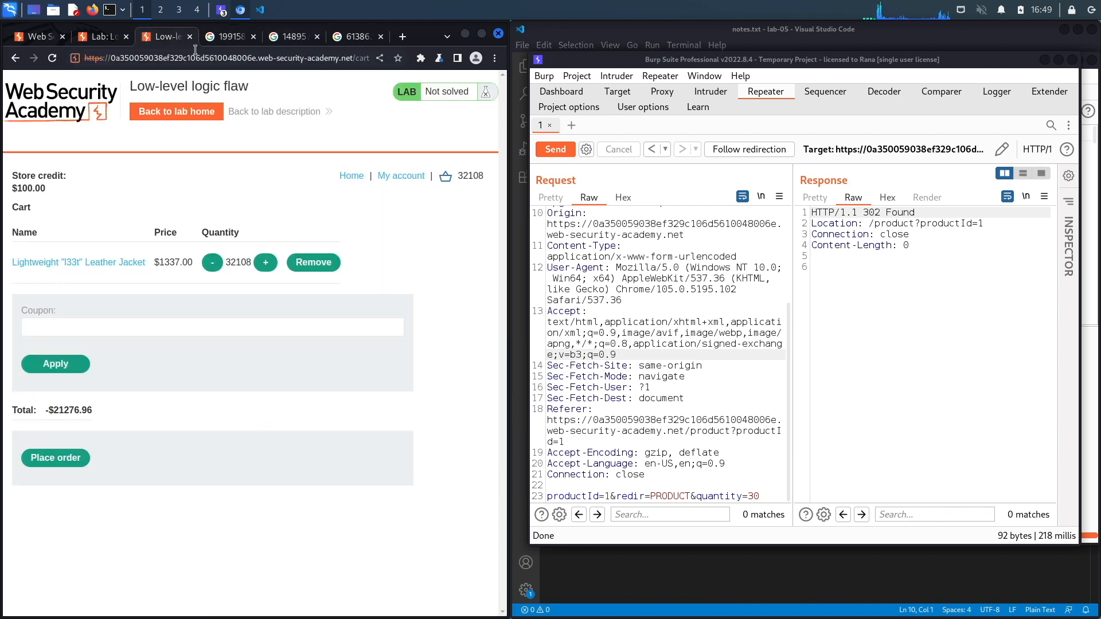
- Divide the cart total 21276.96 by the 1337 jacket price, giving about 15.91
{"action": "double_click", "coordinate": [70, 410]}
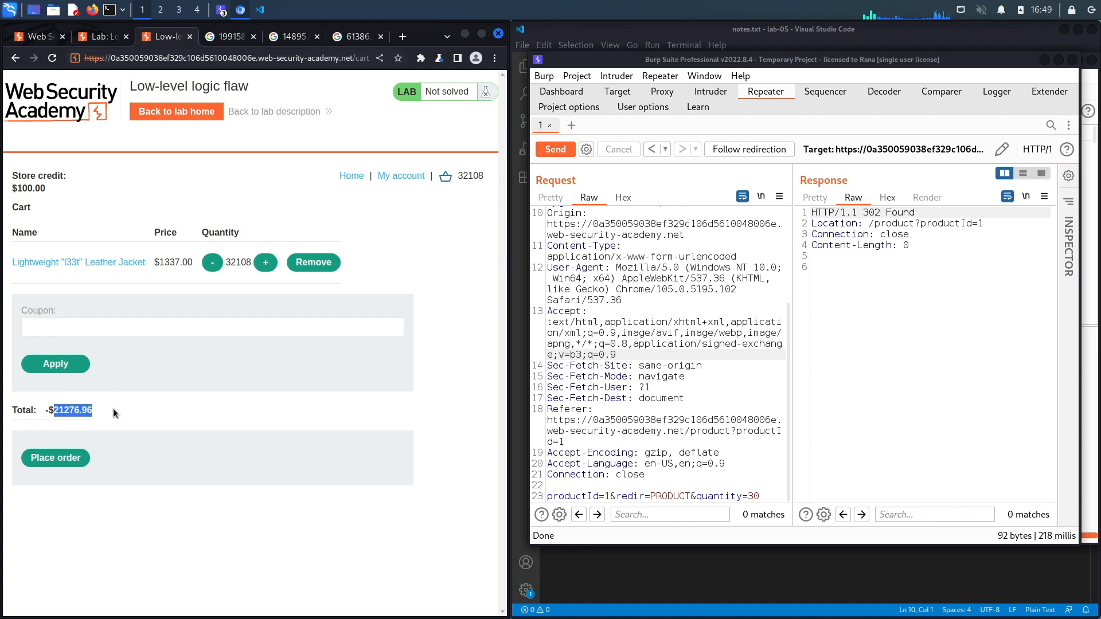
{"action": "left_click", "coordinate": [356, 37]}
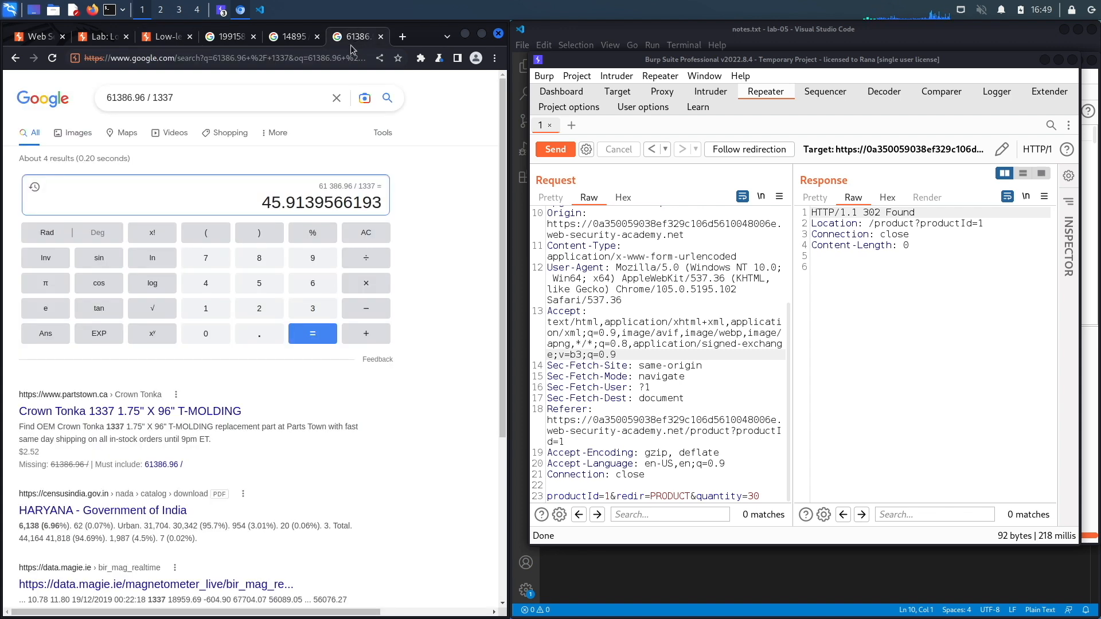
{"action": "type", "text": "21276.96 /1"}
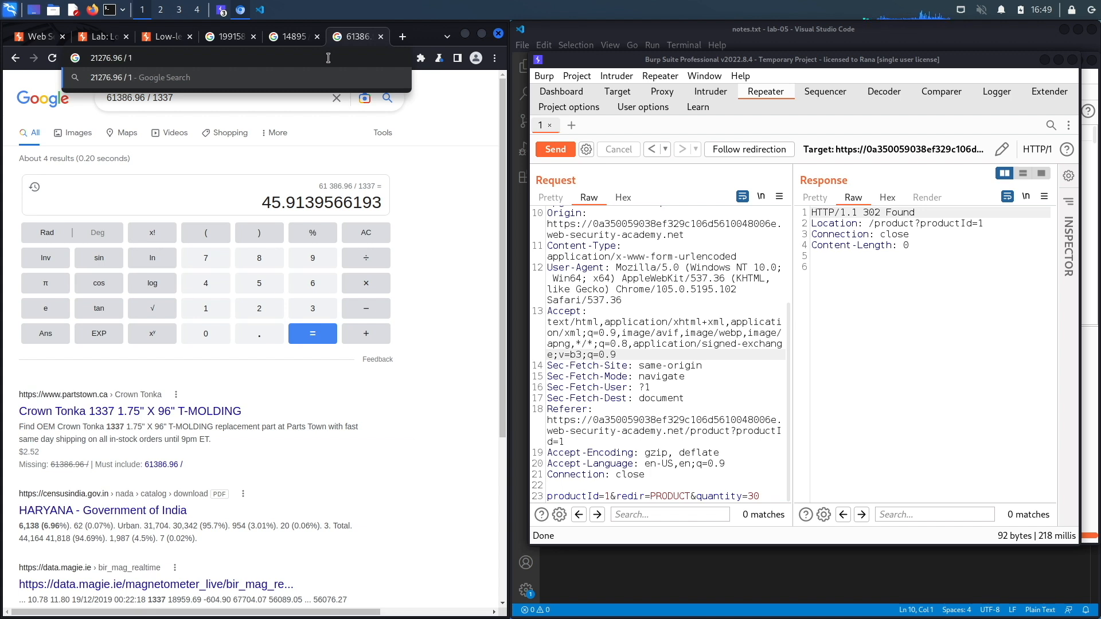
{"action": "type", "text": "33"}
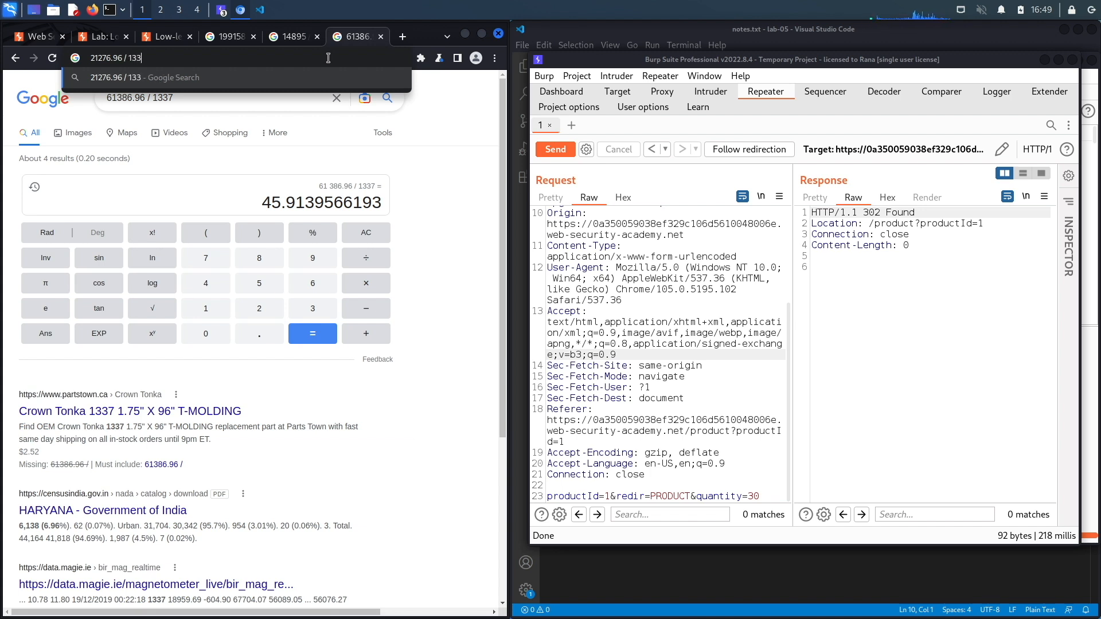
{"action": "key", "text": "Return"}
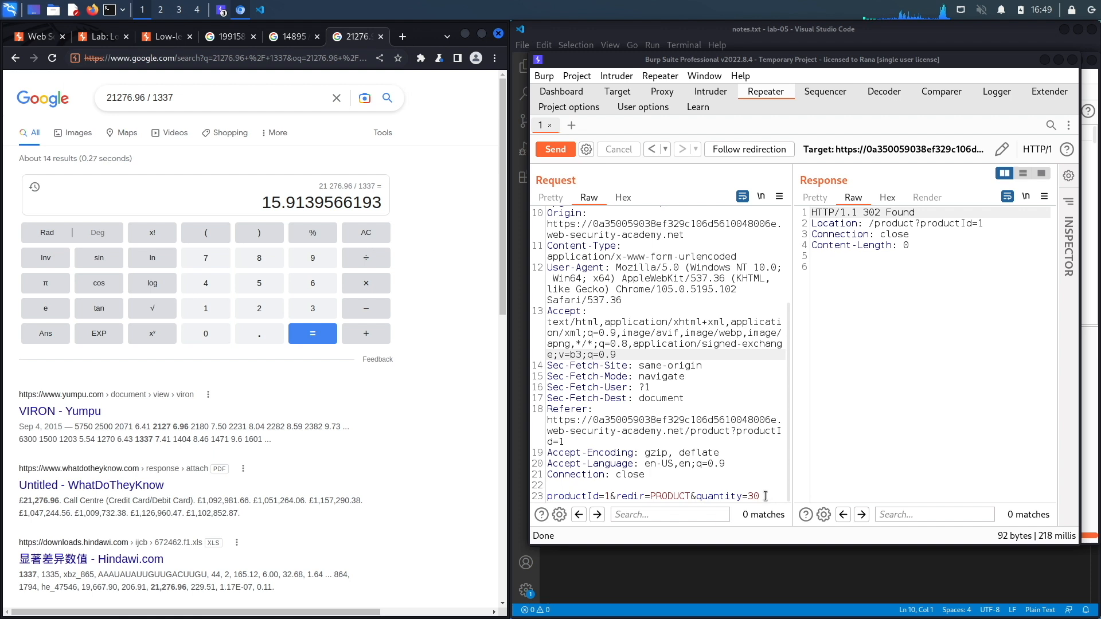
- Replay the jacket request with quantity 14, then quantity 1, reaching 32123 jackets at -$1221.96
{"action": "type", "text": "1"}
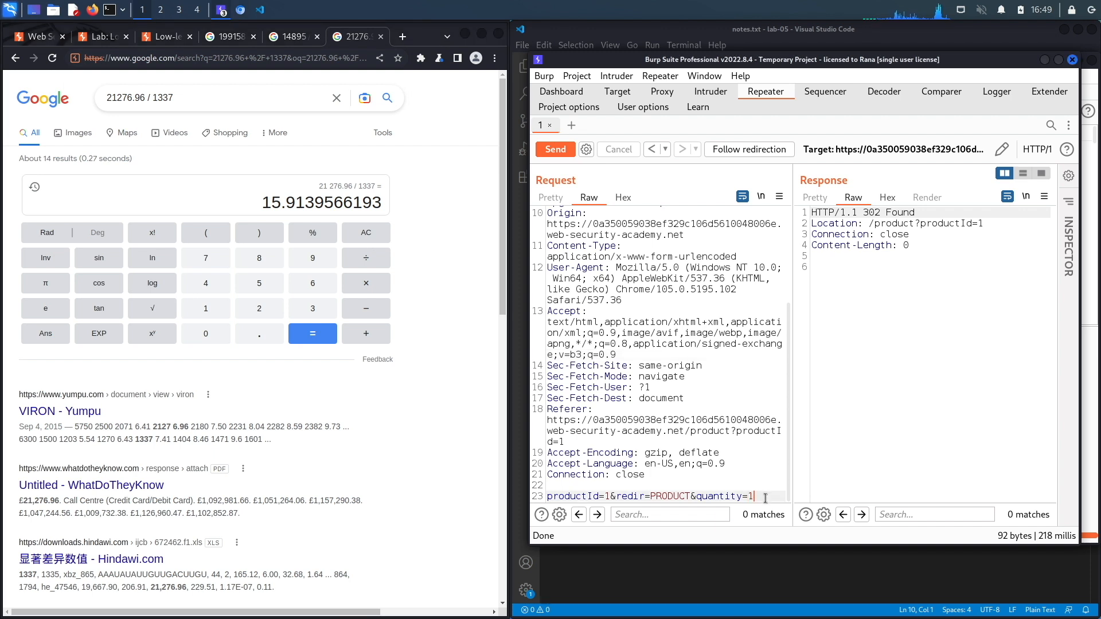
{"action": "type", "text": "4"}
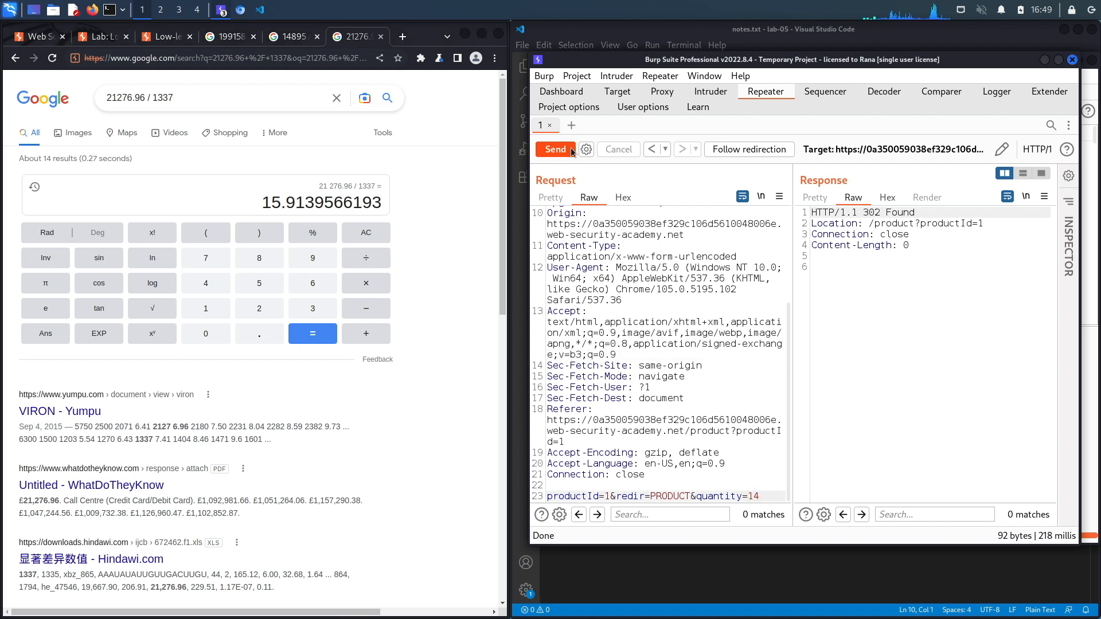
{"action": "left_click", "coordinate": [555, 149]}
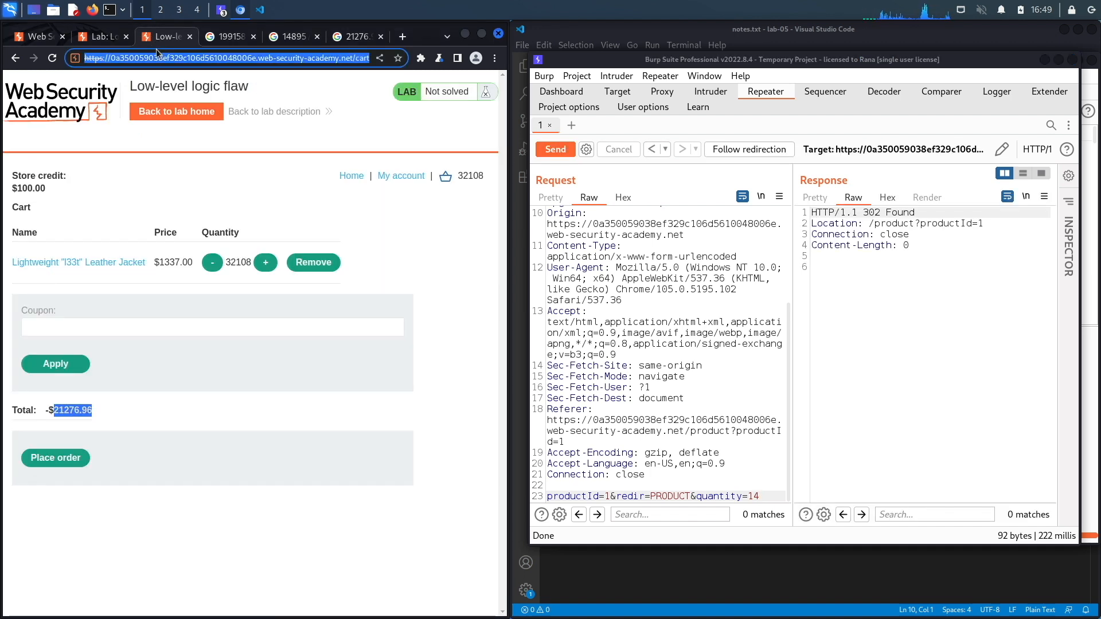
{"action": "left_click", "coordinate": [265, 261]}
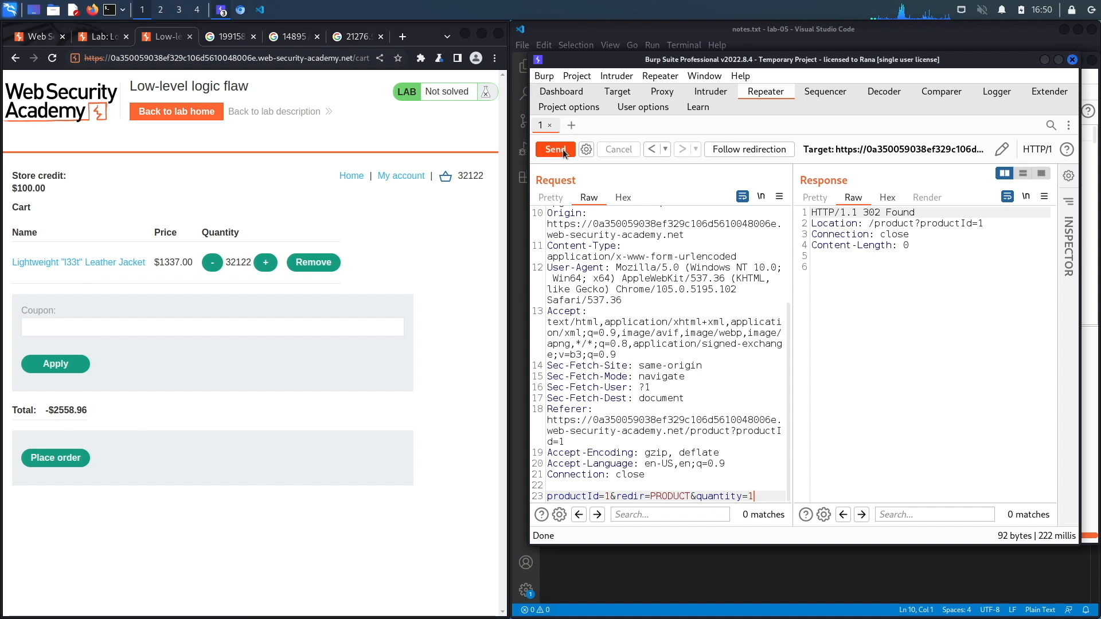
{"action": "left_click", "coordinate": [554, 149]}
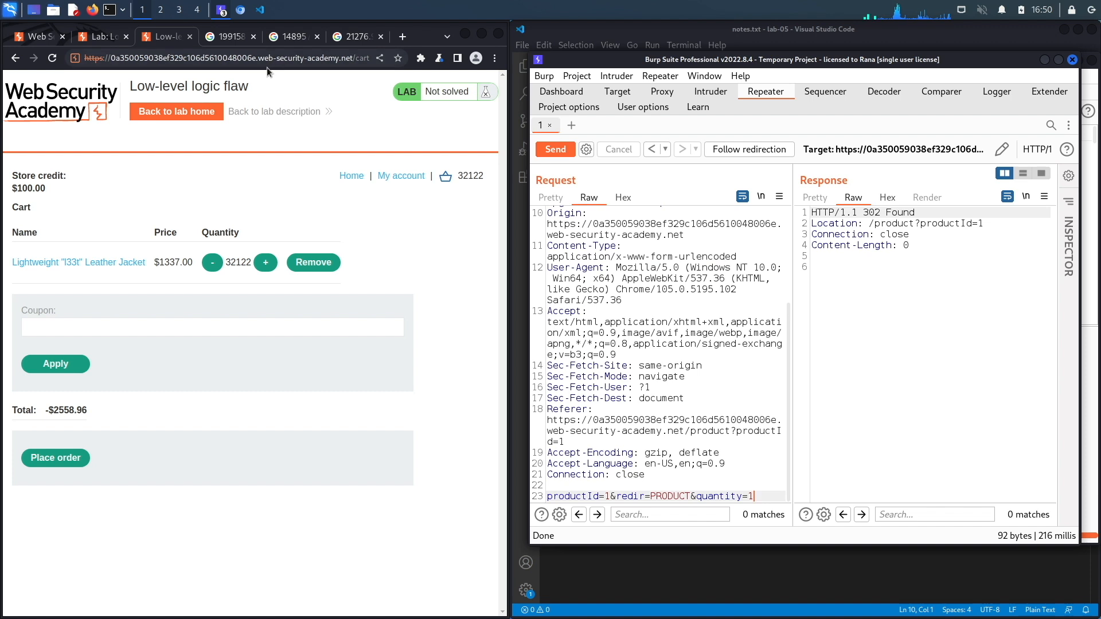
{"action": "left_click", "coordinate": [265, 261]}
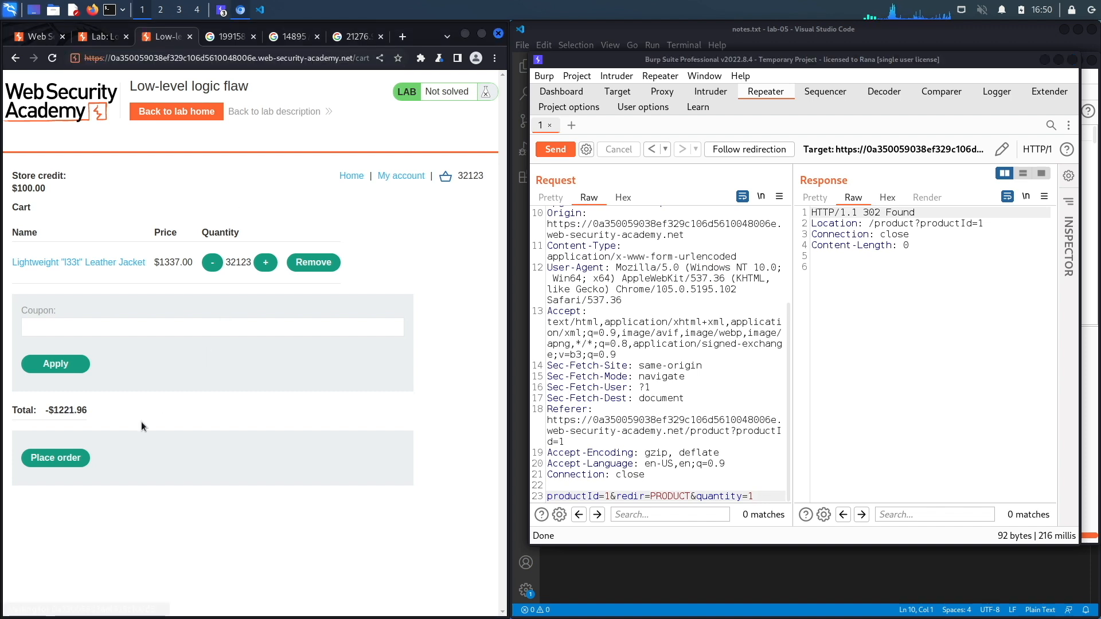
{"action": "mouse_move", "coordinate": [62, 413]}
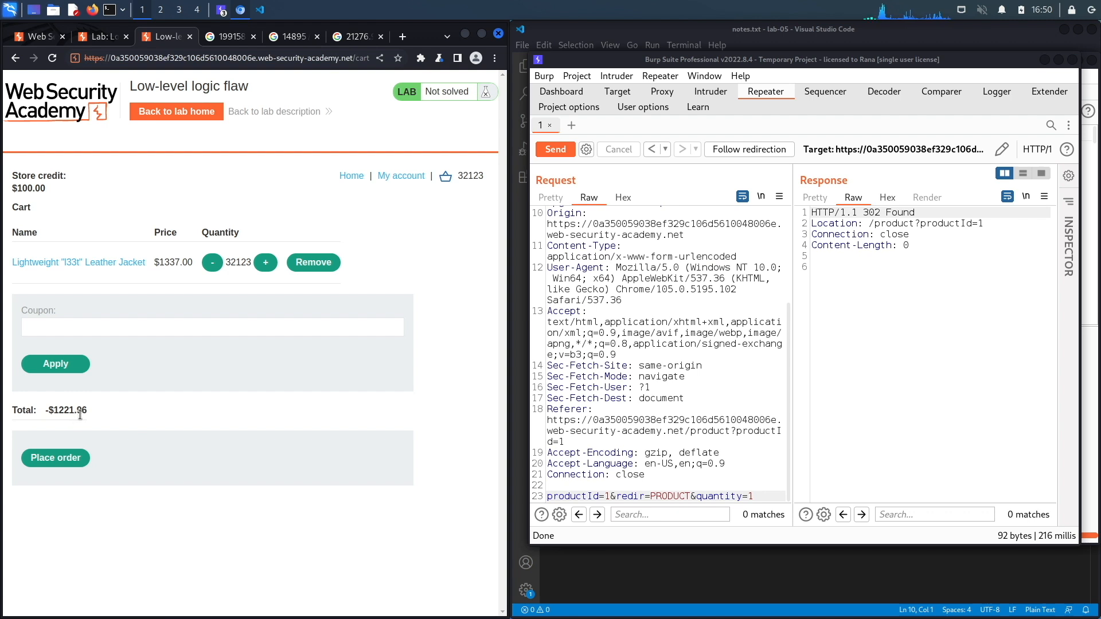
{"action": "mouse_move", "coordinate": [90, 419]}
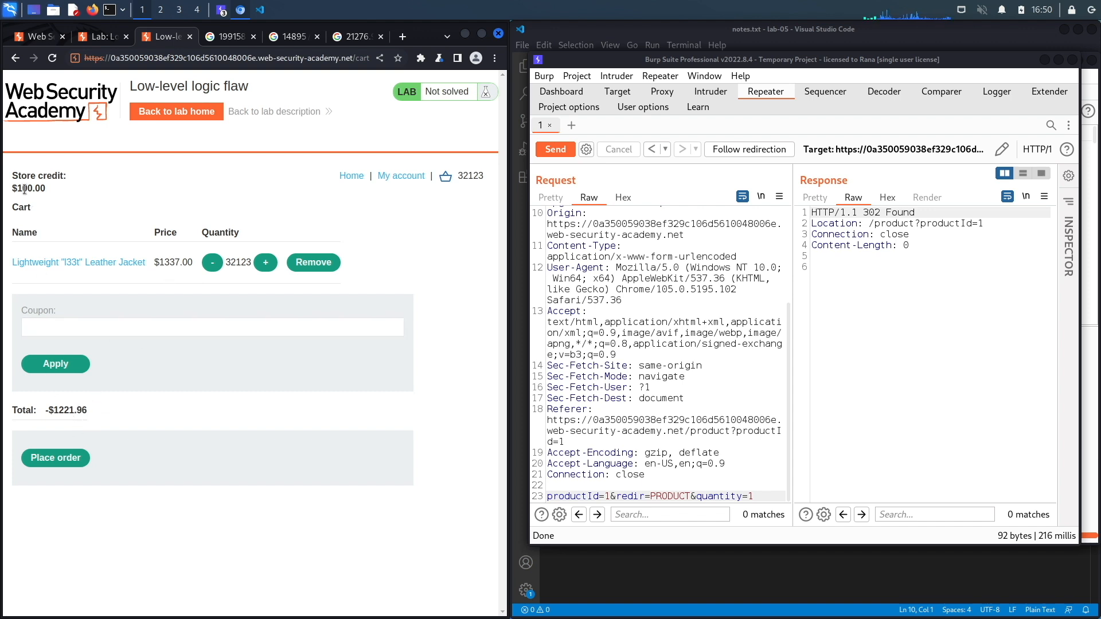
{"action": "mouse_move", "coordinate": [214, 281]}
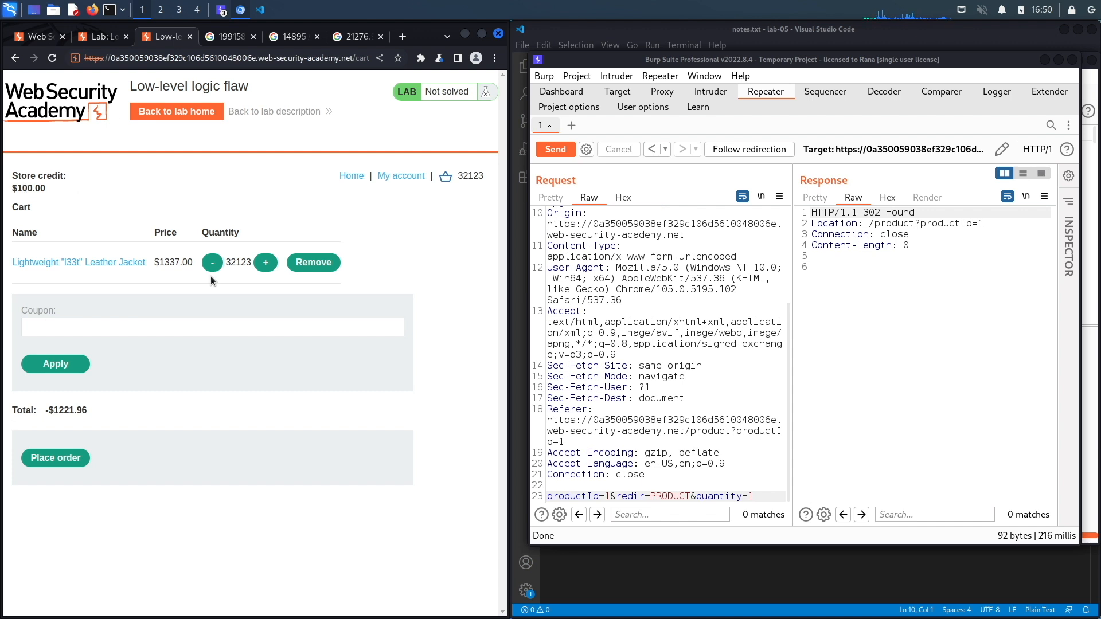
{"action": "mouse_move", "coordinate": [73, 413]}
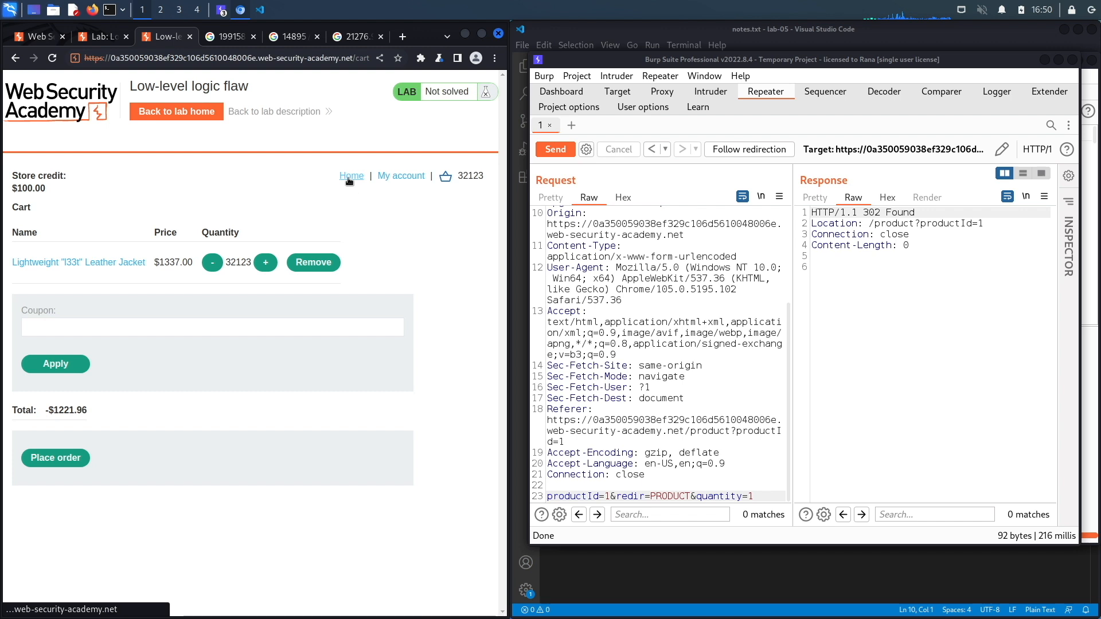
- From the product listing, add one $19.00 Photobomb Backdrops, bringing the cart to -$1202.96
{"action": "left_click", "coordinate": [351, 175]}
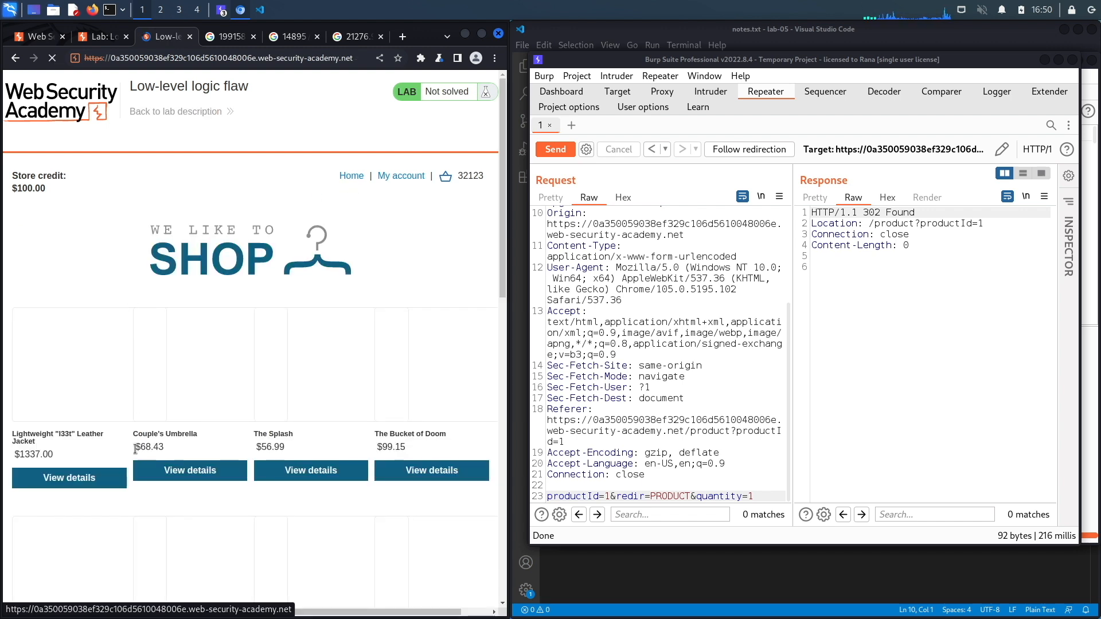
{"action": "scroll", "scroll_direction": "down", "scroll_amount": 3}
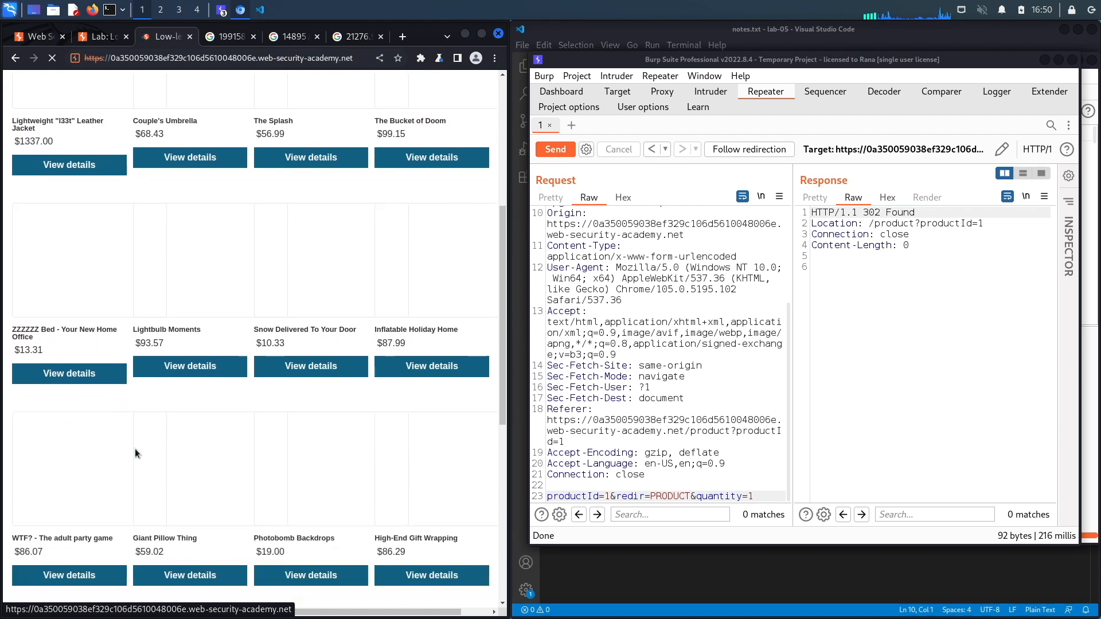
{"action": "scroll", "scroll_direction": "down", "scroll_amount": 3}
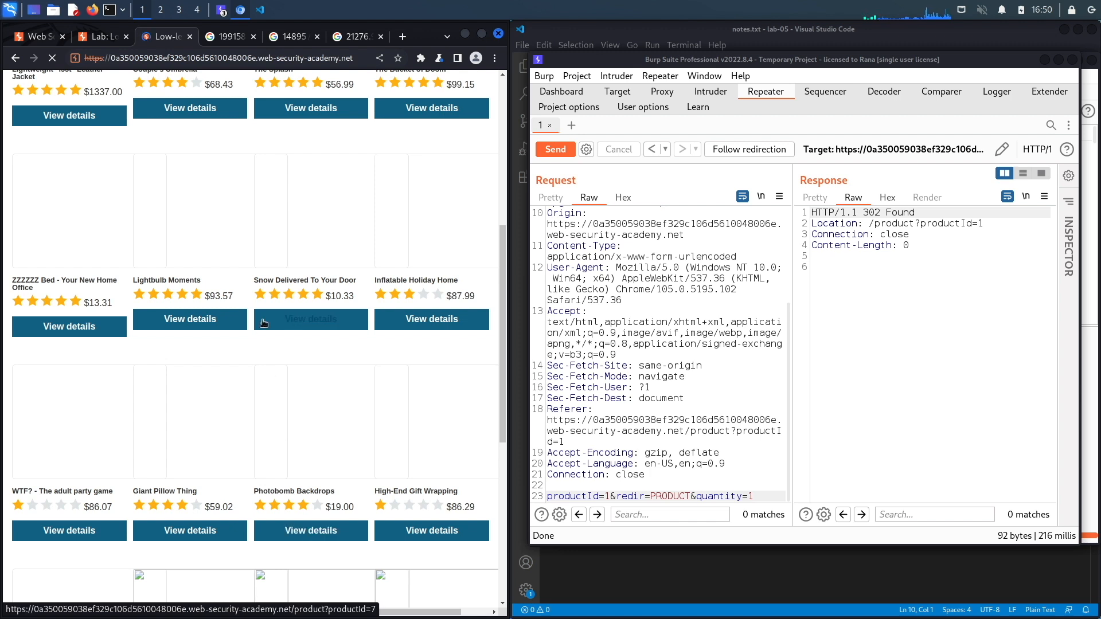
{"action": "left_click", "coordinate": [309, 318]}
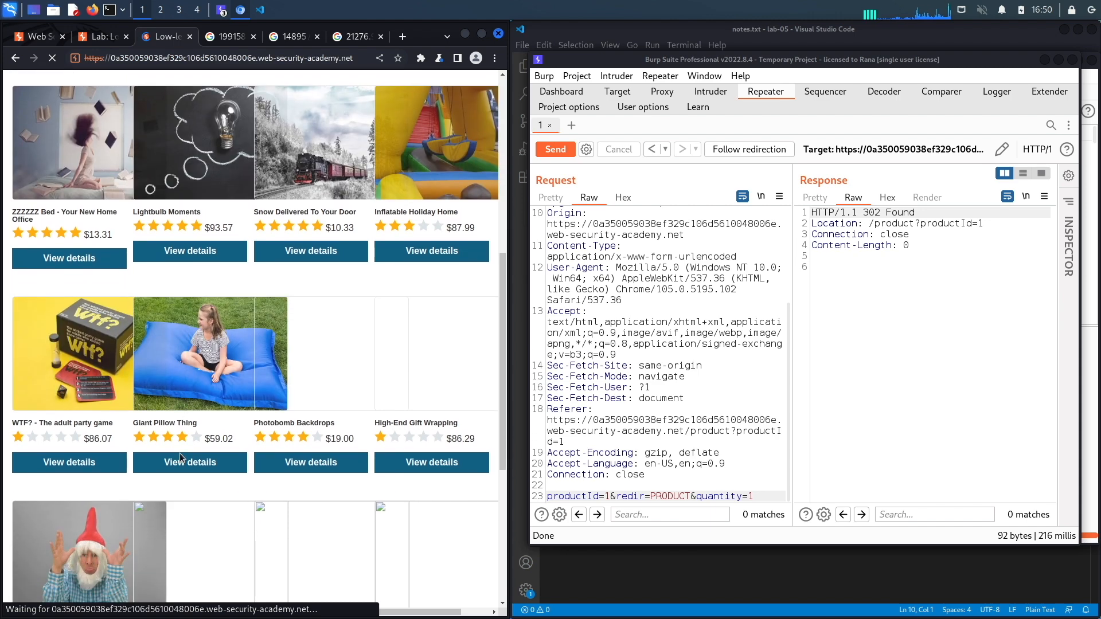
{"action": "left_click", "coordinate": [309, 462]}
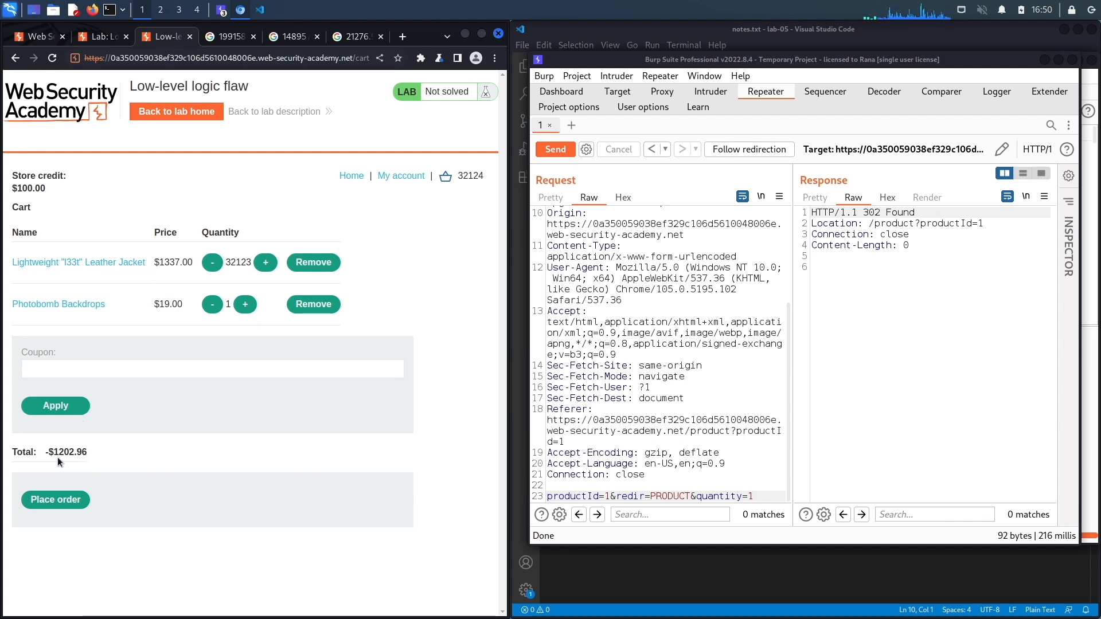
{"action": "mouse_move", "coordinate": [52, 198]}
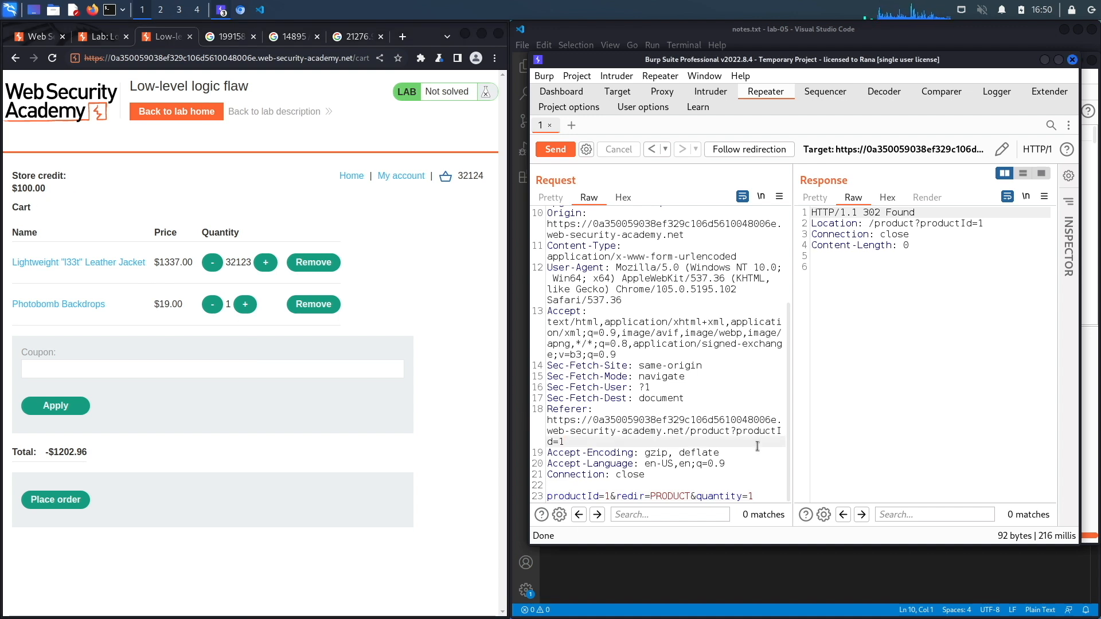
- Divide 1202.96 by the 19 backdrop price, giving about 63.31, then return to the cart
{"action": "double_click", "coordinate": [69, 452]}
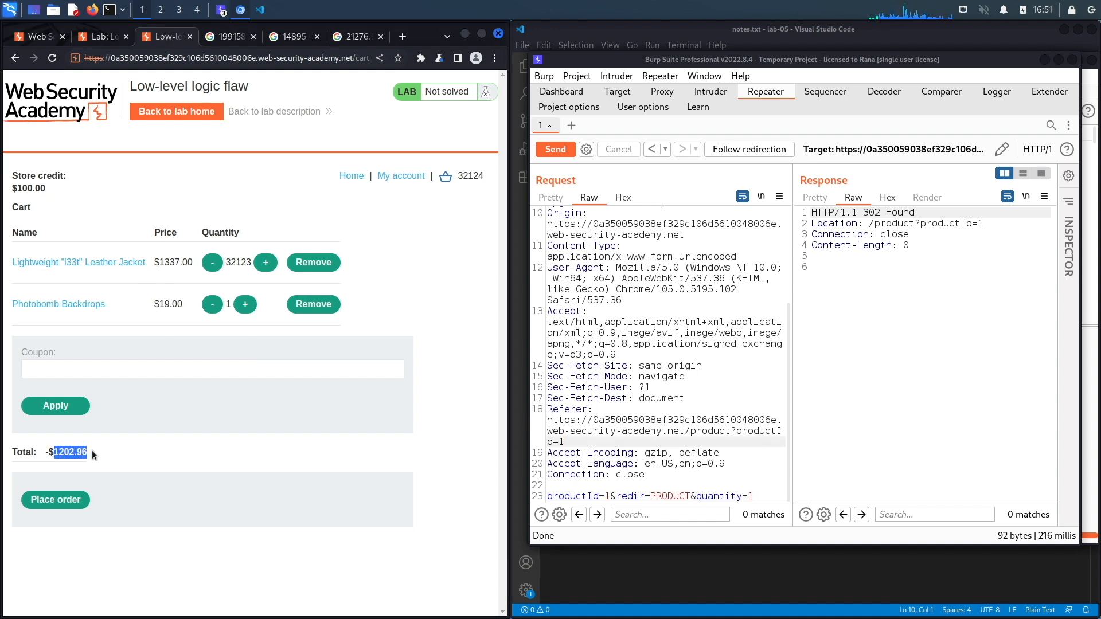
{"action": "mouse_move", "coordinate": [96, 457]}
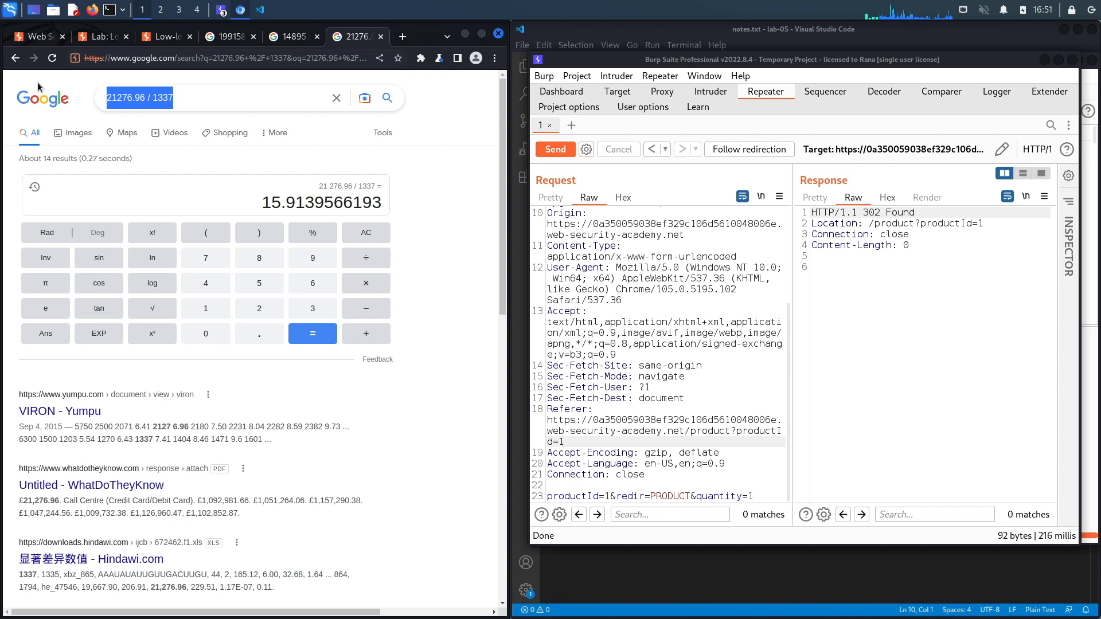
{"action": "type", "text": "1202.96 /"}
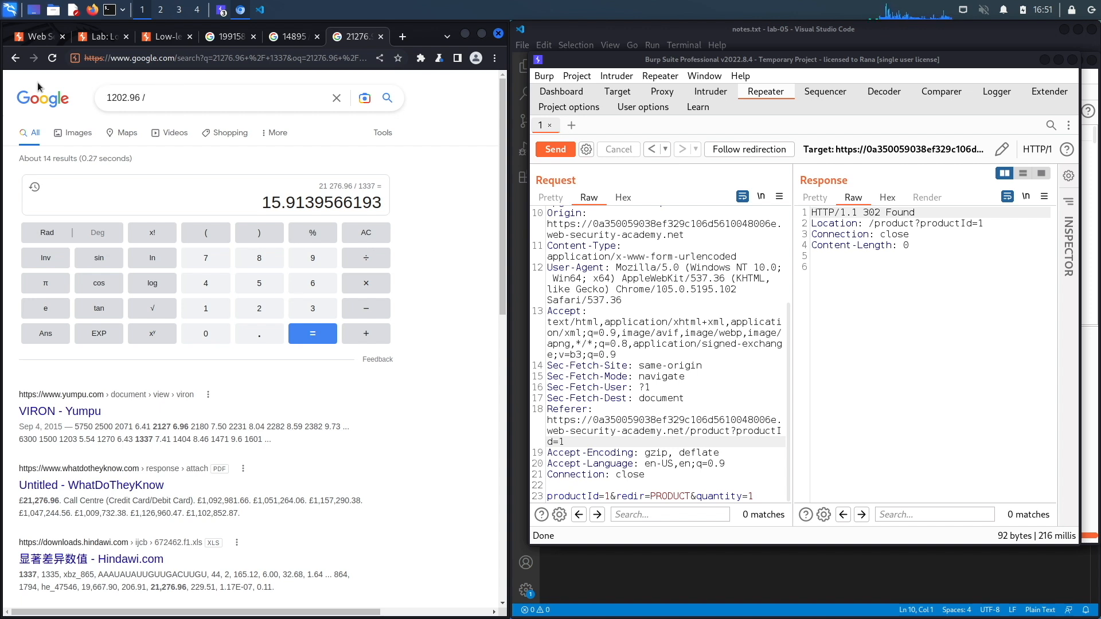
{"action": "key", "text": "Return"}
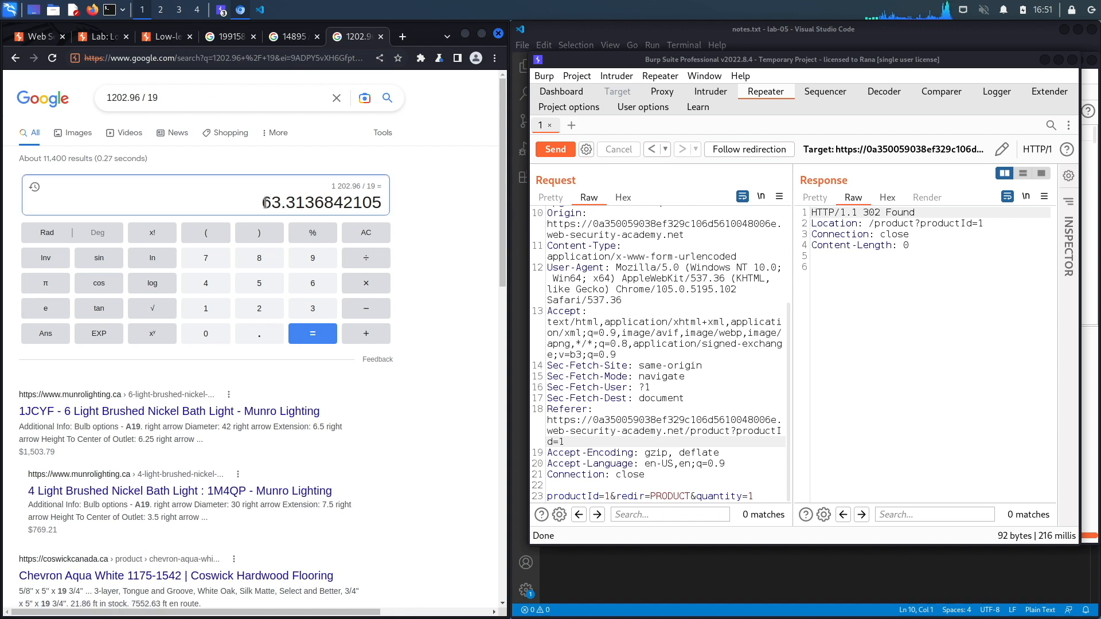
{"action": "left_click", "coordinate": [165, 36]}
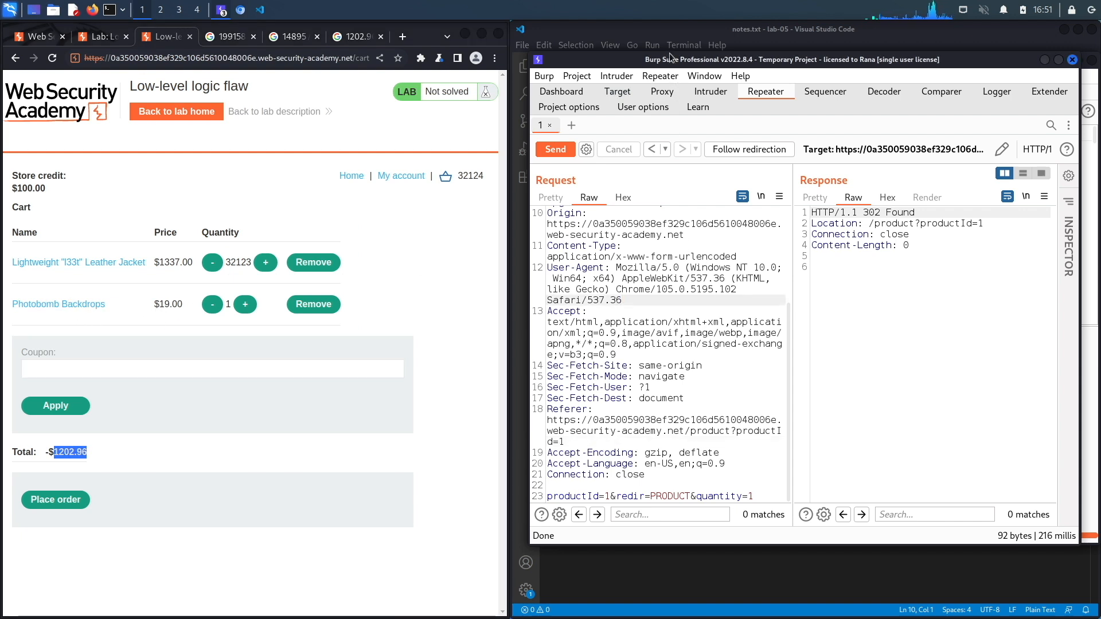
- From HTTP history, send the POST /cart request for productId=11 to a new Repeater tab
{"action": "left_click", "coordinate": [661, 92]}
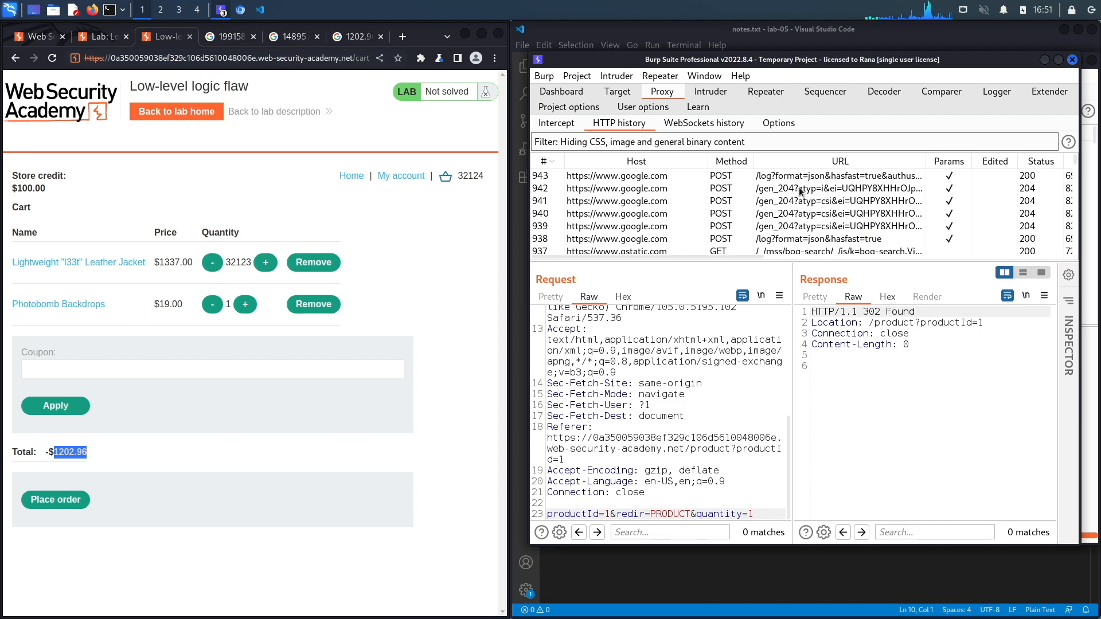
{"action": "scroll", "scroll_direction": "down", "scroll_amount": 3}
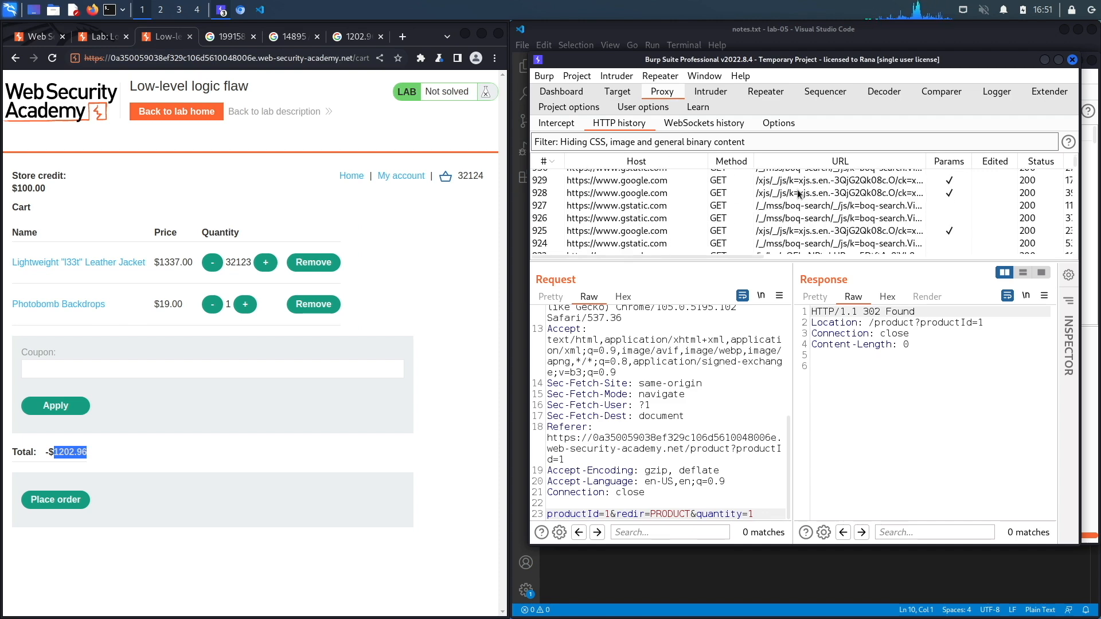
{"action": "scroll", "scroll_direction": "down", "scroll_amount": 3}
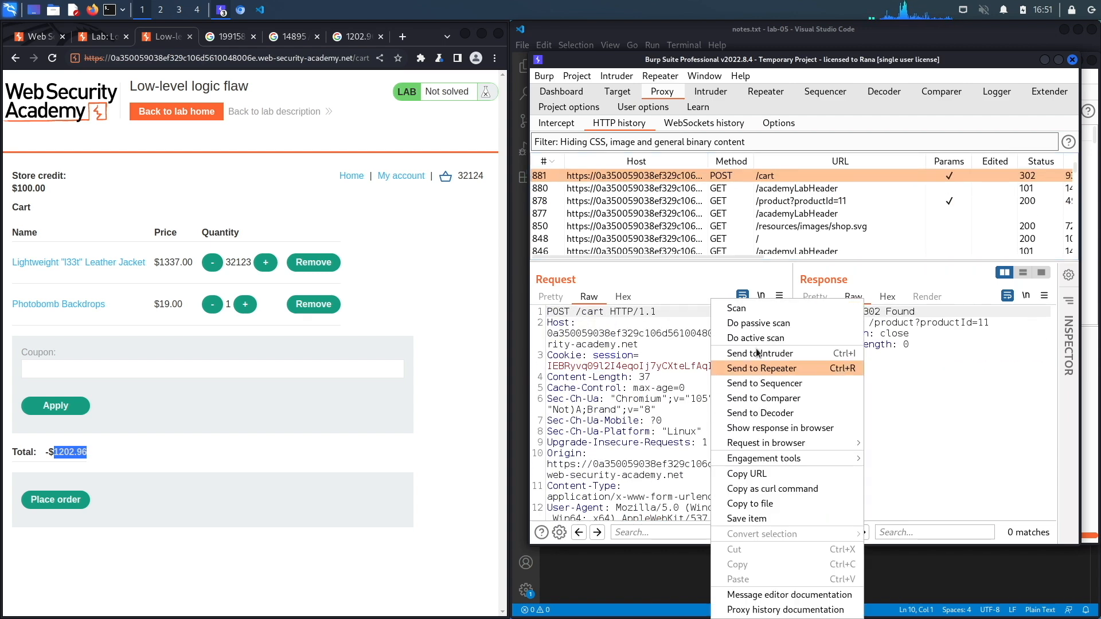
{"action": "left_click", "coordinate": [760, 368]}
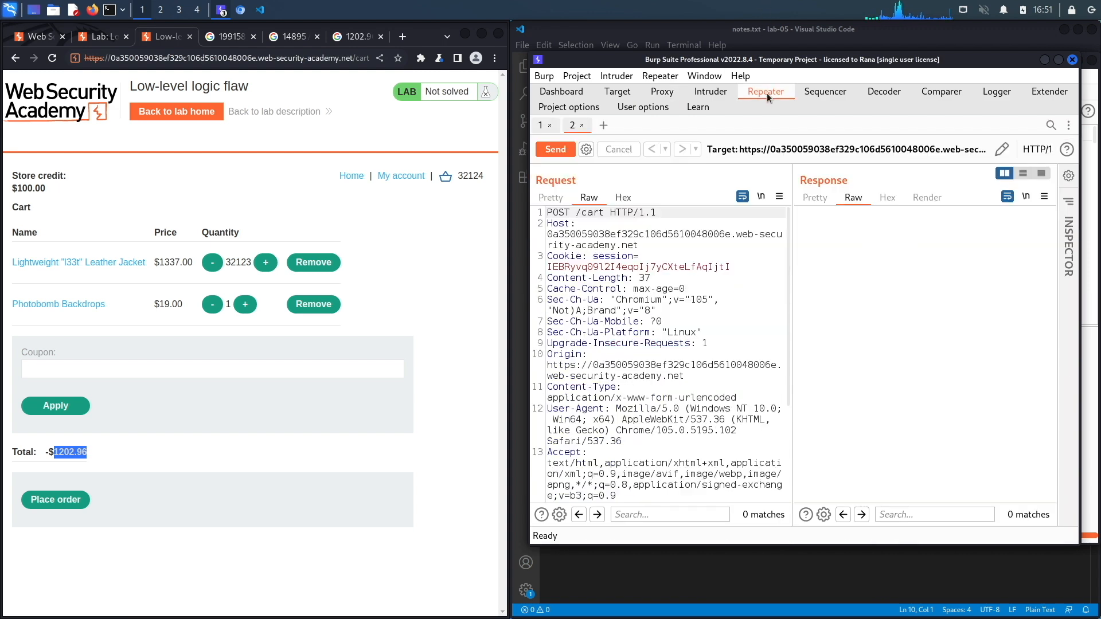
{"action": "scroll", "scroll_direction": "down", "scroll_amount": 3}
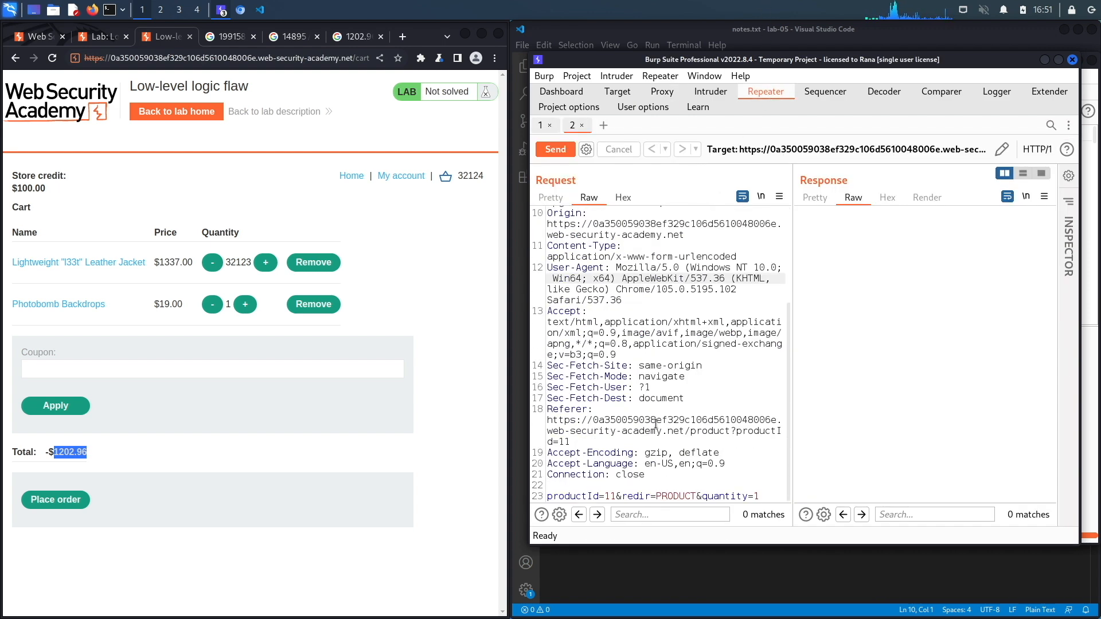
- Replay the backdrop request with quantity 60 and check the cart total
{"action": "left_click", "coordinate": [755, 496]}
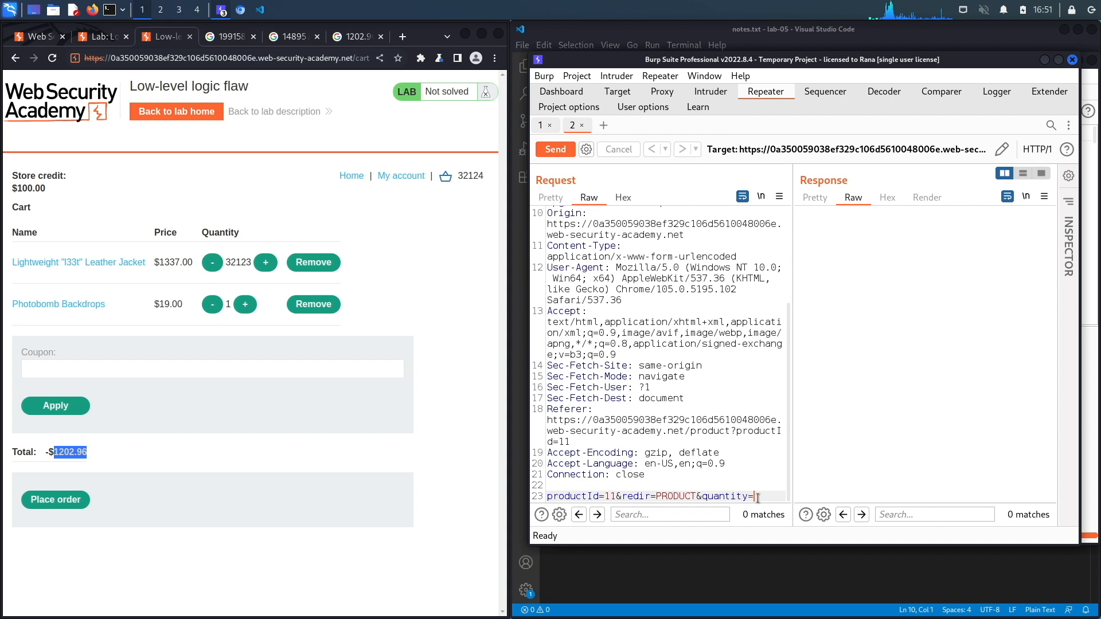
{"action": "type", "text": "60"}
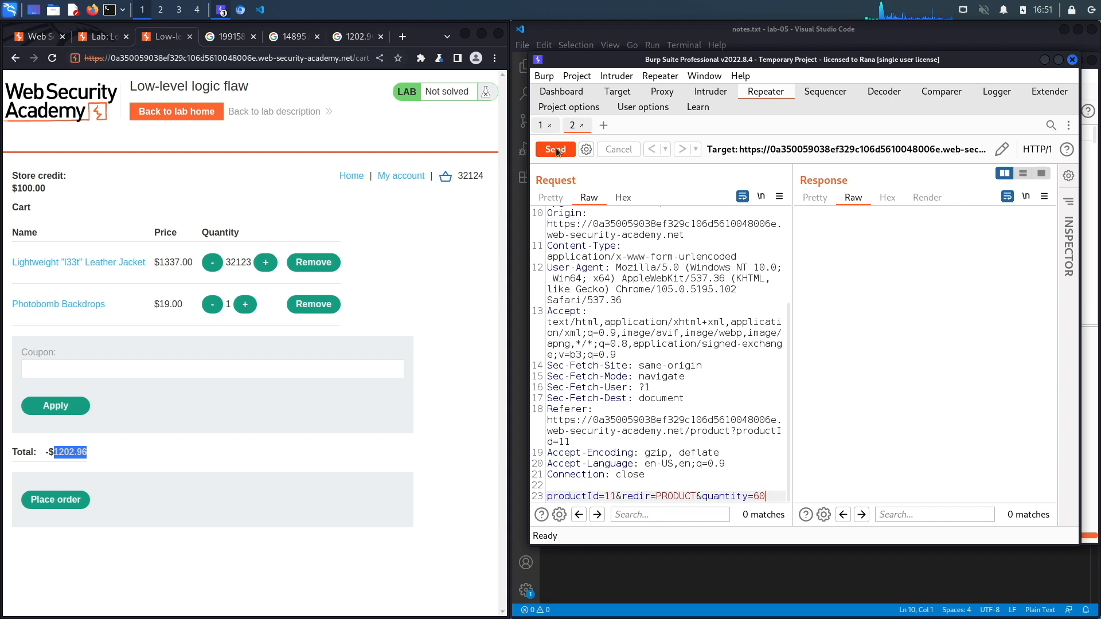
{"action": "left_click", "coordinate": [554, 149]}
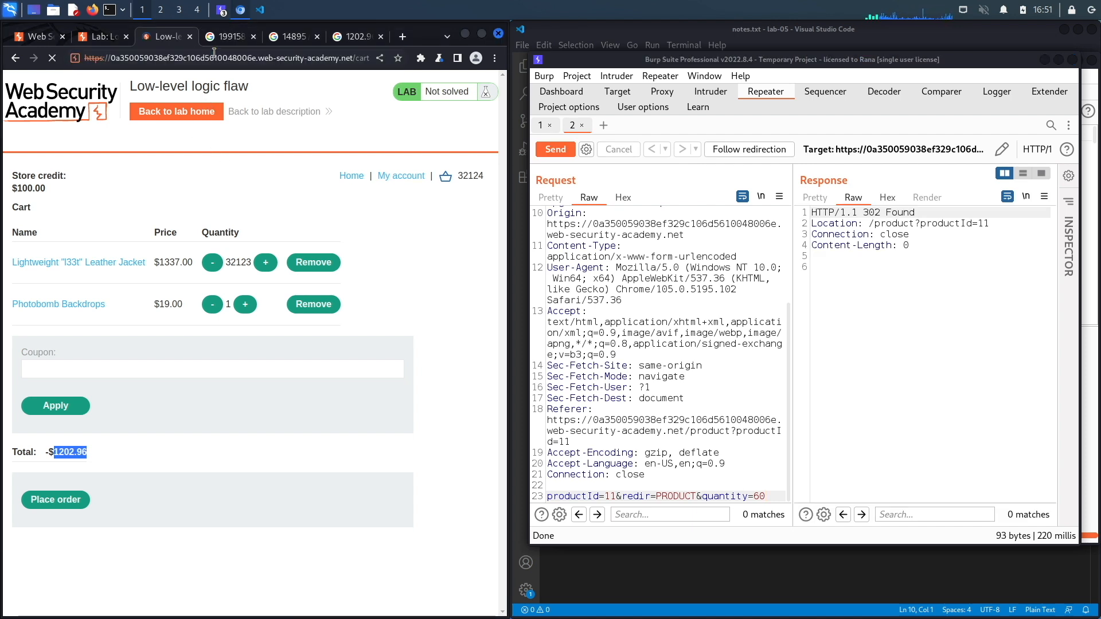
{"action": "left_click", "coordinate": [244, 304]}
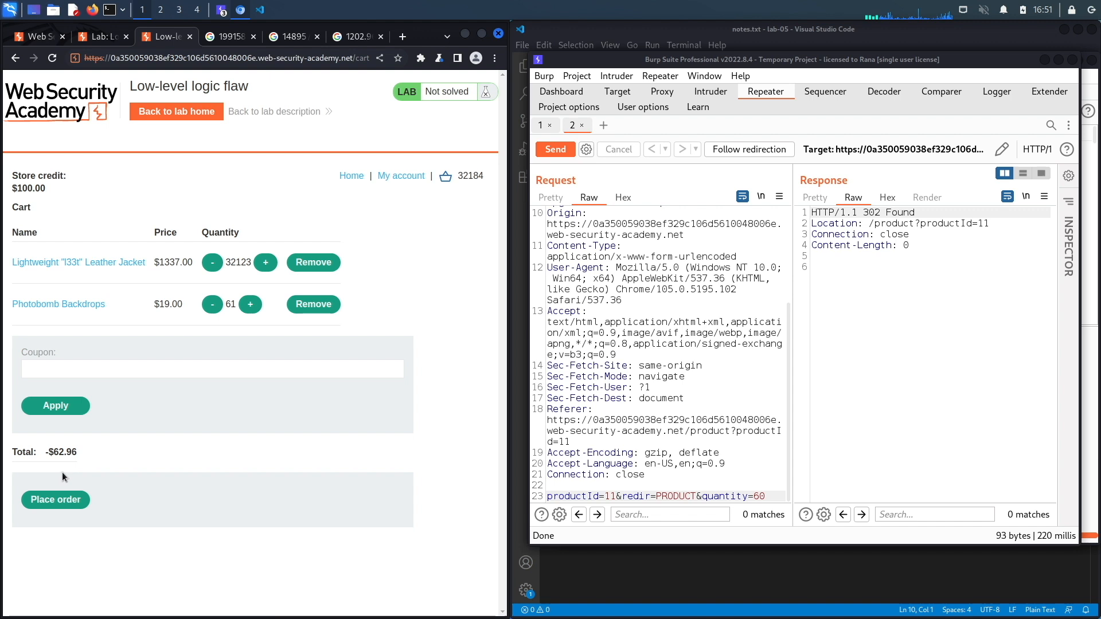
{"action": "mouse_move", "coordinate": [77, 455]}
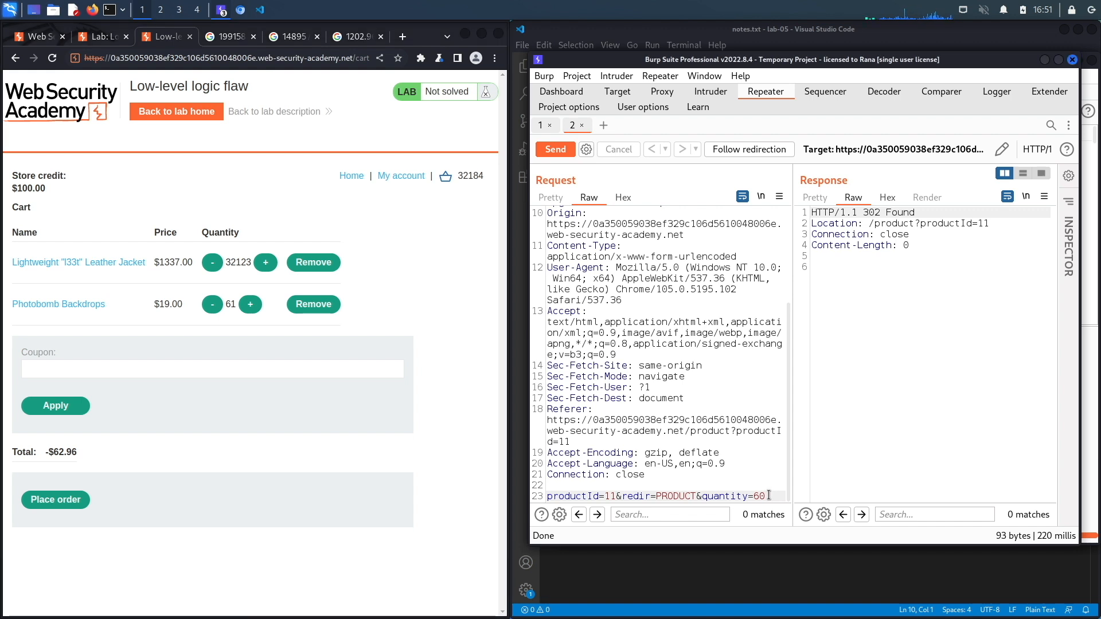
- Replay quantity 2 twice more, reaching 65 backdrops and a $13.04 cart total
{"action": "type", "text": "2"}
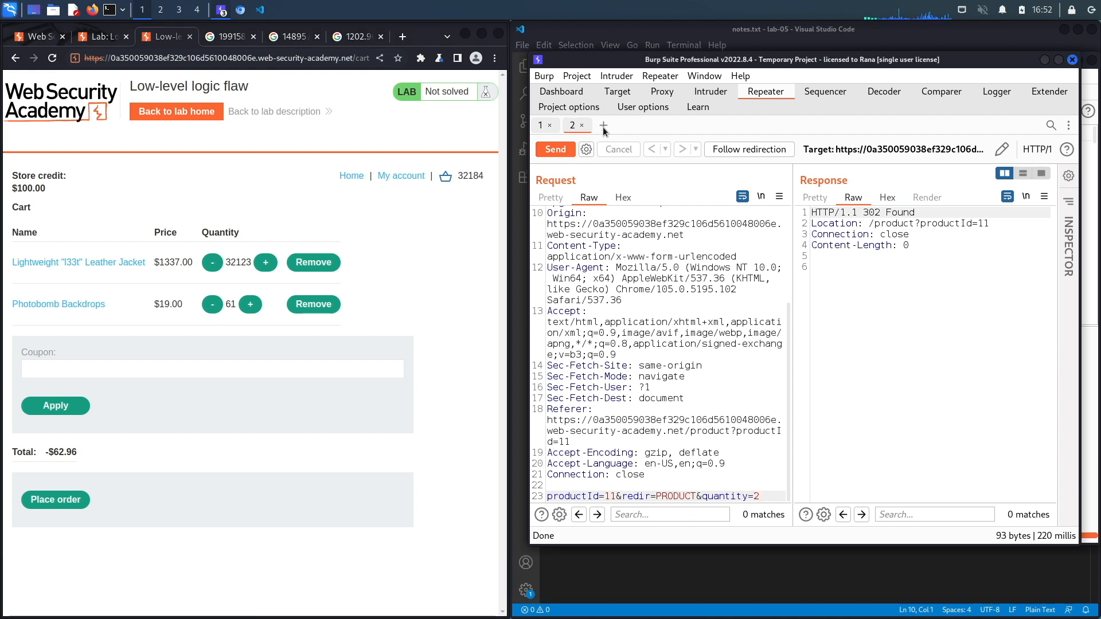
{"action": "left_click", "coordinate": [225, 58]}
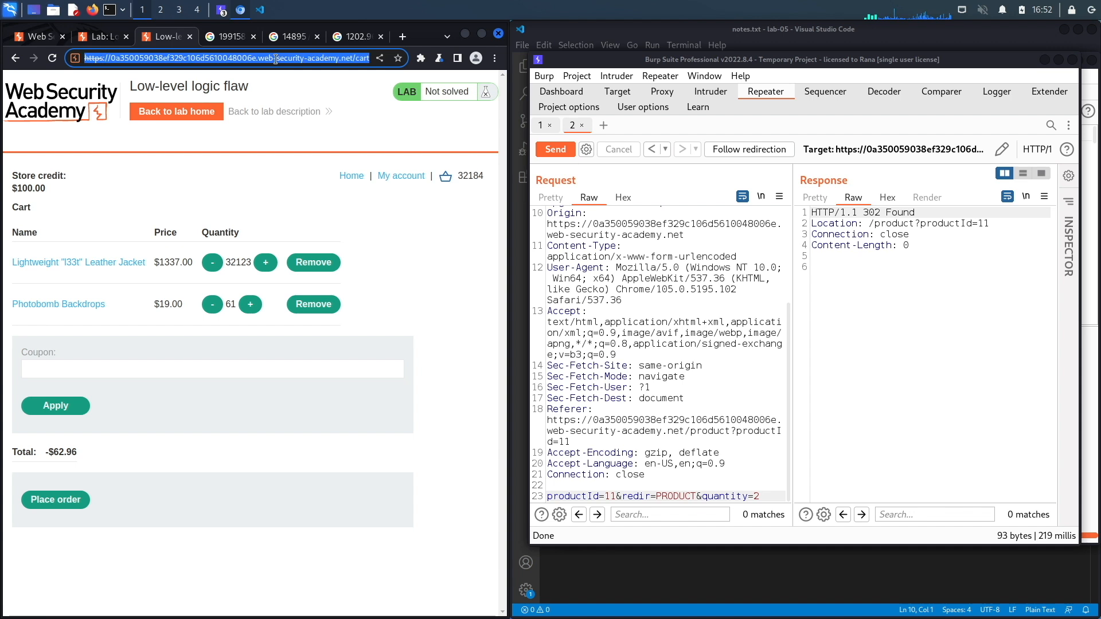
{"action": "left_click", "coordinate": [250, 304]}
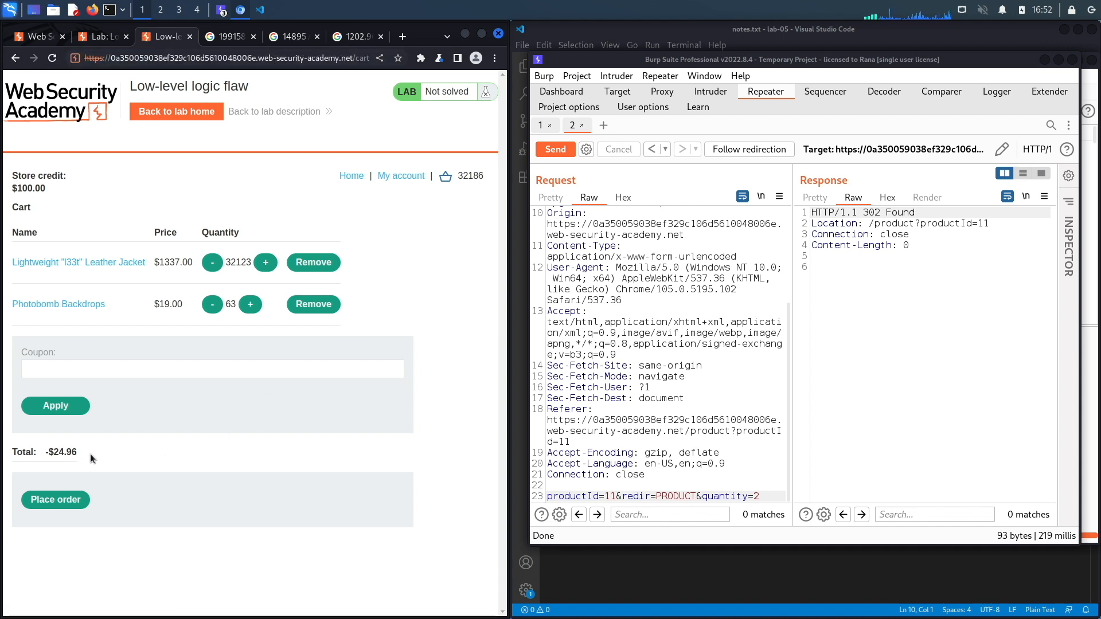
{"action": "left_click", "coordinate": [761, 496]}
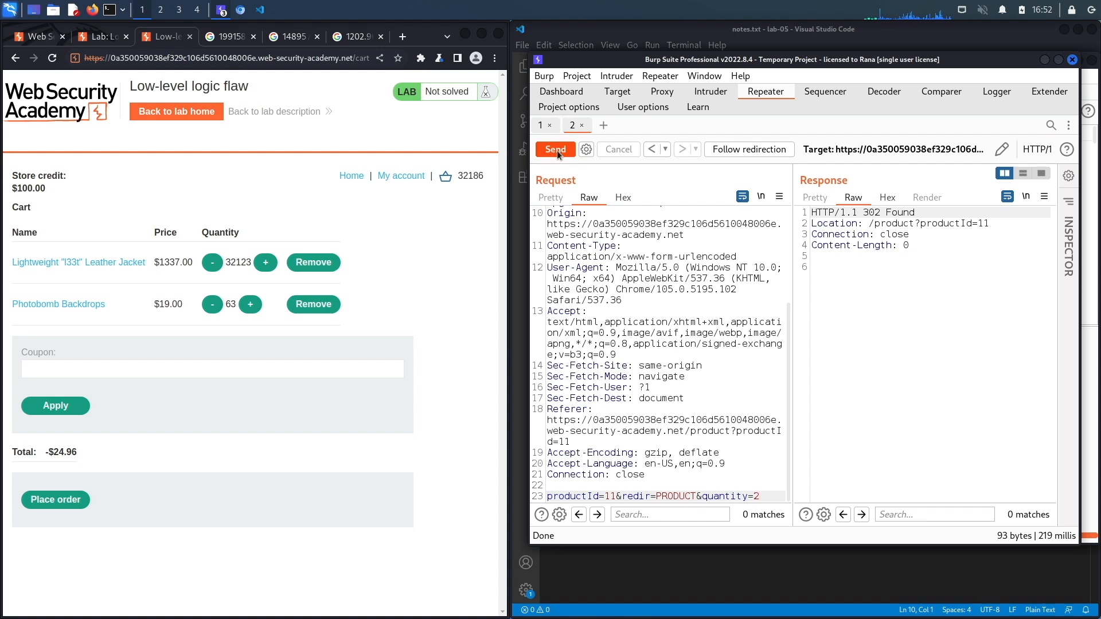
{"action": "left_click", "coordinate": [555, 149]}
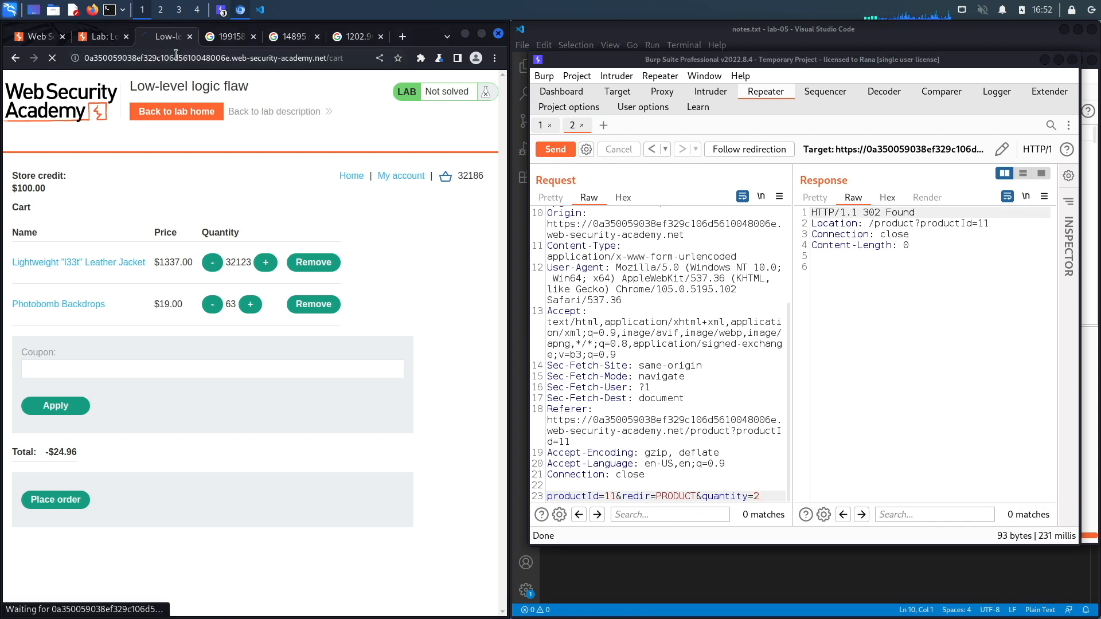
{"action": "left_click", "coordinate": [250, 304]}
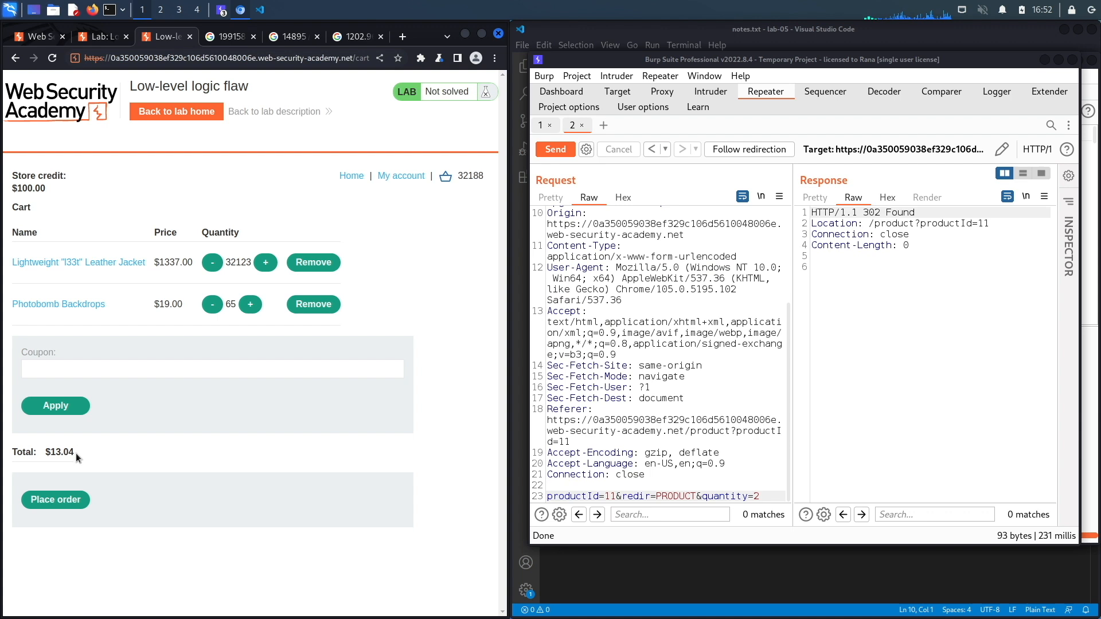
{"action": "mouse_move", "coordinate": [58, 457]}
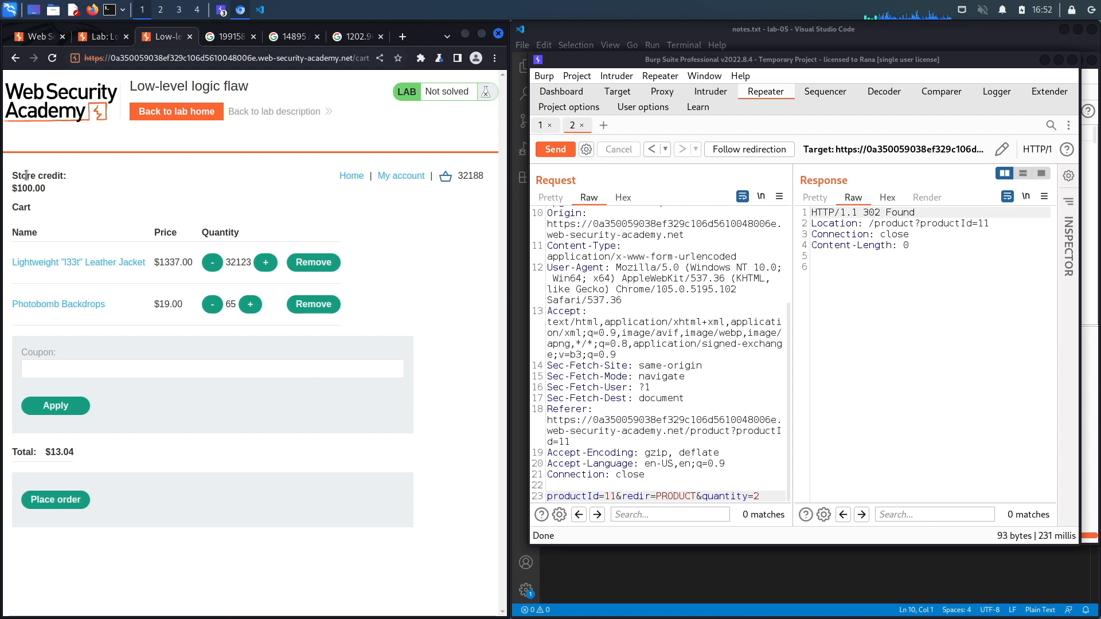
{"action": "mouse_move", "coordinate": [48, 188]}
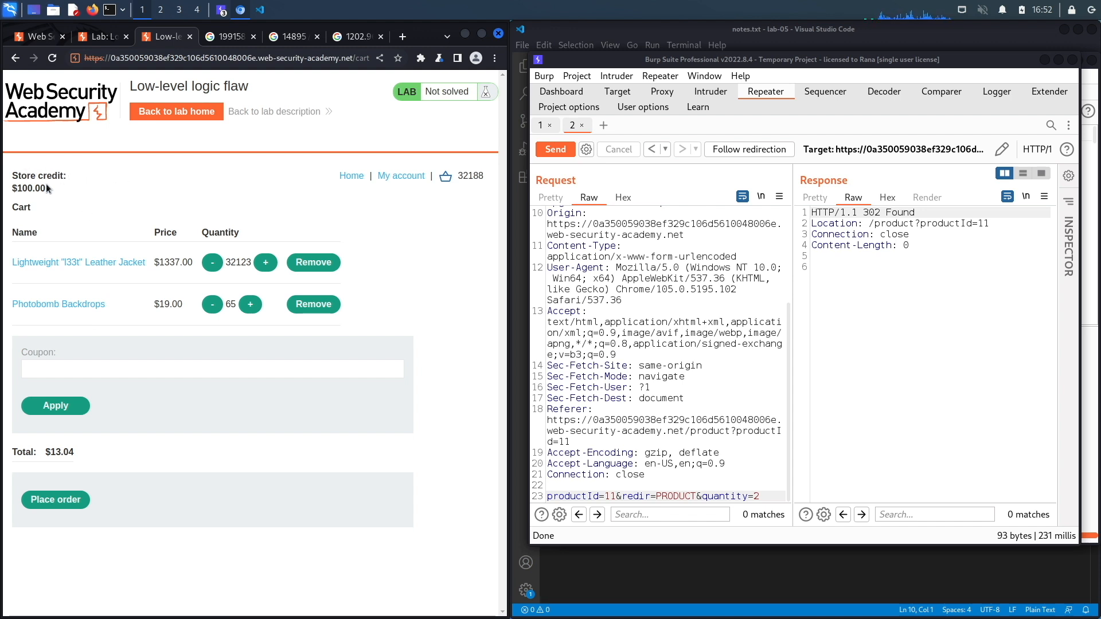
{"action": "mouse_move", "coordinate": [225, 323]}
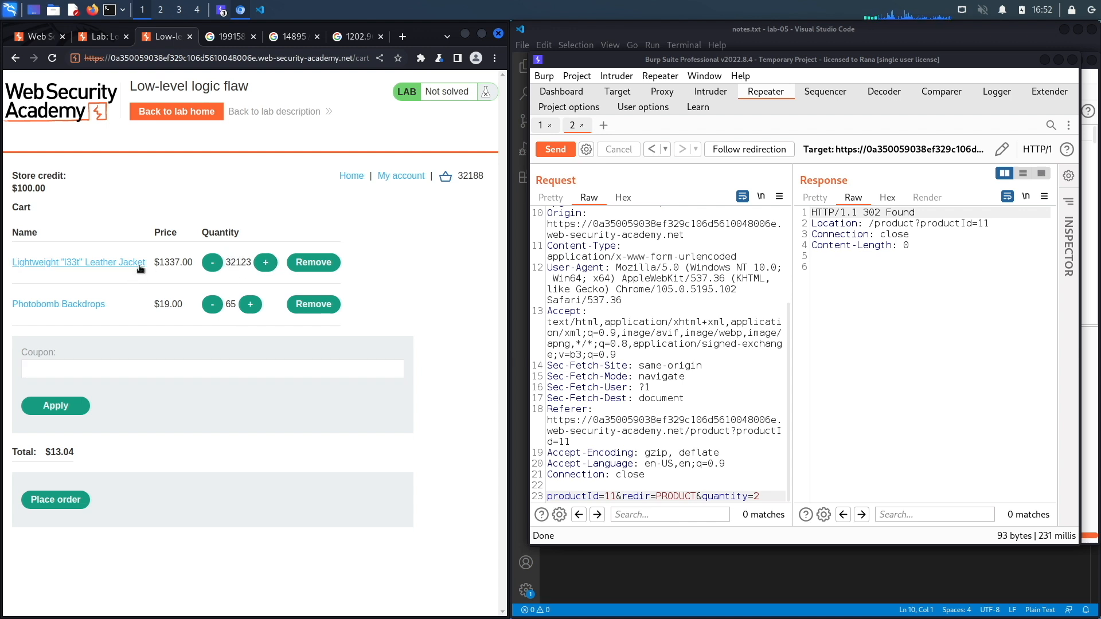
{"action": "mouse_move", "coordinate": [221, 295]}
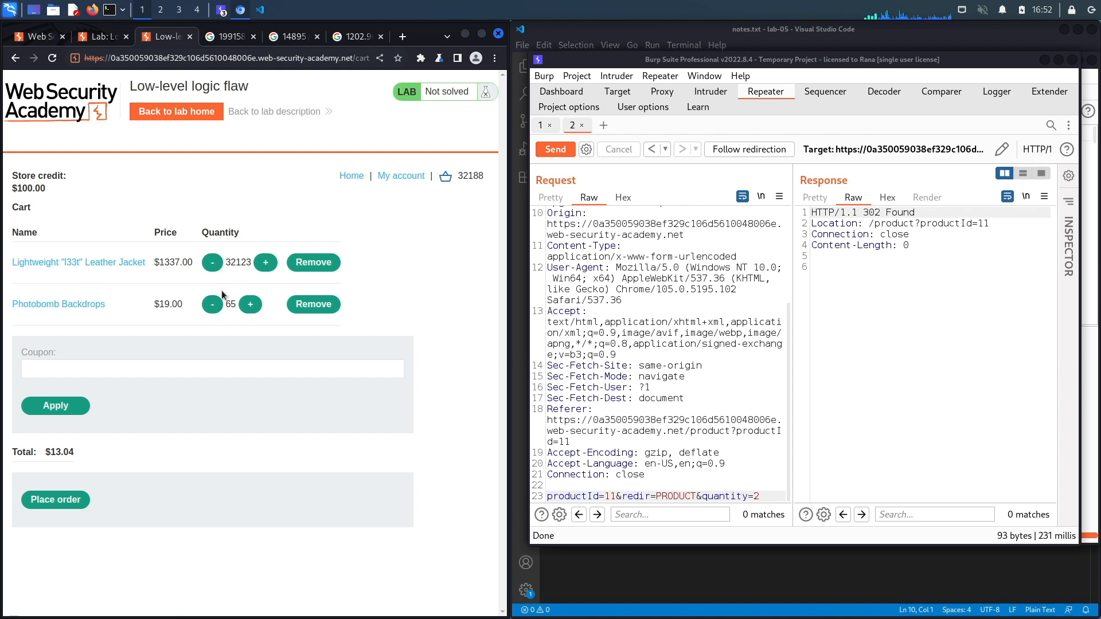
{"action": "mouse_move", "coordinate": [127, 446]}
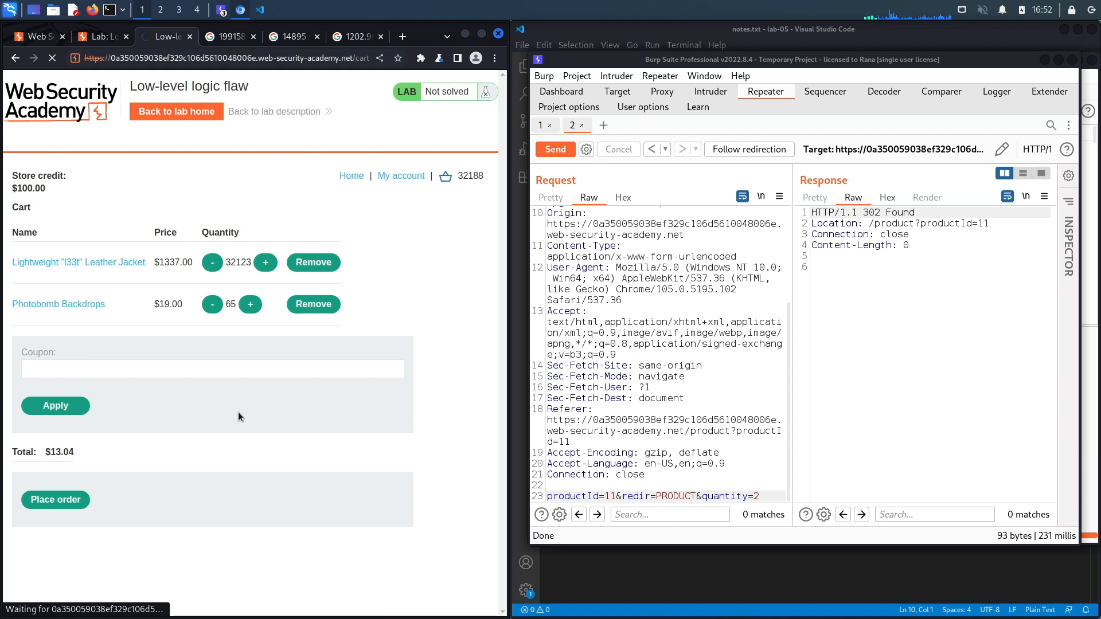
- Place the order for the $13.04 cart so the lab shows Solved
{"action": "left_click", "coordinate": [55, 499]}
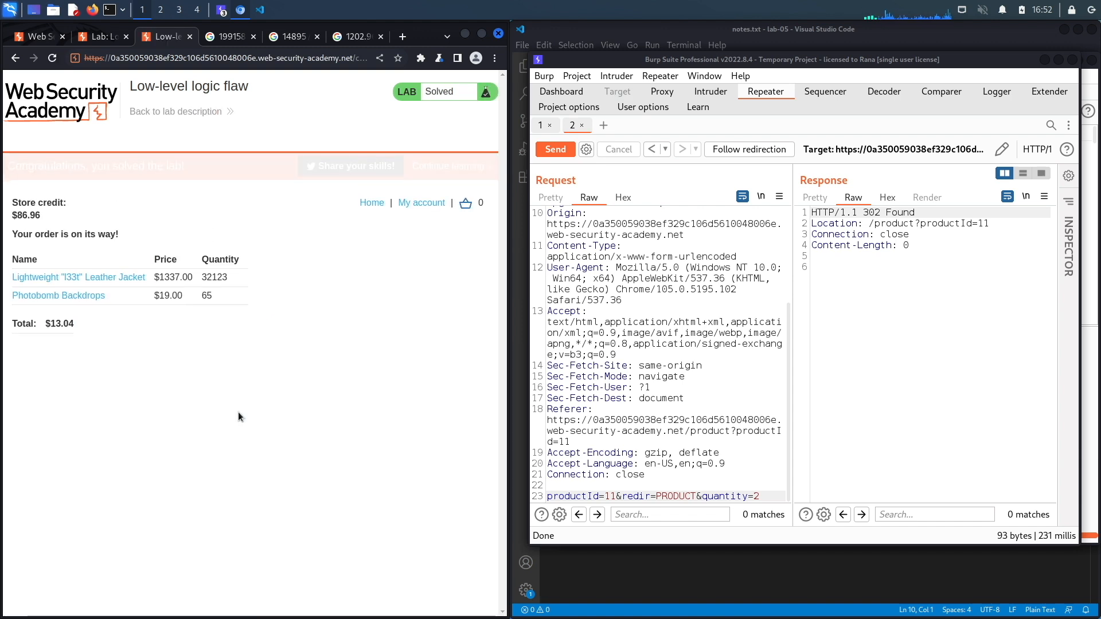